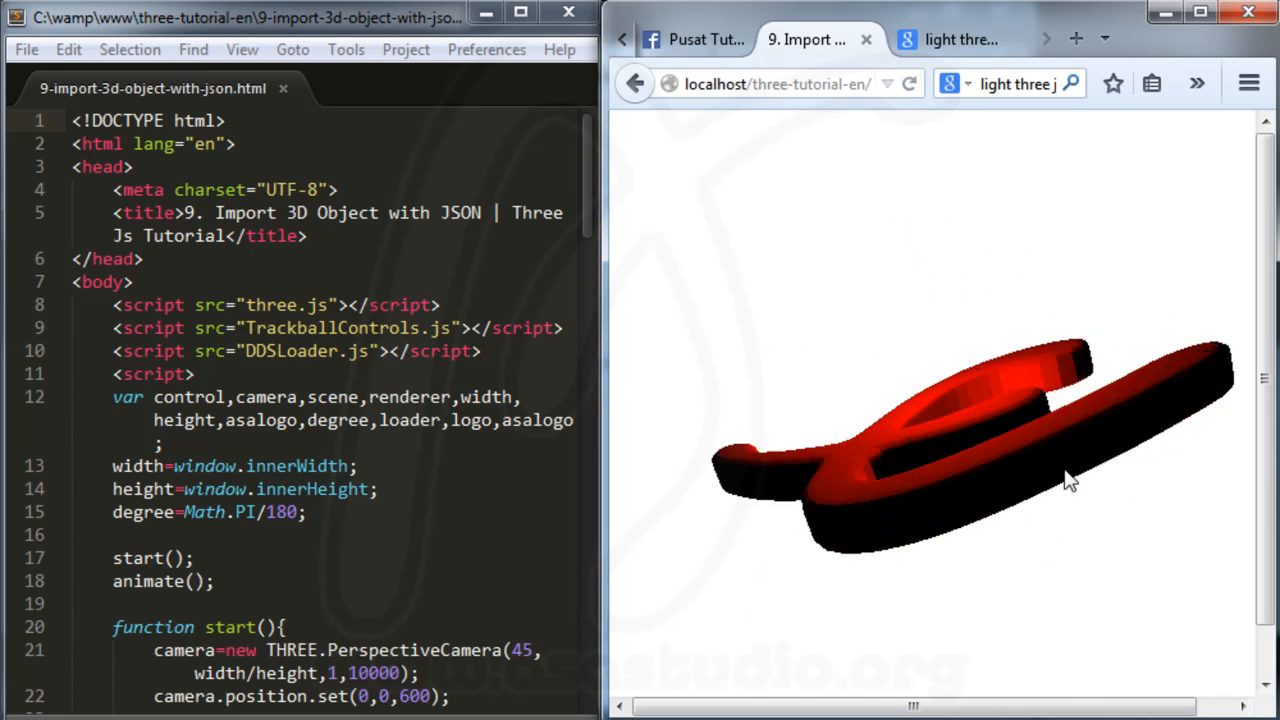
Orbit the logo view, then dismiss the license welcome screen to reach the empty scene
drag(1070, 480, 970, 596)
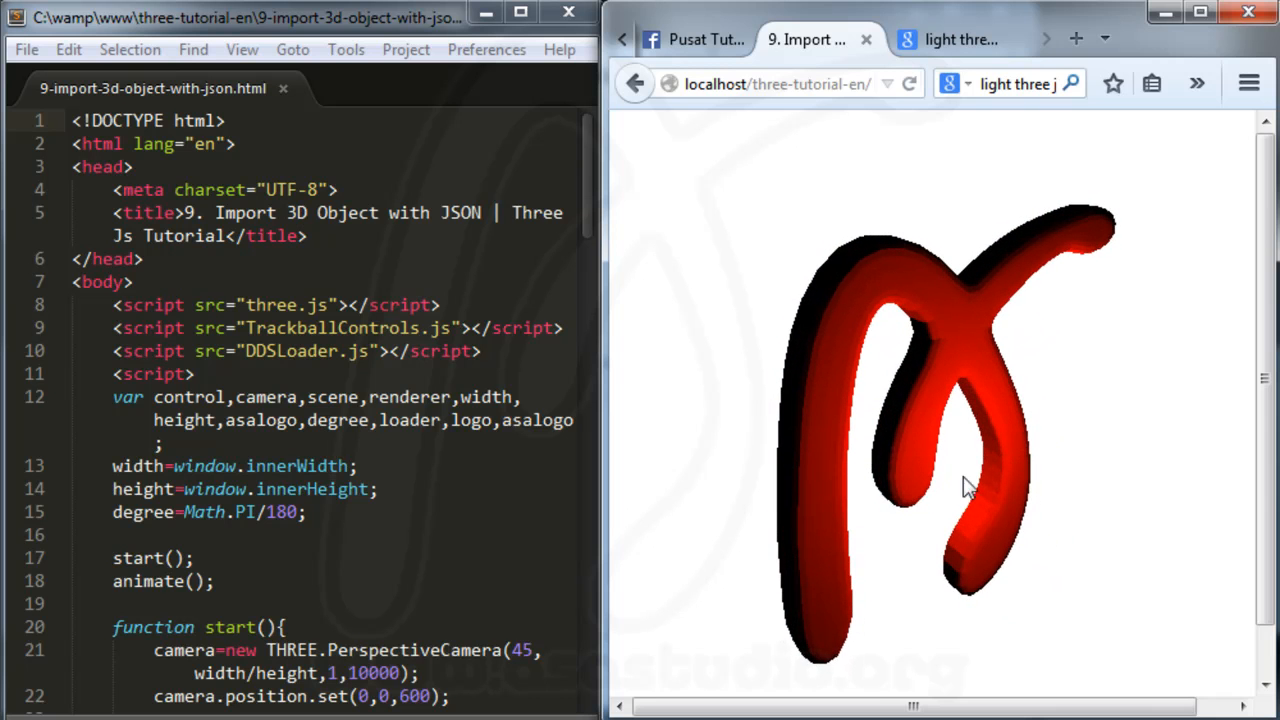
drag(964, 486, 810, 480)
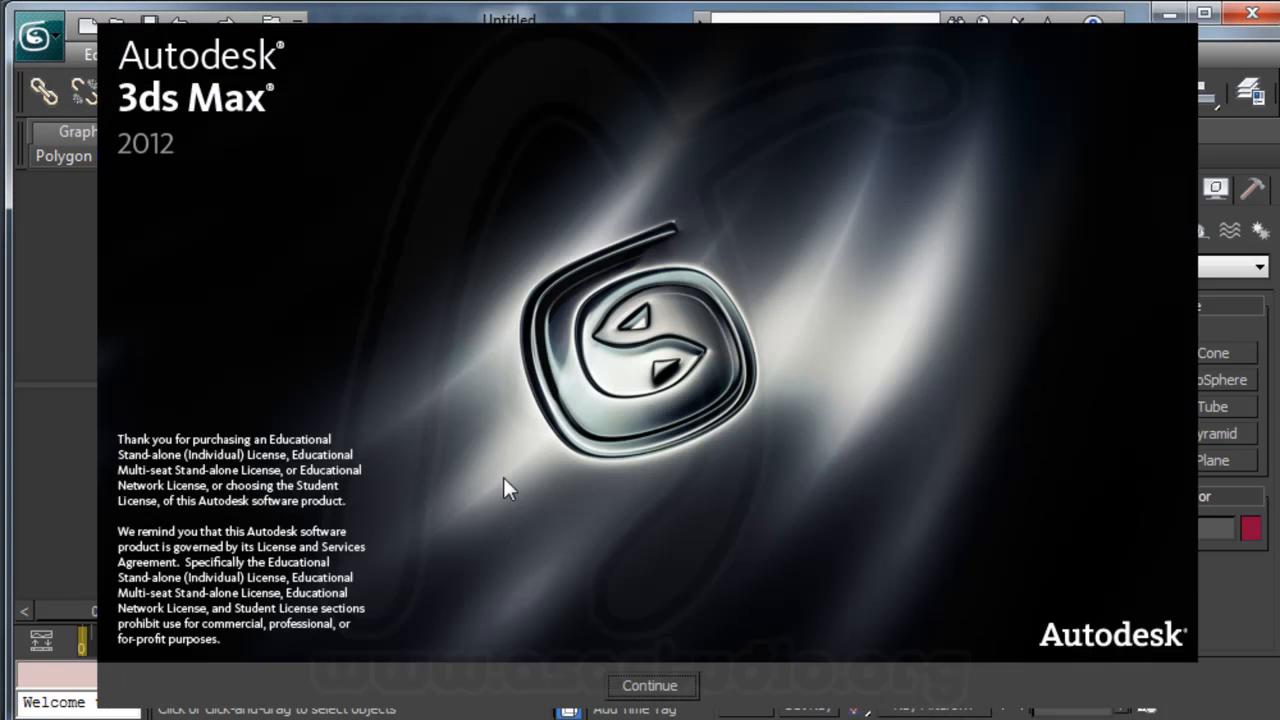
click(652, 684)
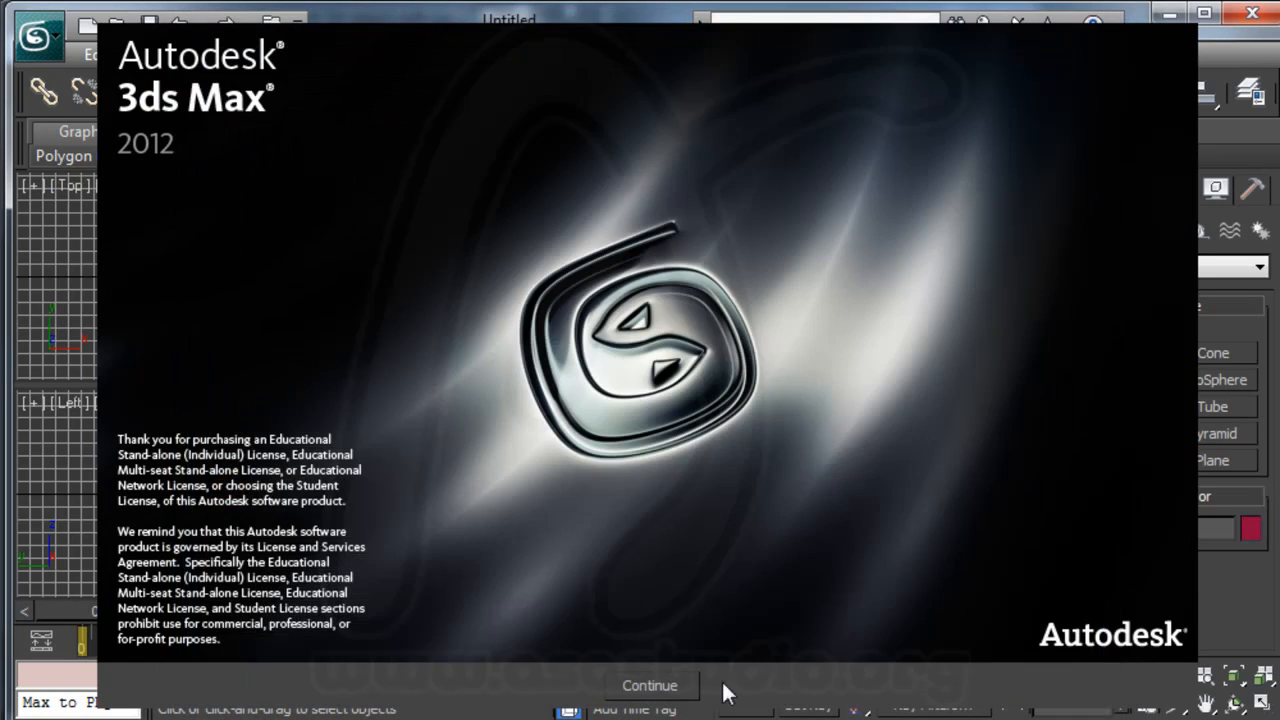
click(652, 684)
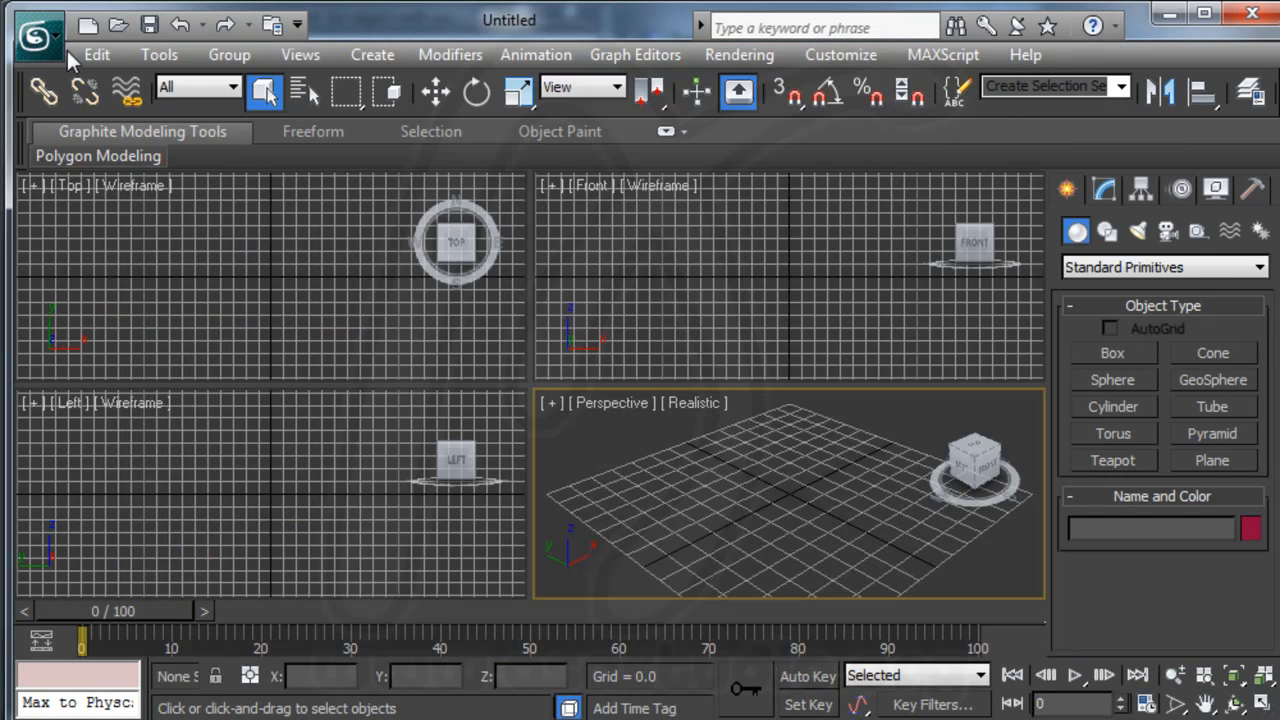
Import a model, browsing into ThreeJs Tutorial > 3d object to reach the asastudio_logo file
click(36, 28)
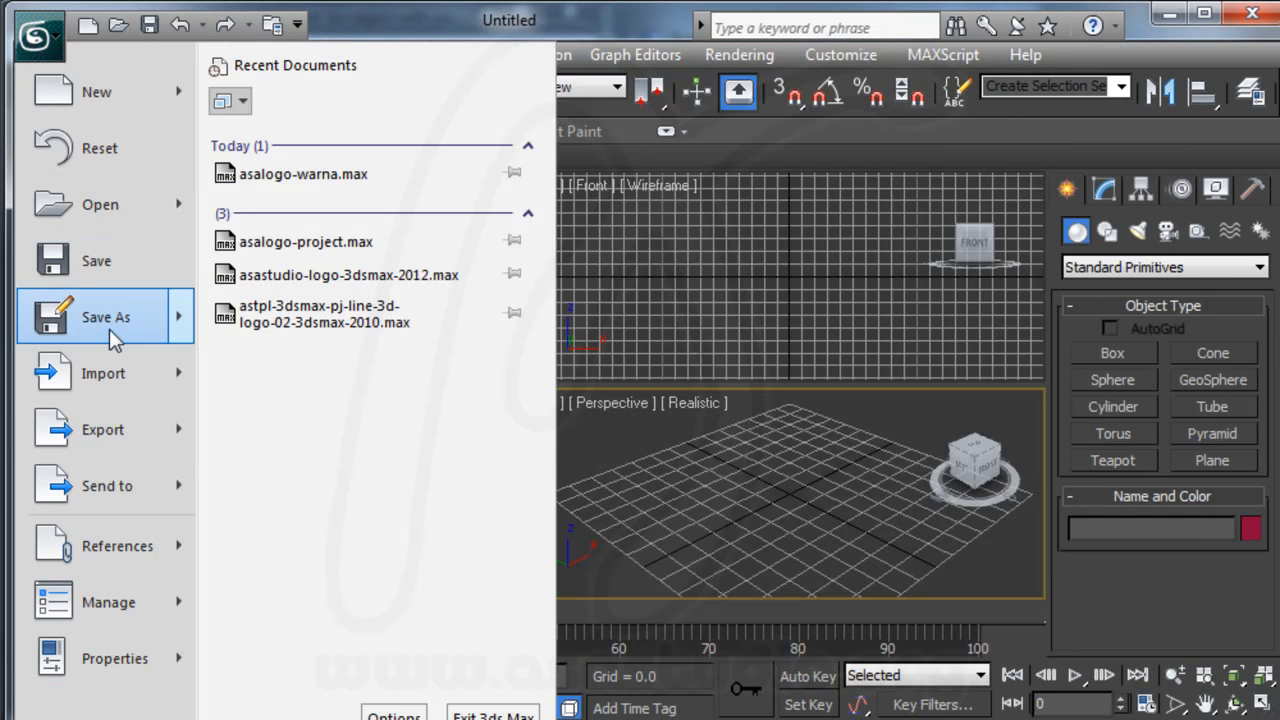
click(102, 374)
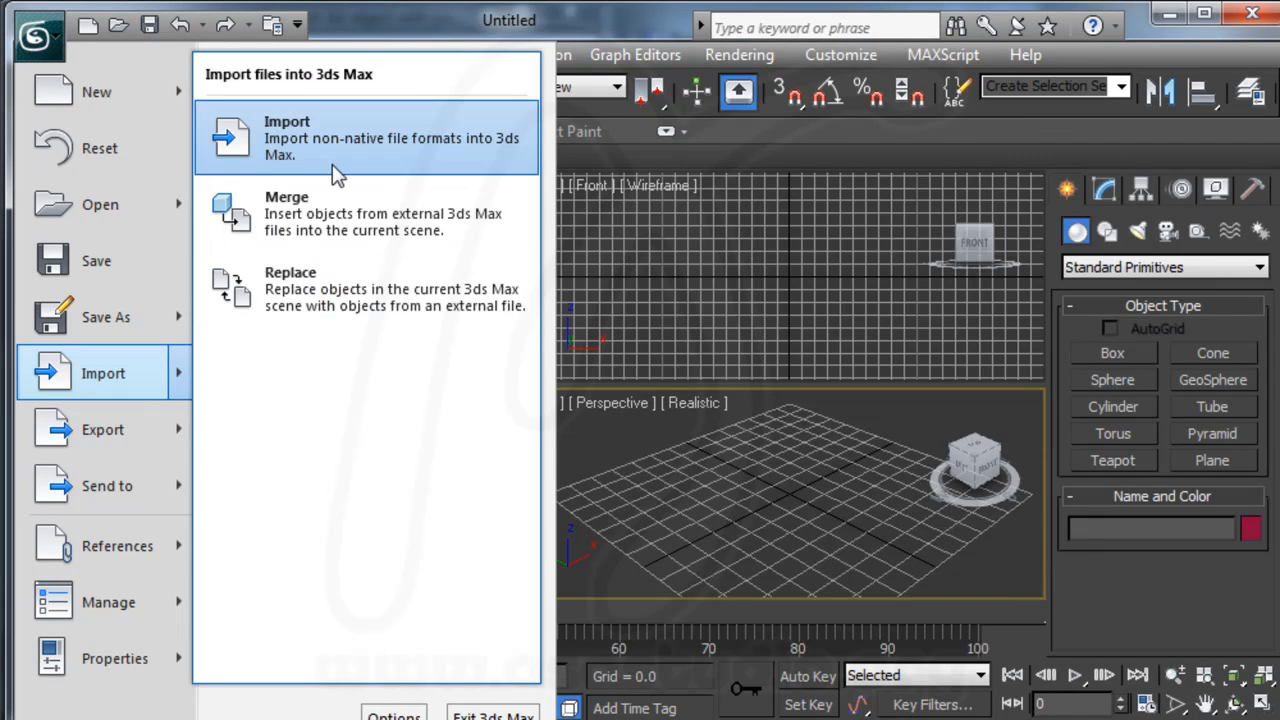
click(288, 138)
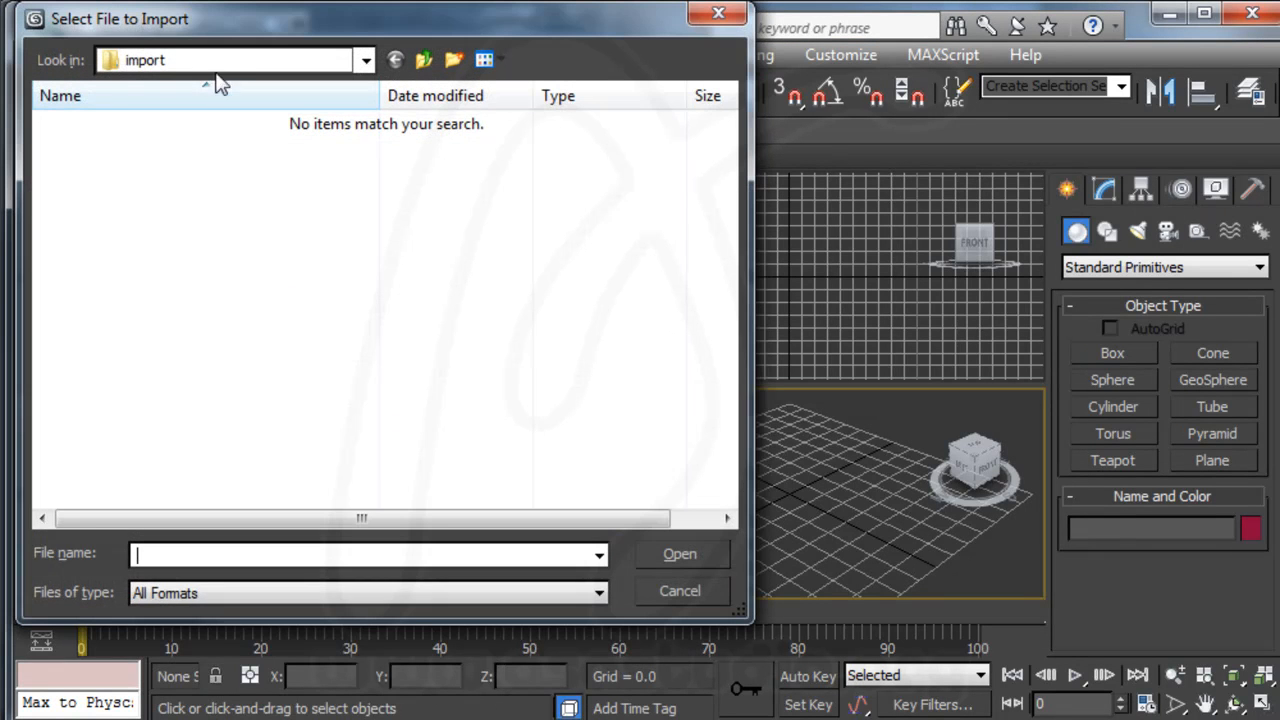
click(360, 60)
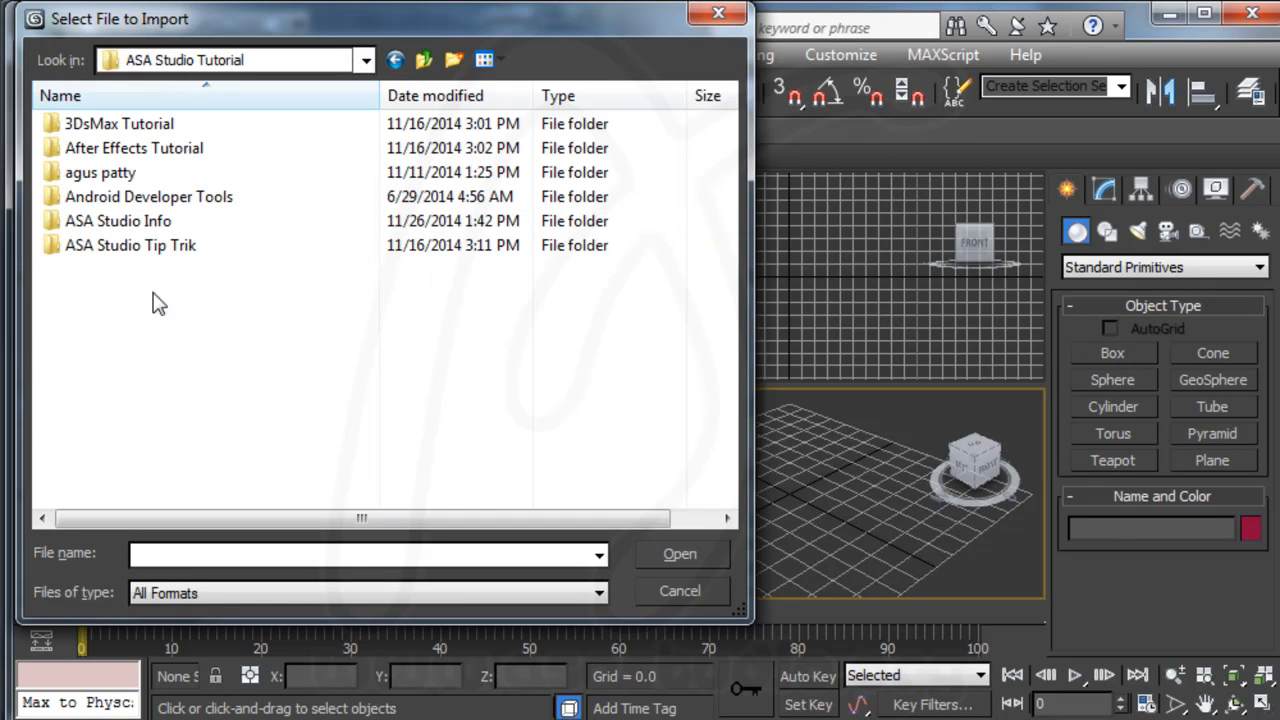
scroll(down, 3)
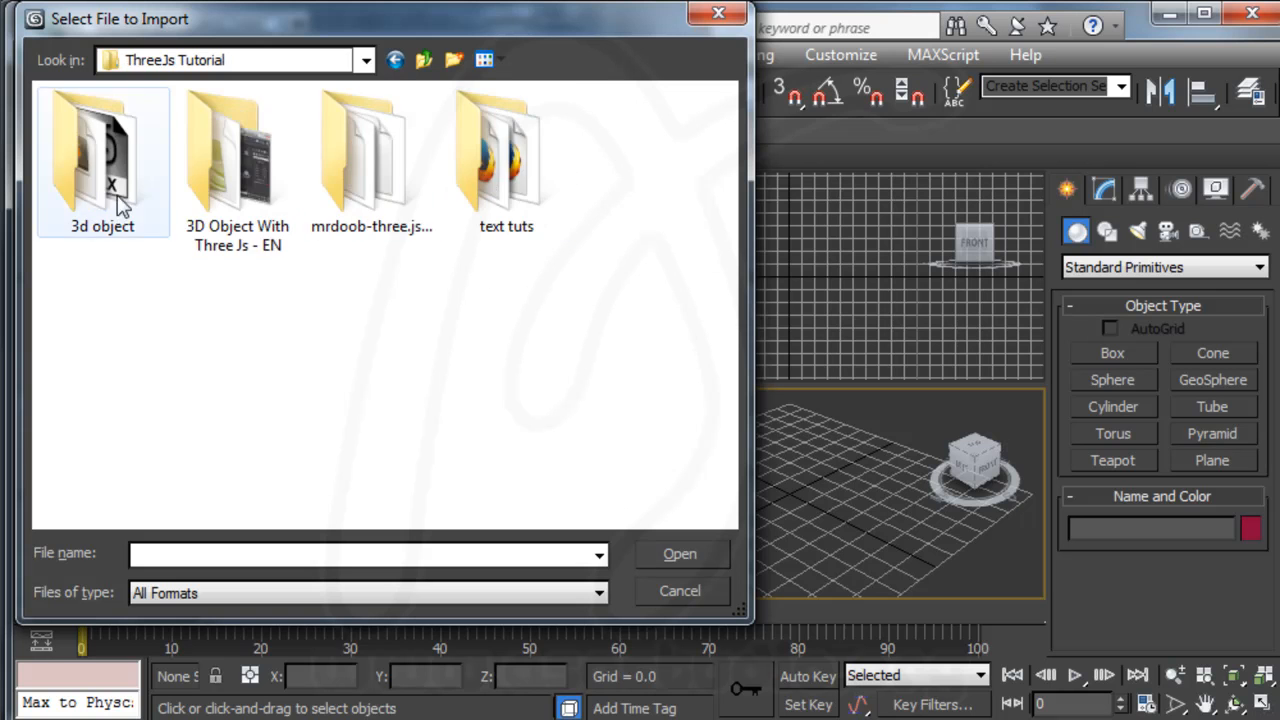
click(680, 590)
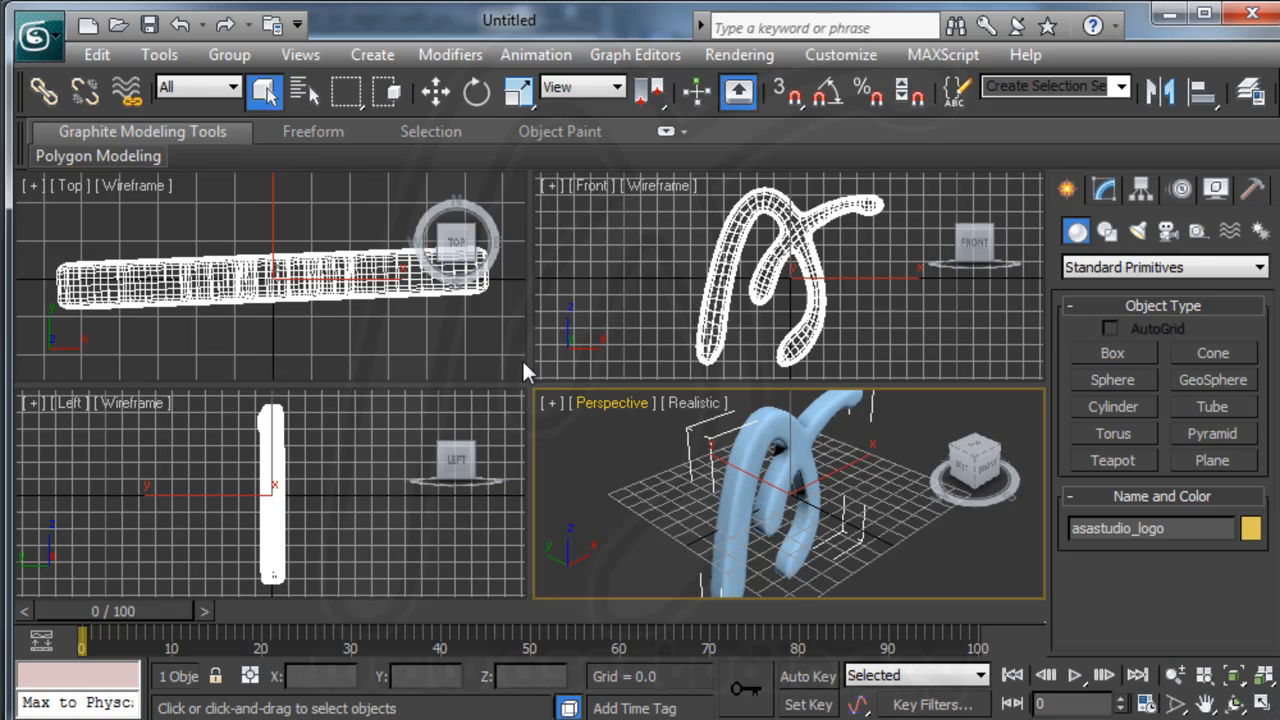
click(472, 92)
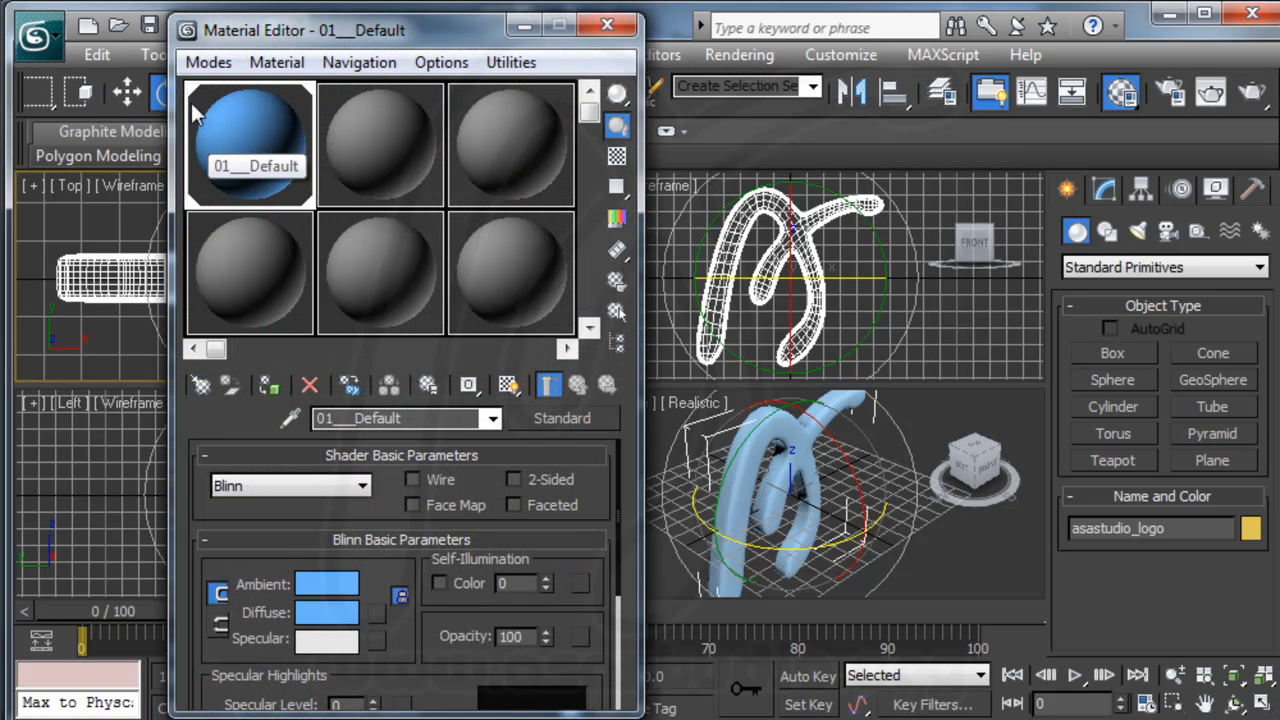
drag(304, 30, 300, 18)
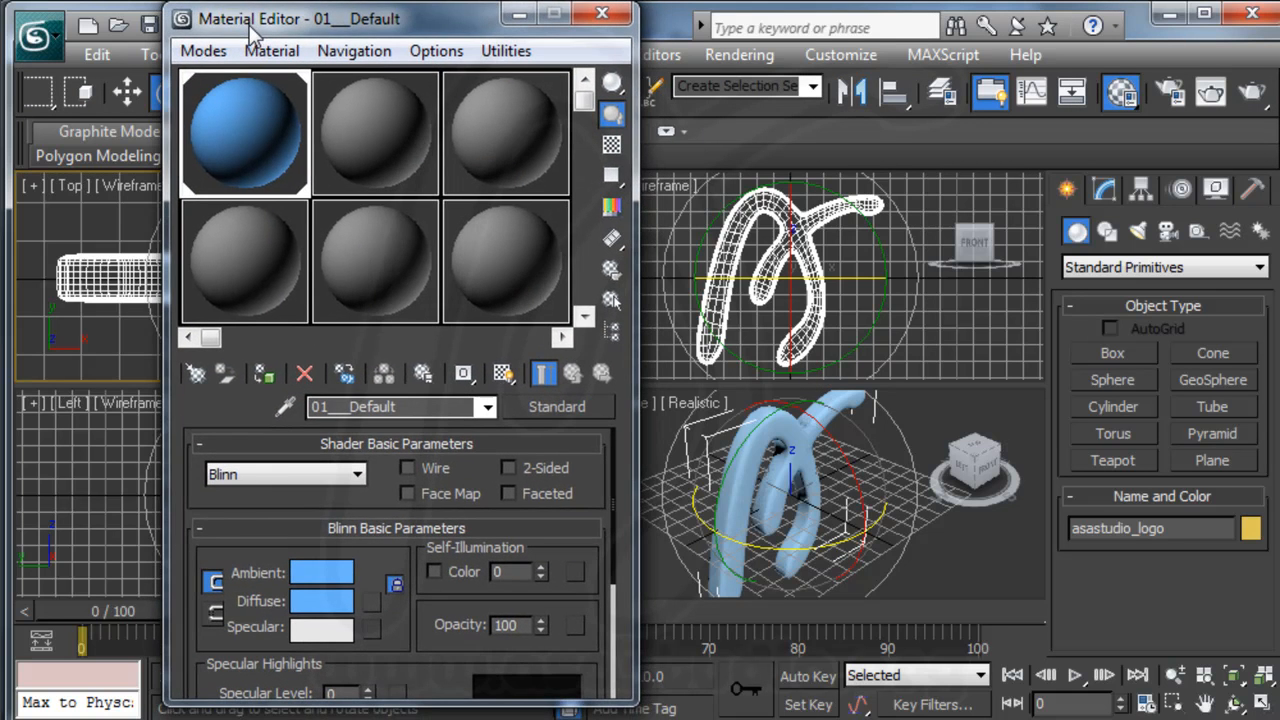
mouse_move(220, 60)
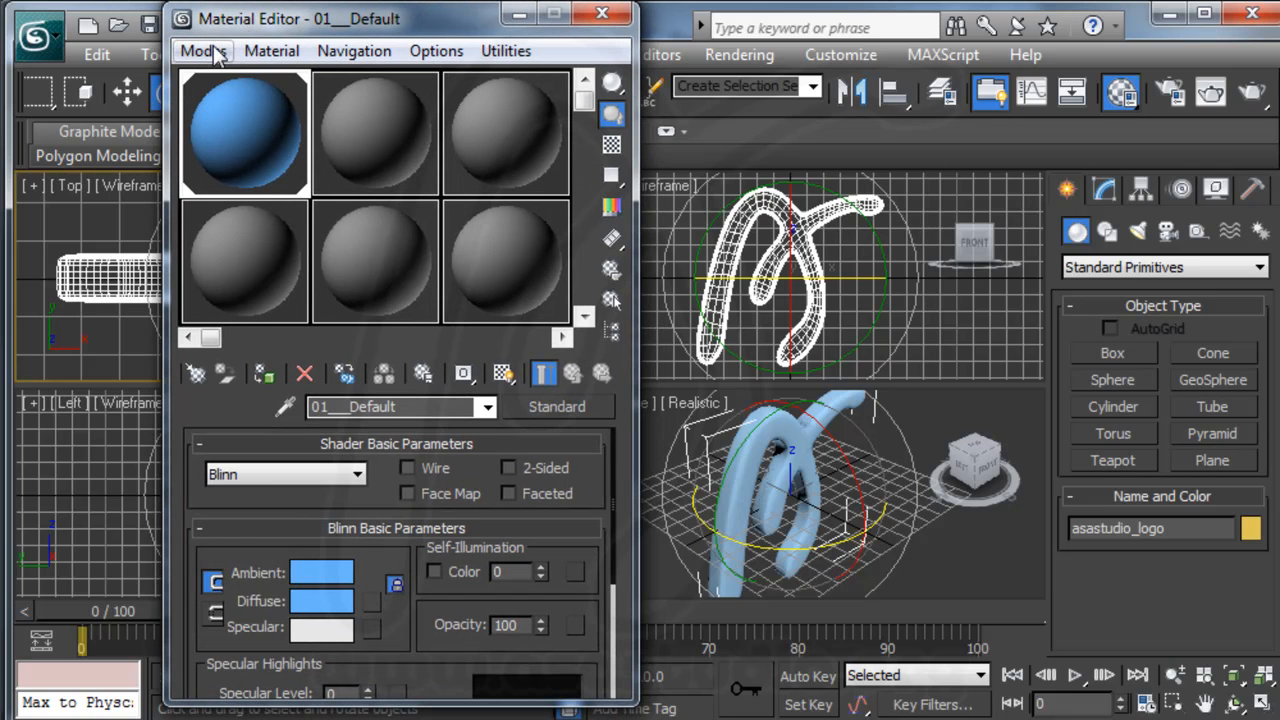
click(206, 50)
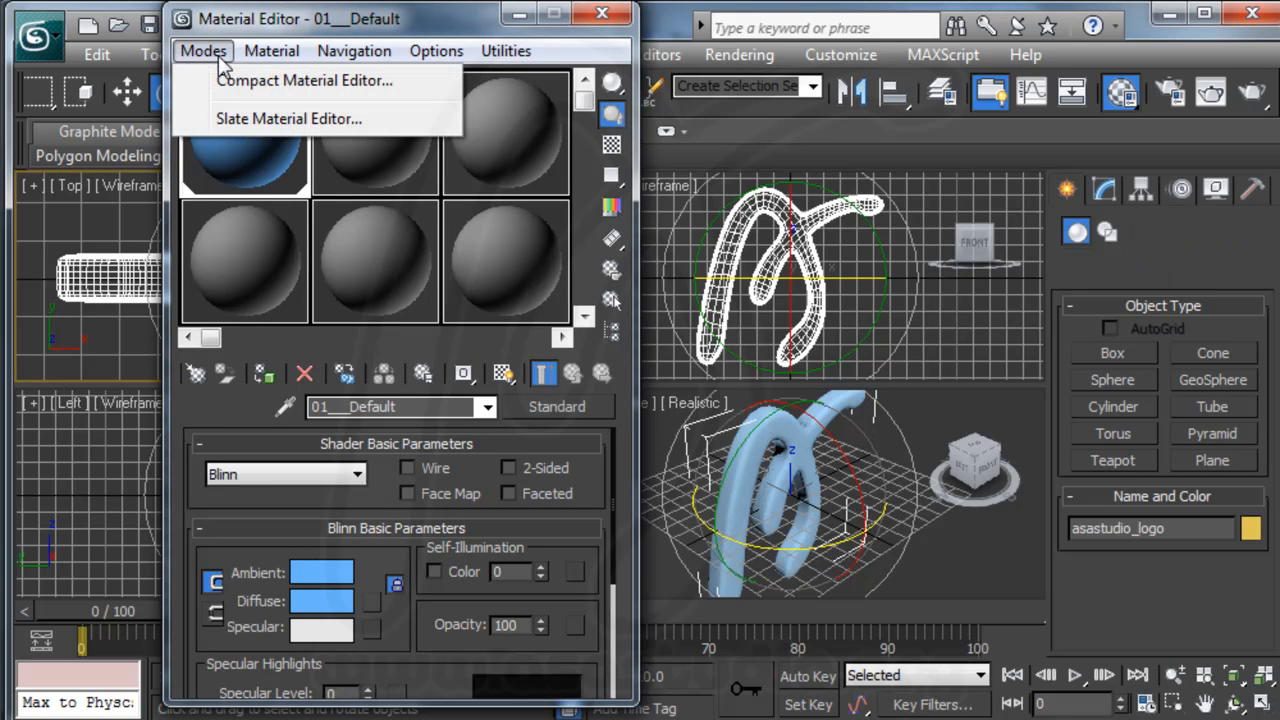
mouse_move(288, 118)
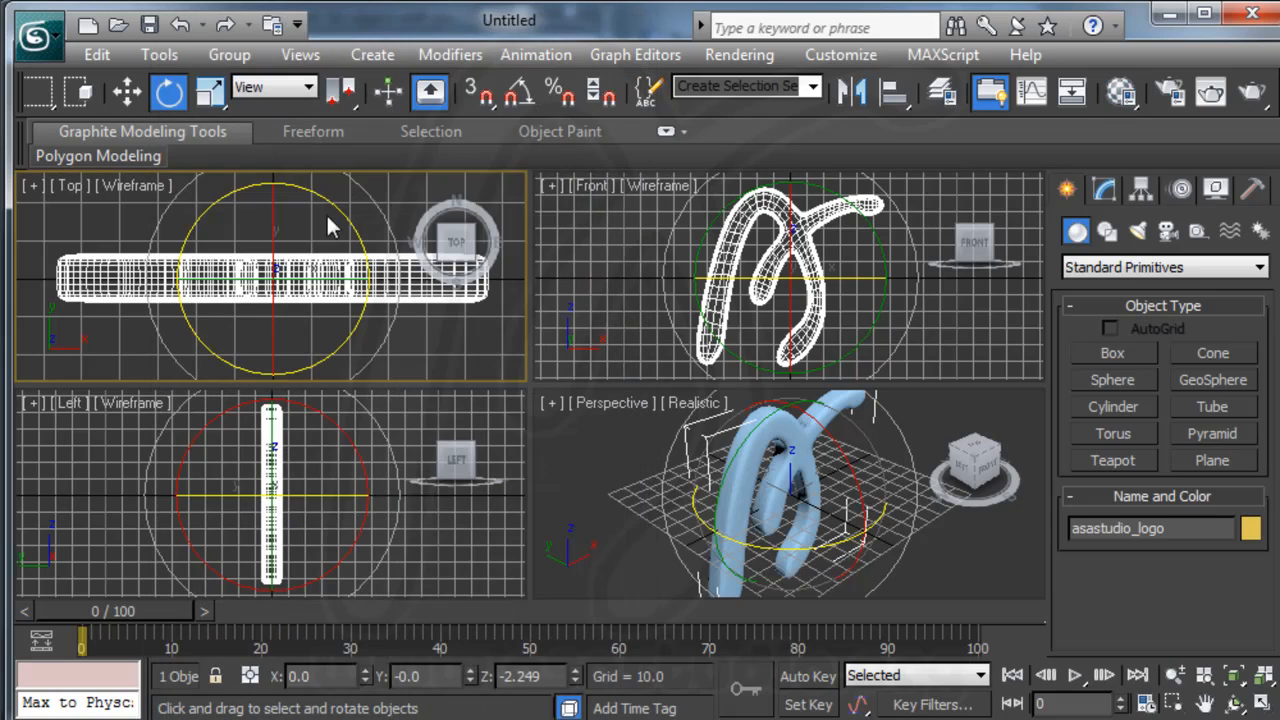
mouse_move(556, 338)
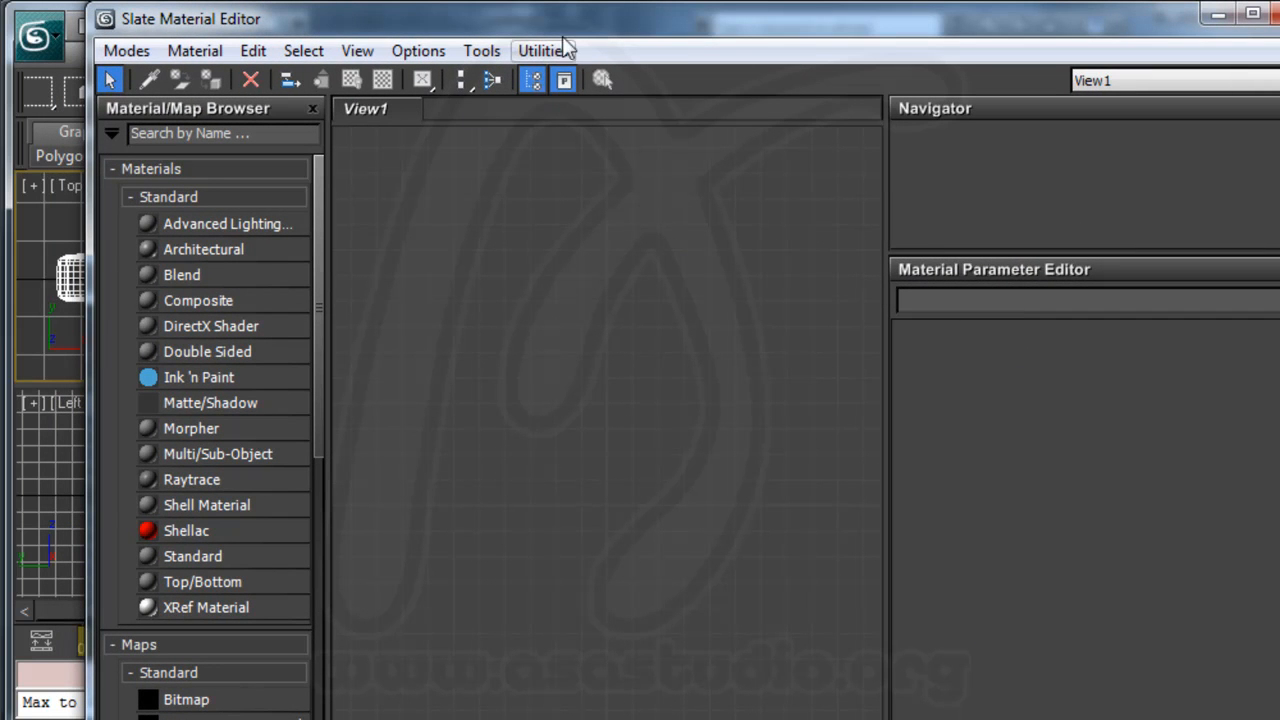
mouse_move(322, 256)
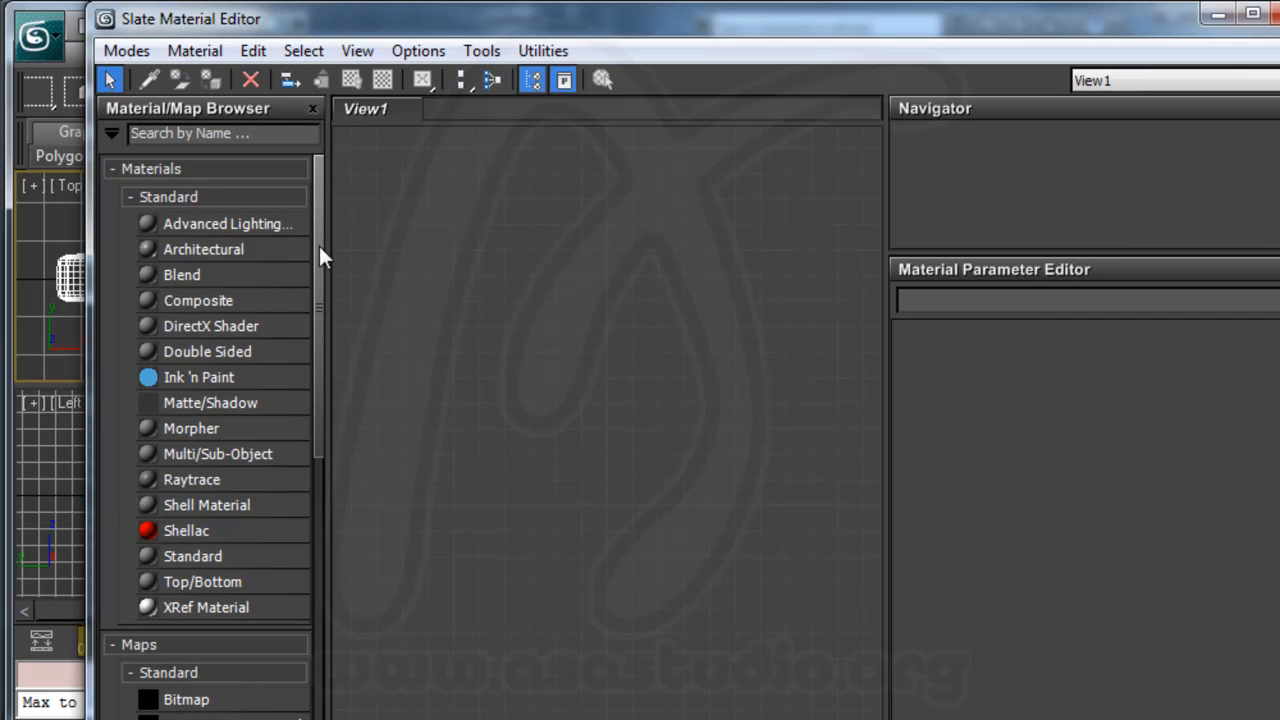
mouse_move(422, 230)
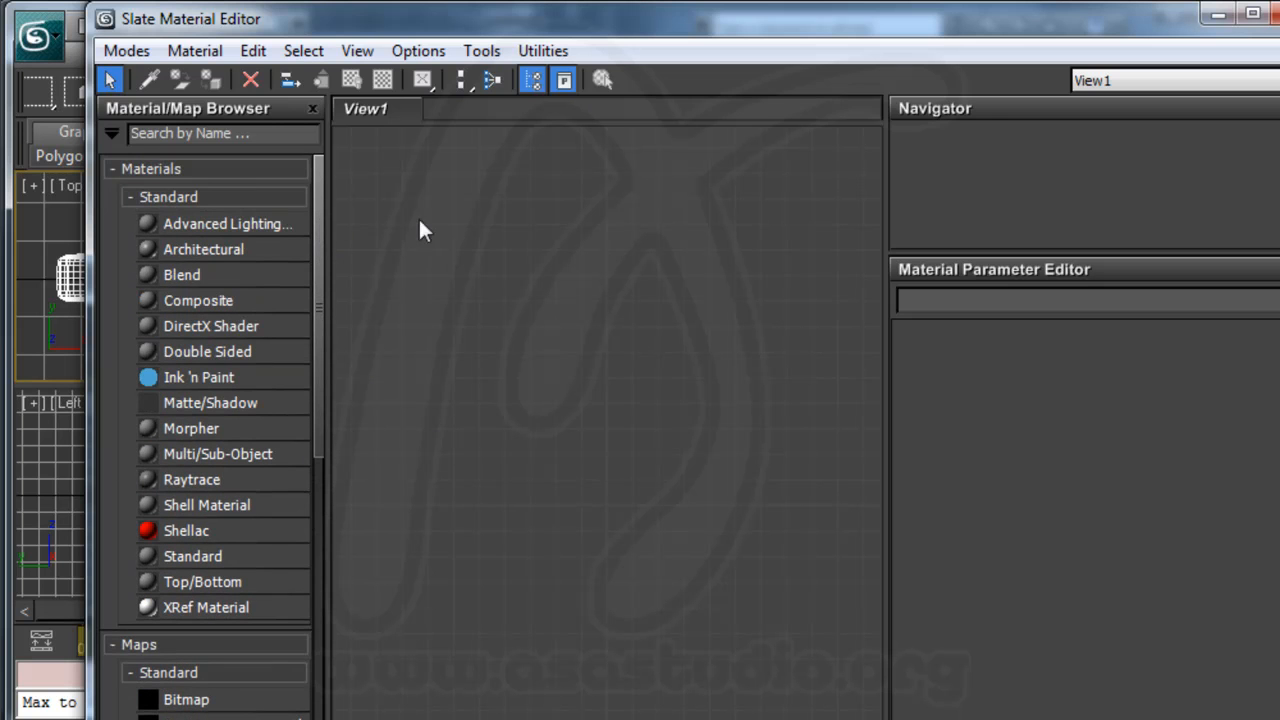
click(132, 52)
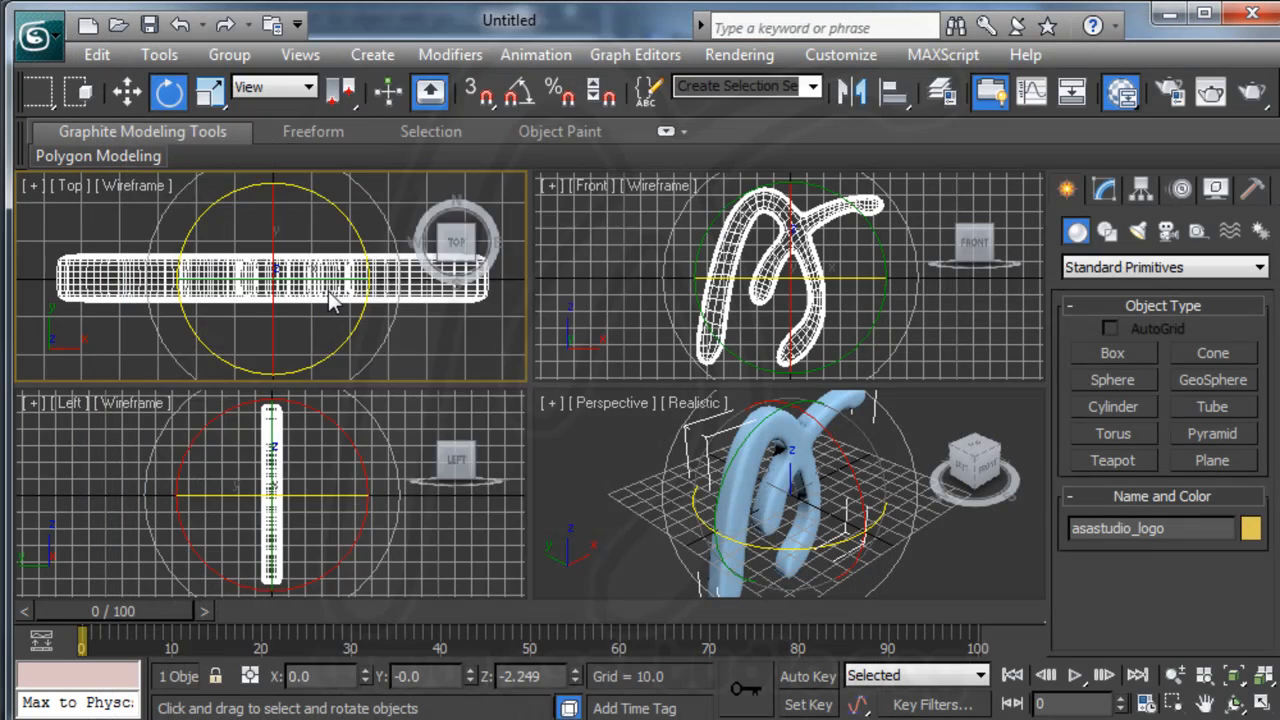
In the Material Editor, rename the 01 - Default material to asalogo-color
click(1120, 92)
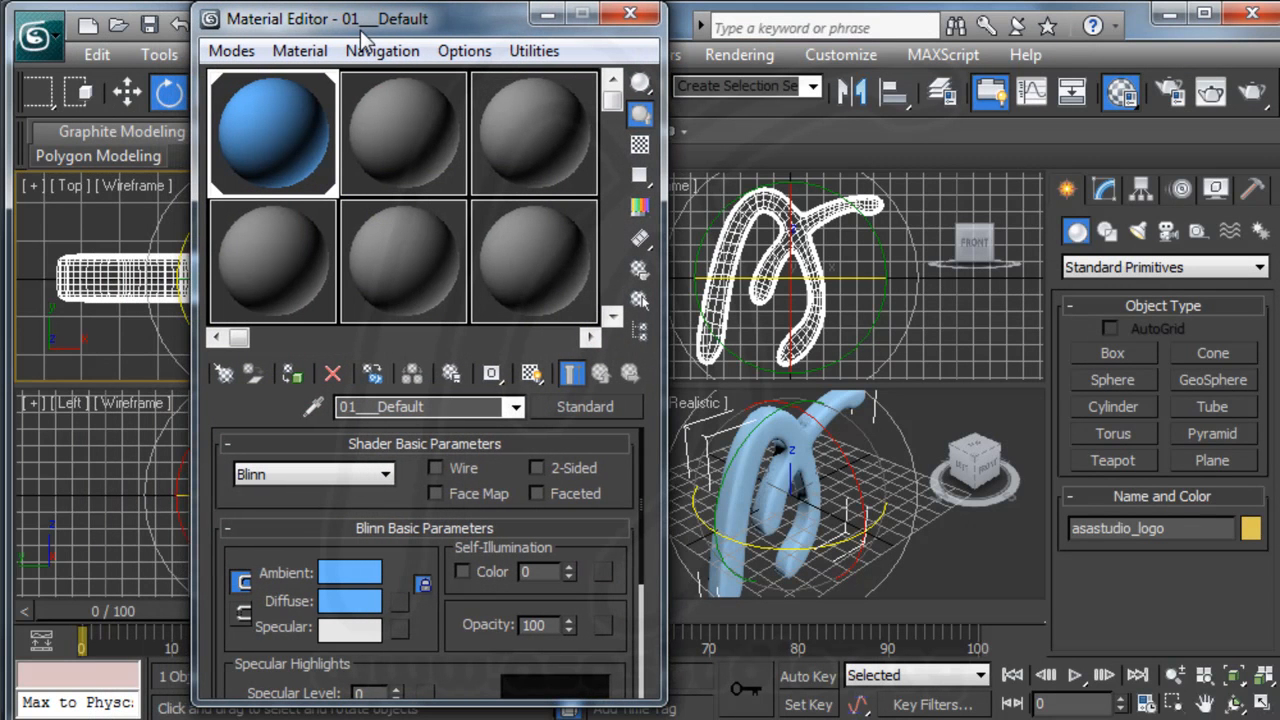
mouse_move(276, 150)
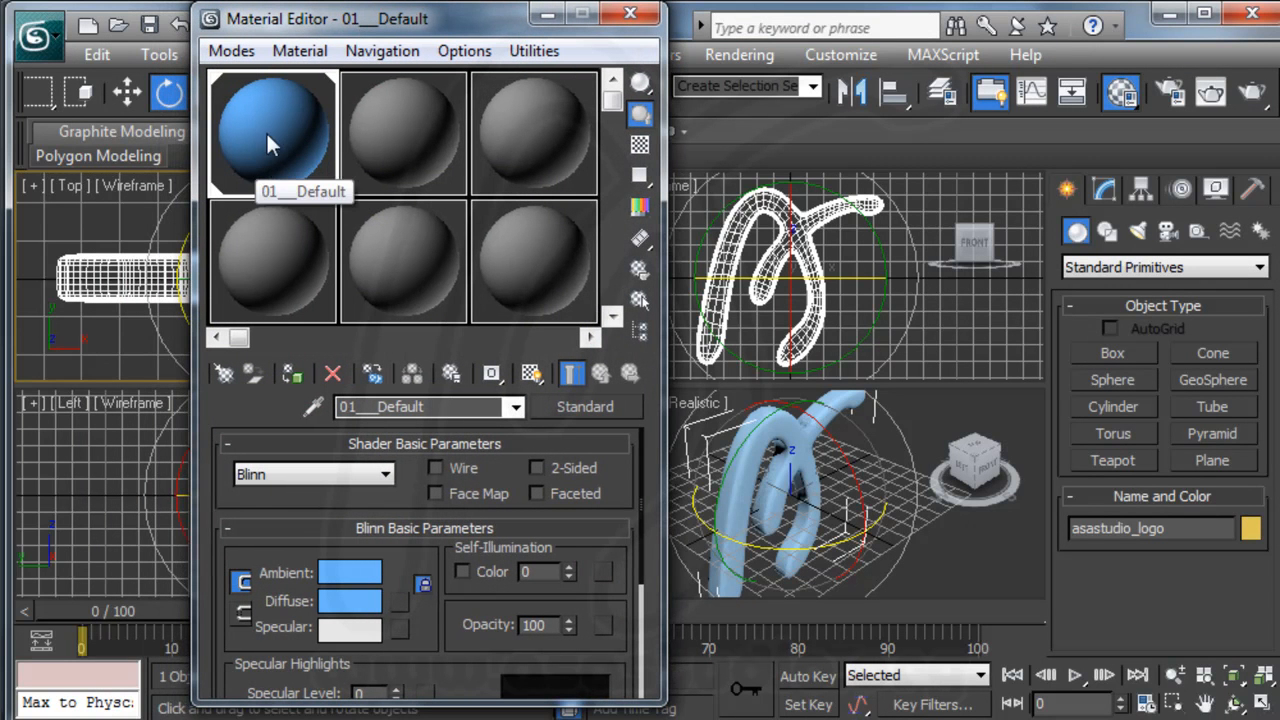
mouse_move(316, 224)
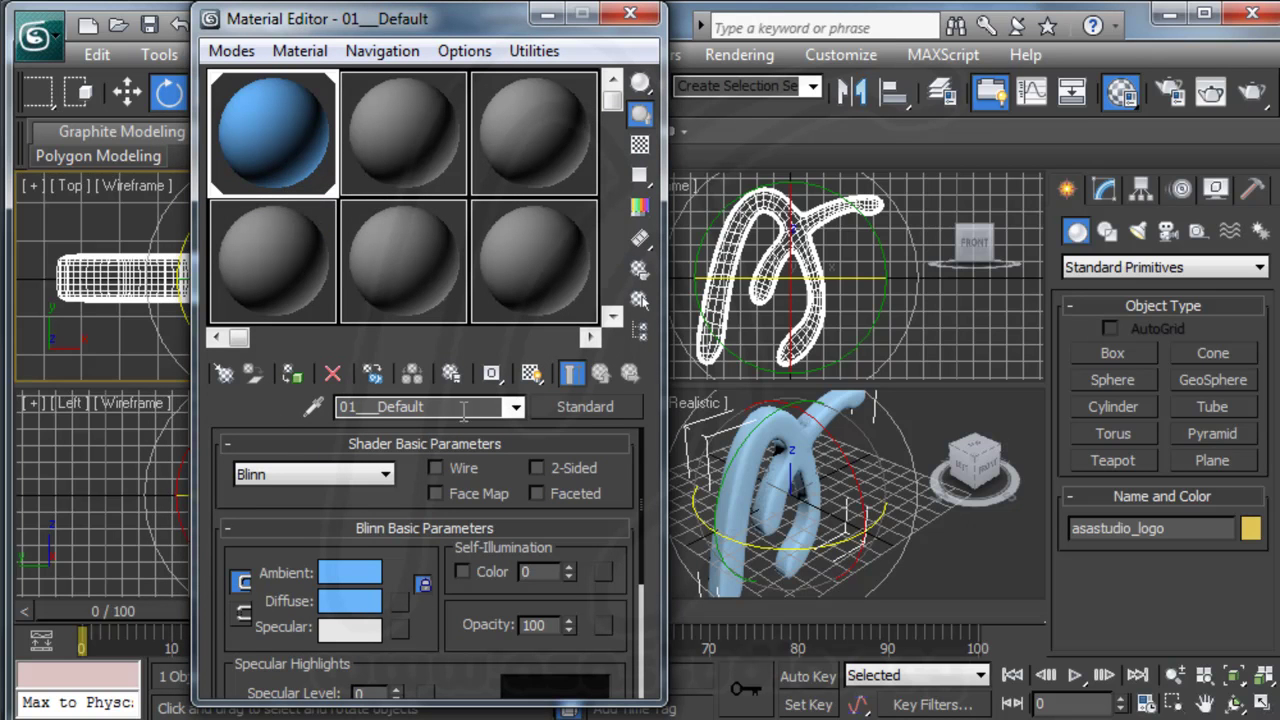
mouse_move(290, 164)
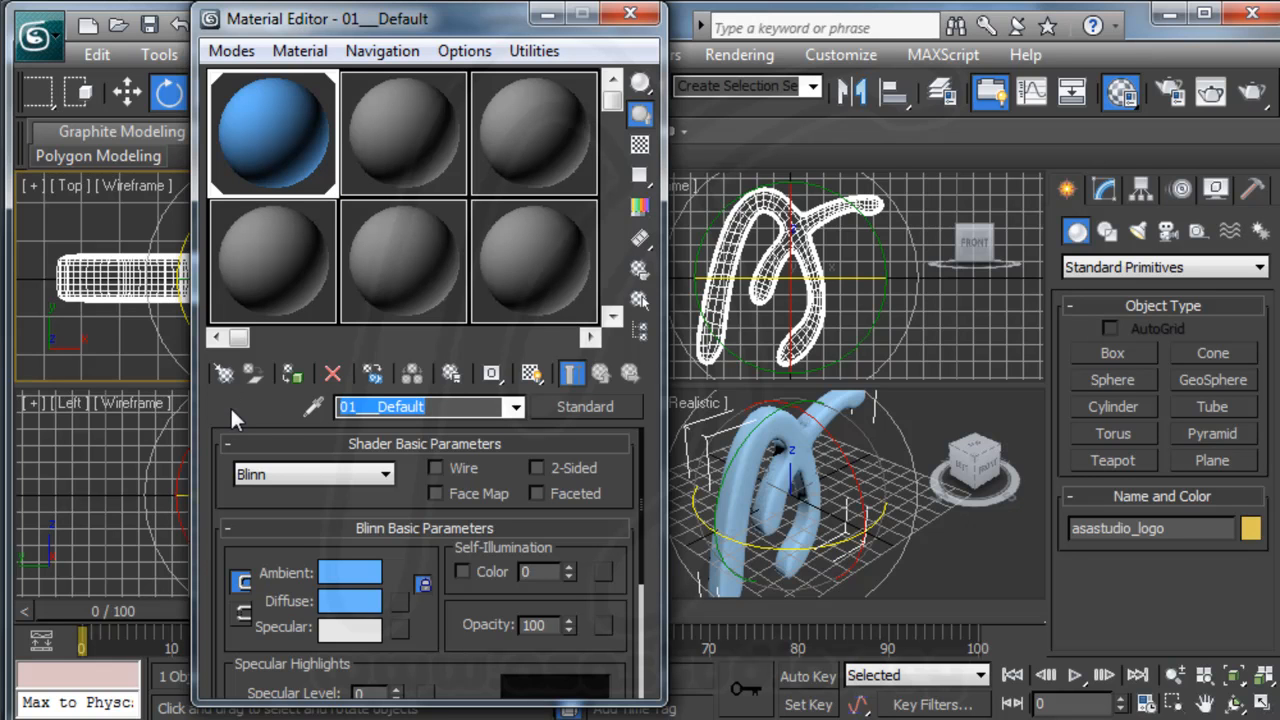
text(asalogo)
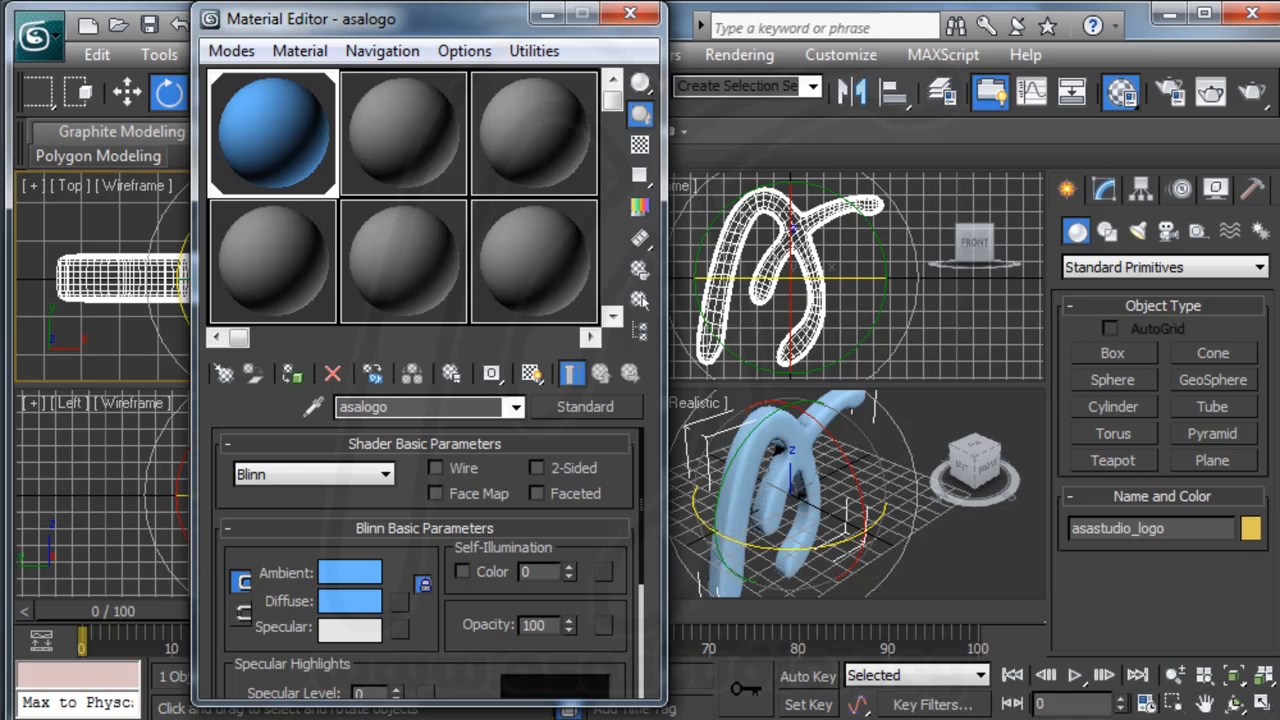
text(-color)
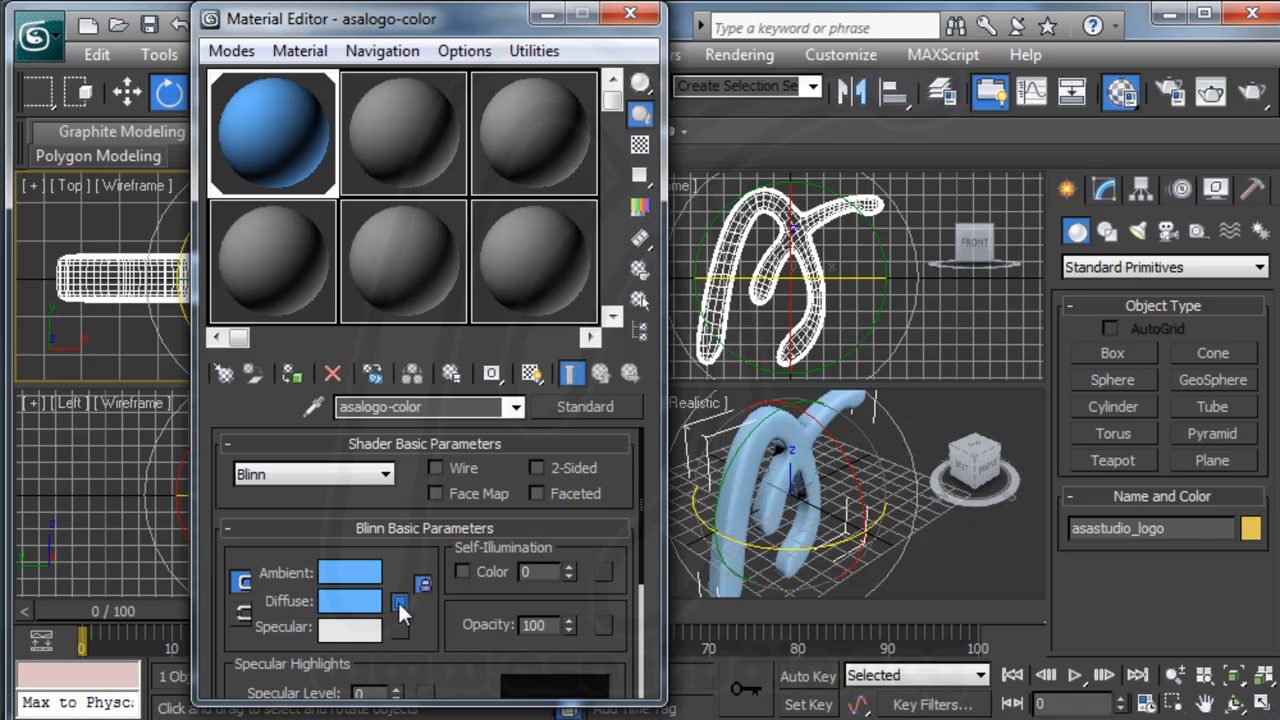
Choose warna.jpg from the MULTIMEDIA (E:) drive's 3d object folder as the diffuse bitmap
click(400, 600)
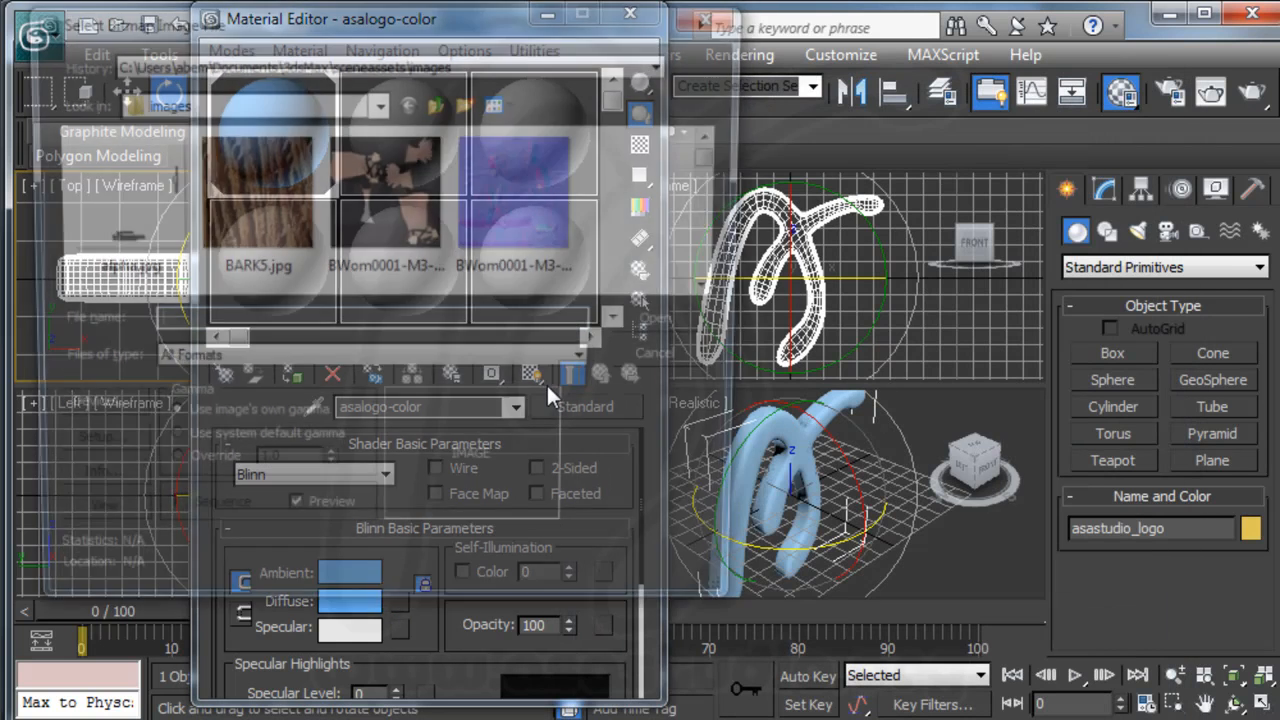
click(376, 100)
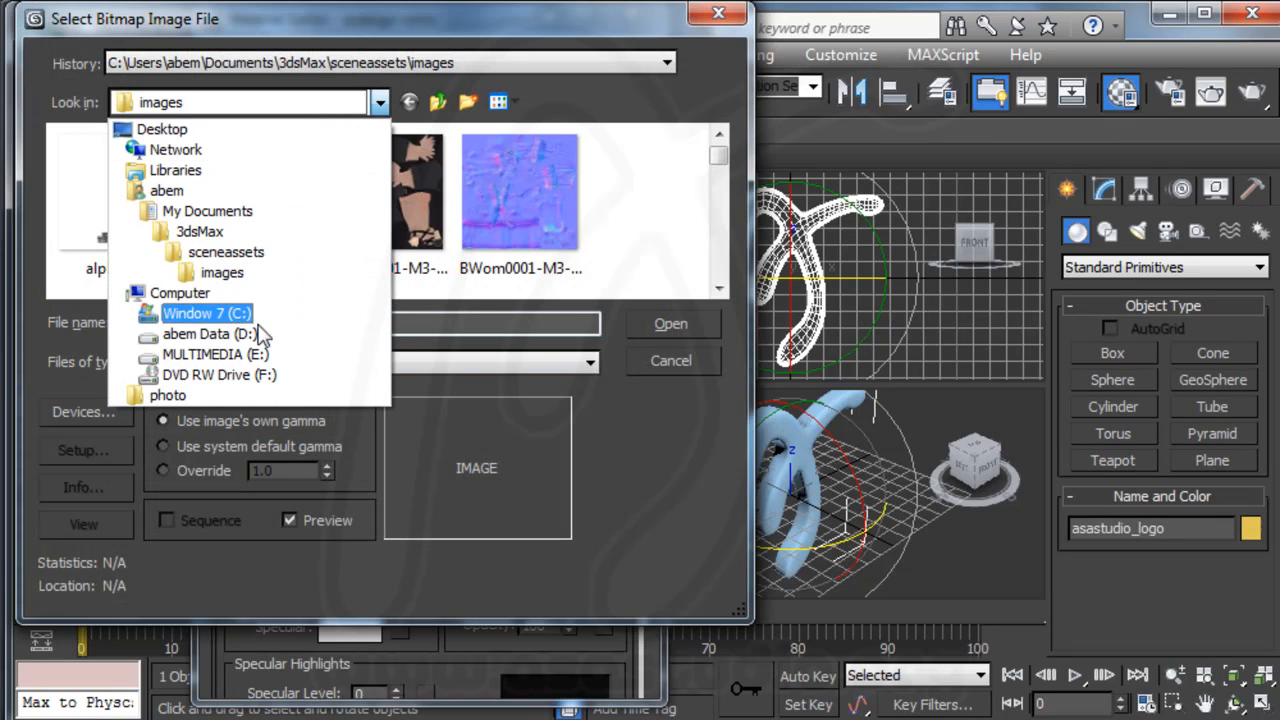
click(216, 354)
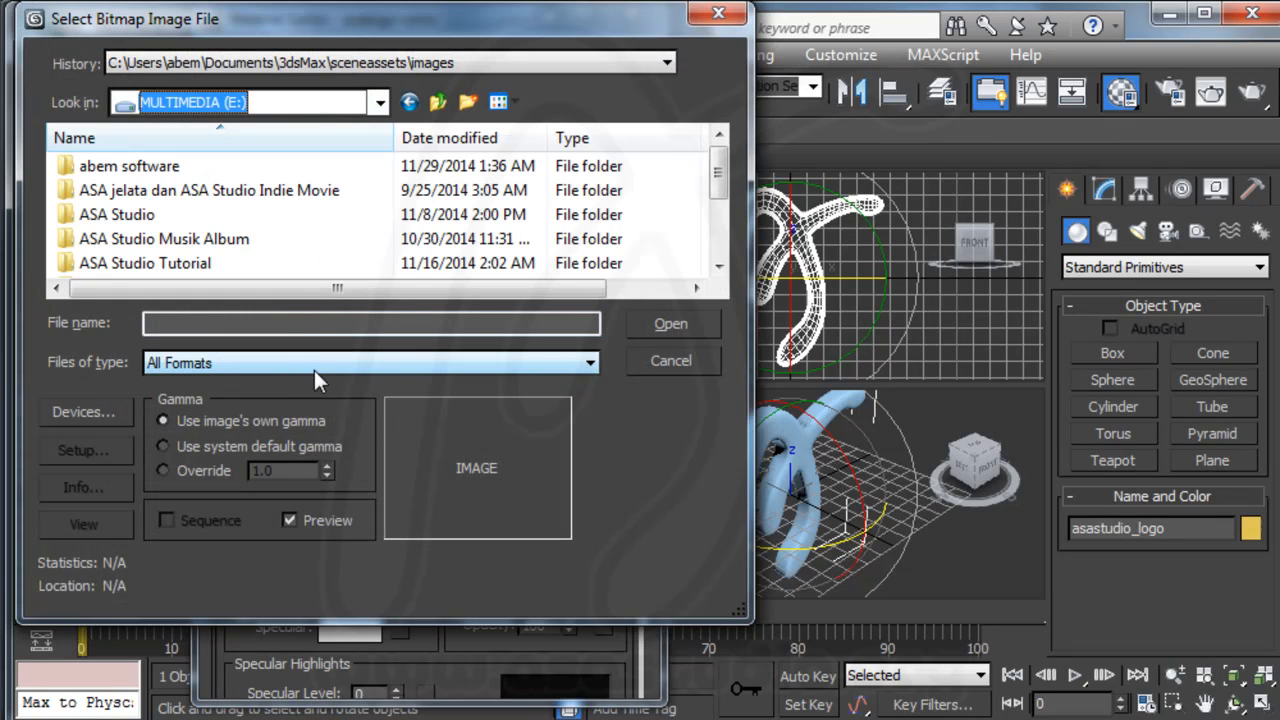
double_click(144, 264)
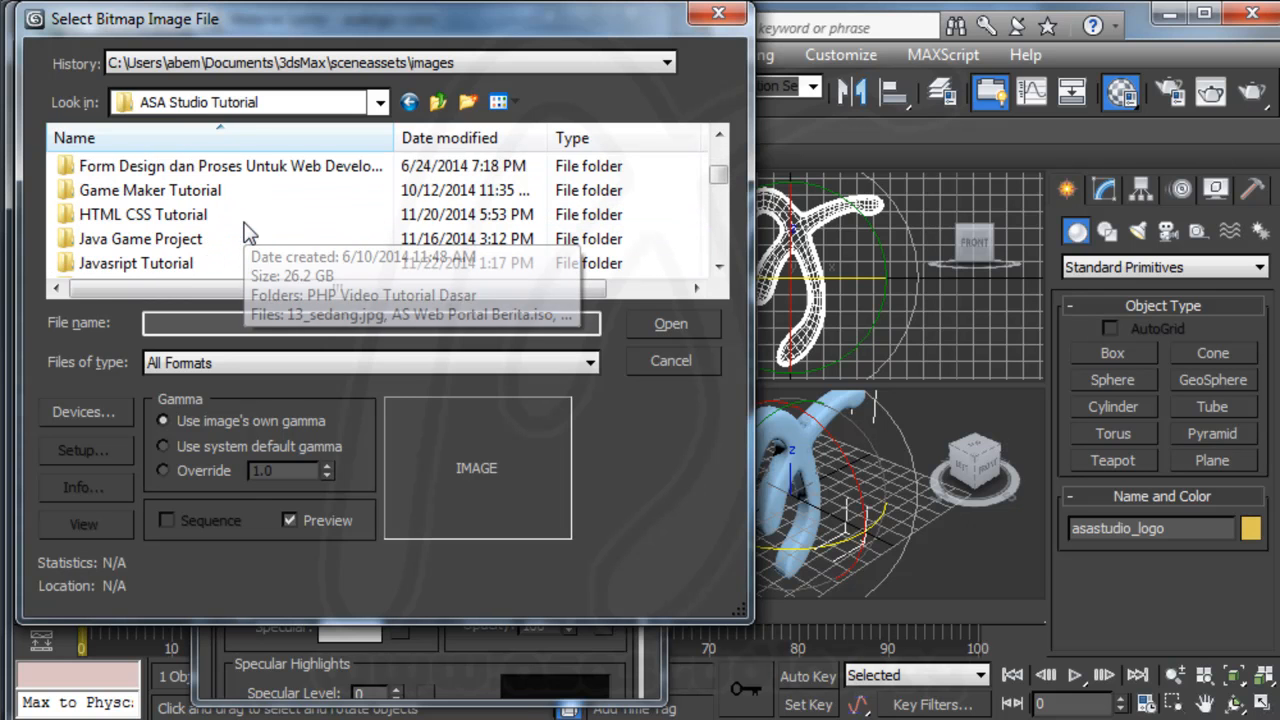
double_click(126, 262)
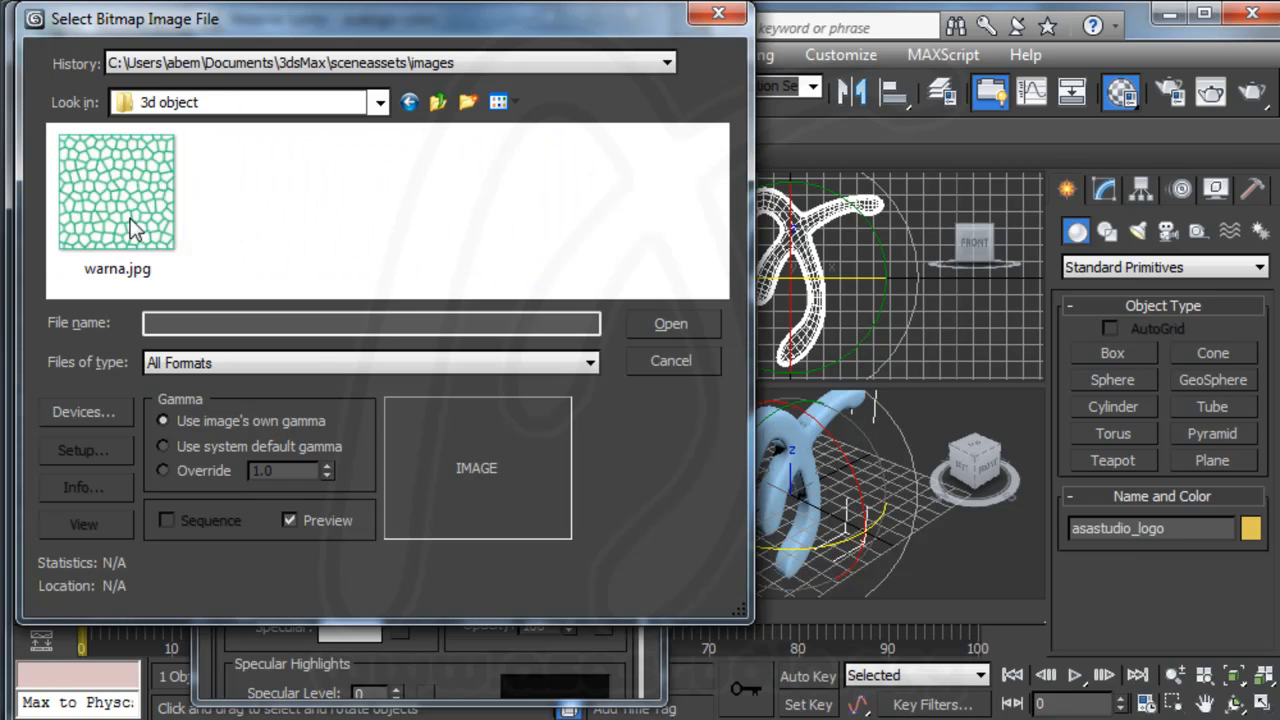
click(116, 196)
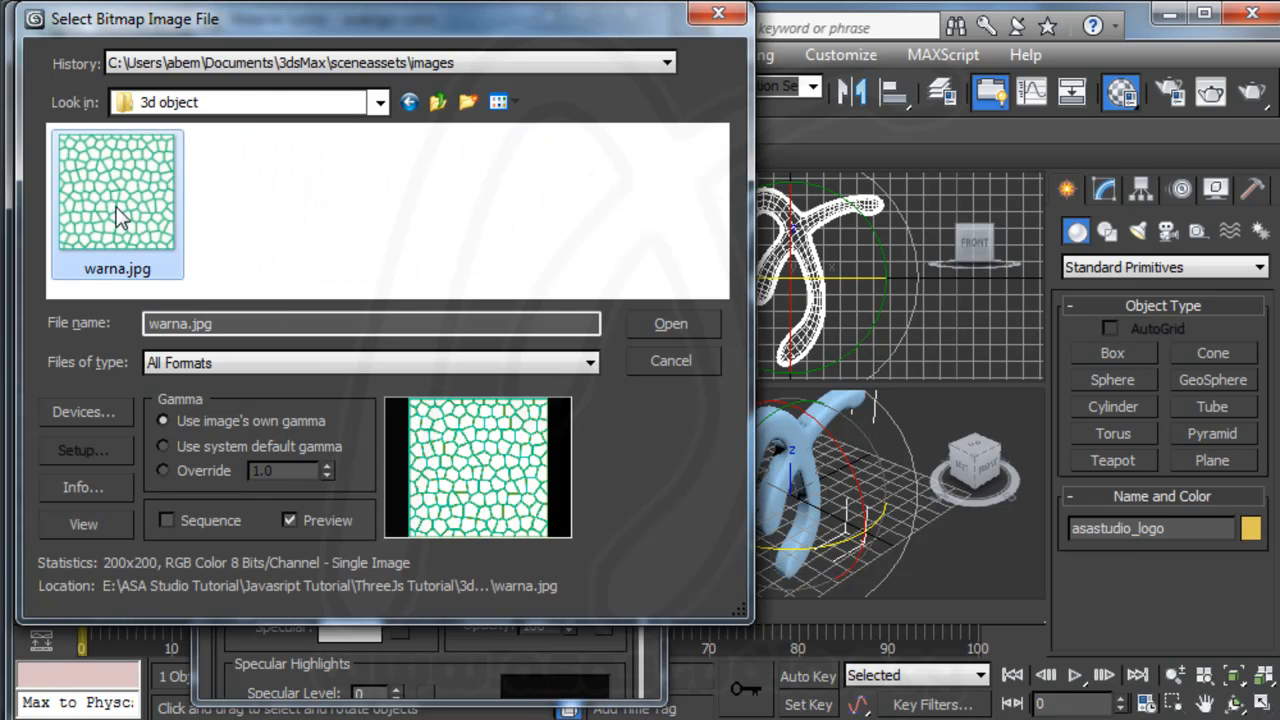
mouse_move(144, 210)
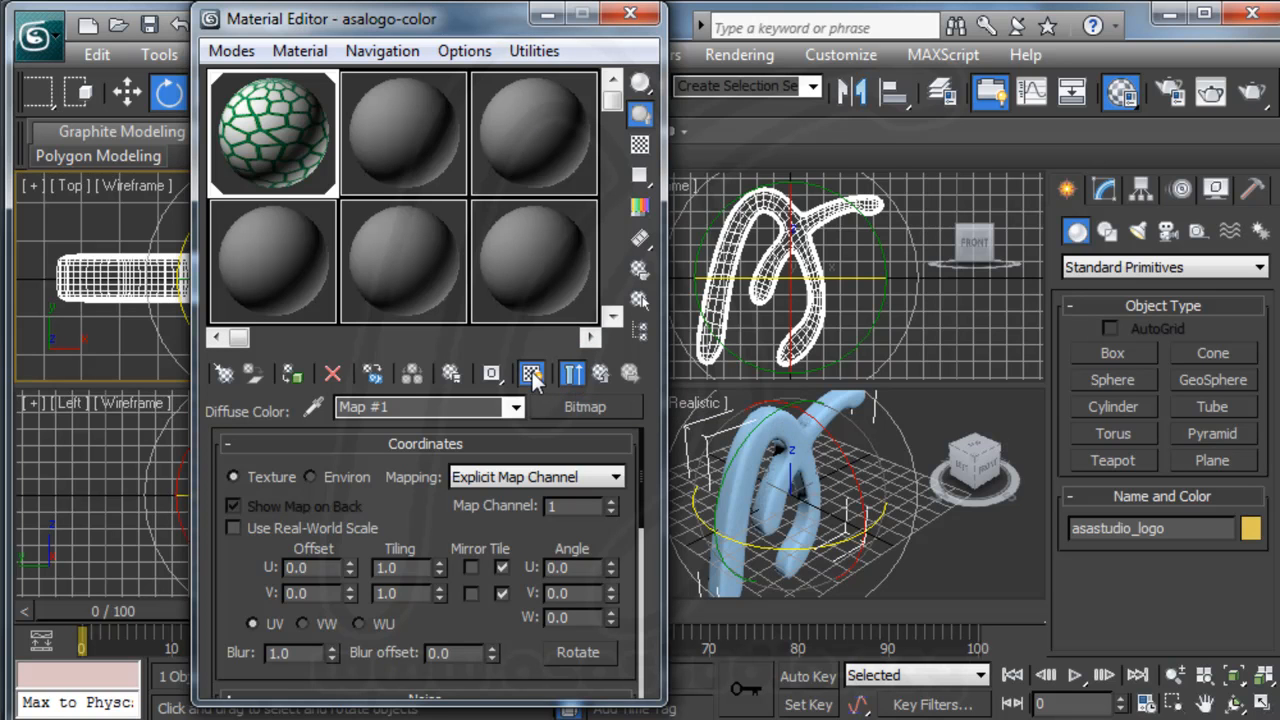
Show the warna.jpg texture on the logo in viewports and close the Material Editor
click(294, 374)
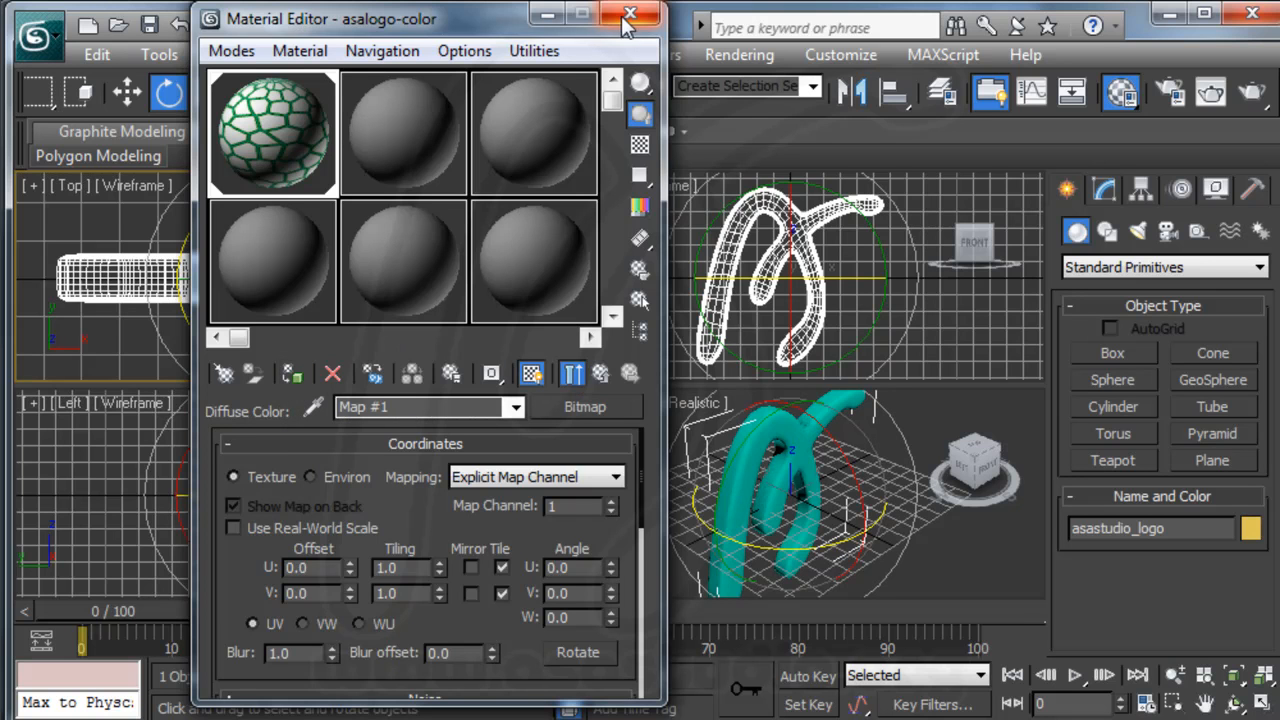
mouse_move(624, 20)
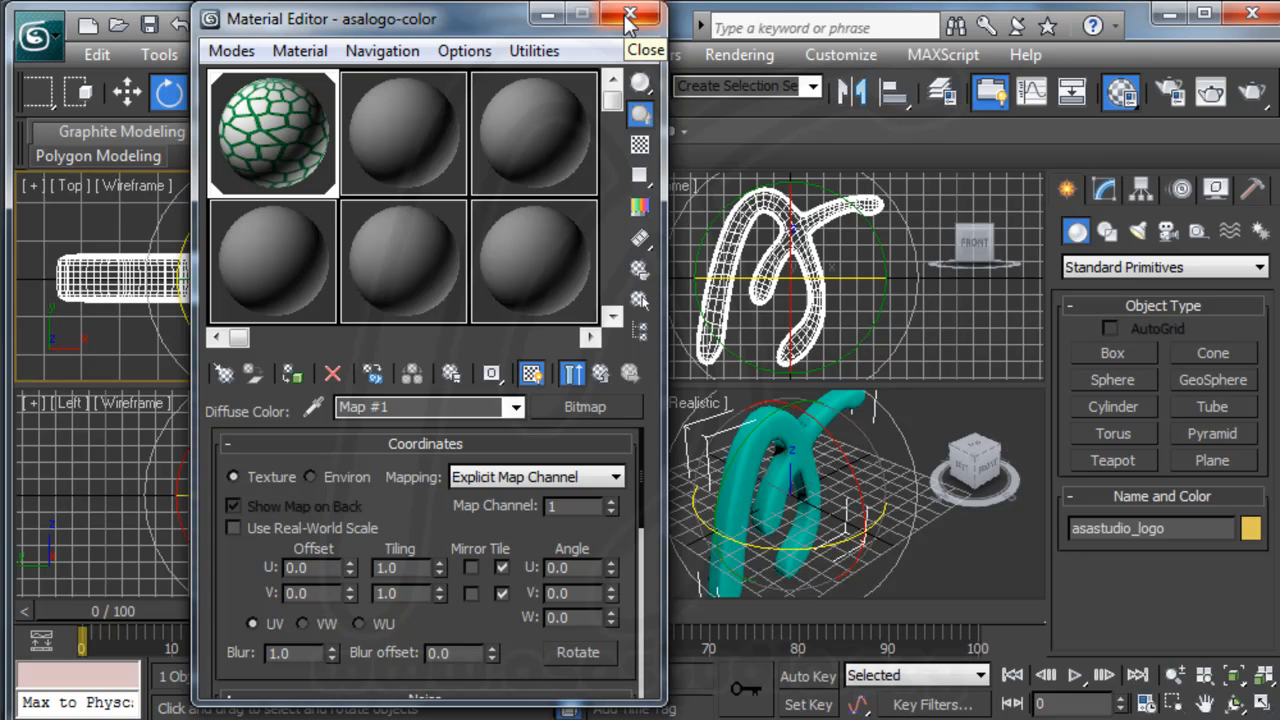
click(624, 14)
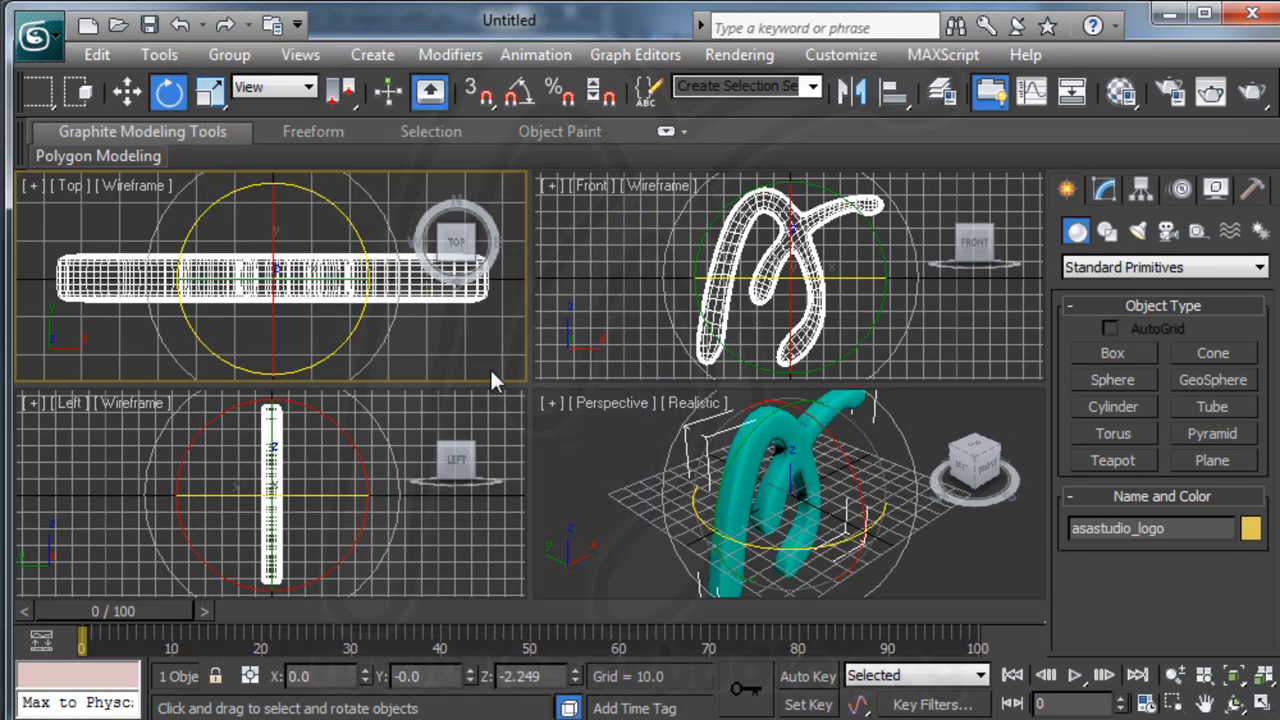
mouse_move(790, 442)
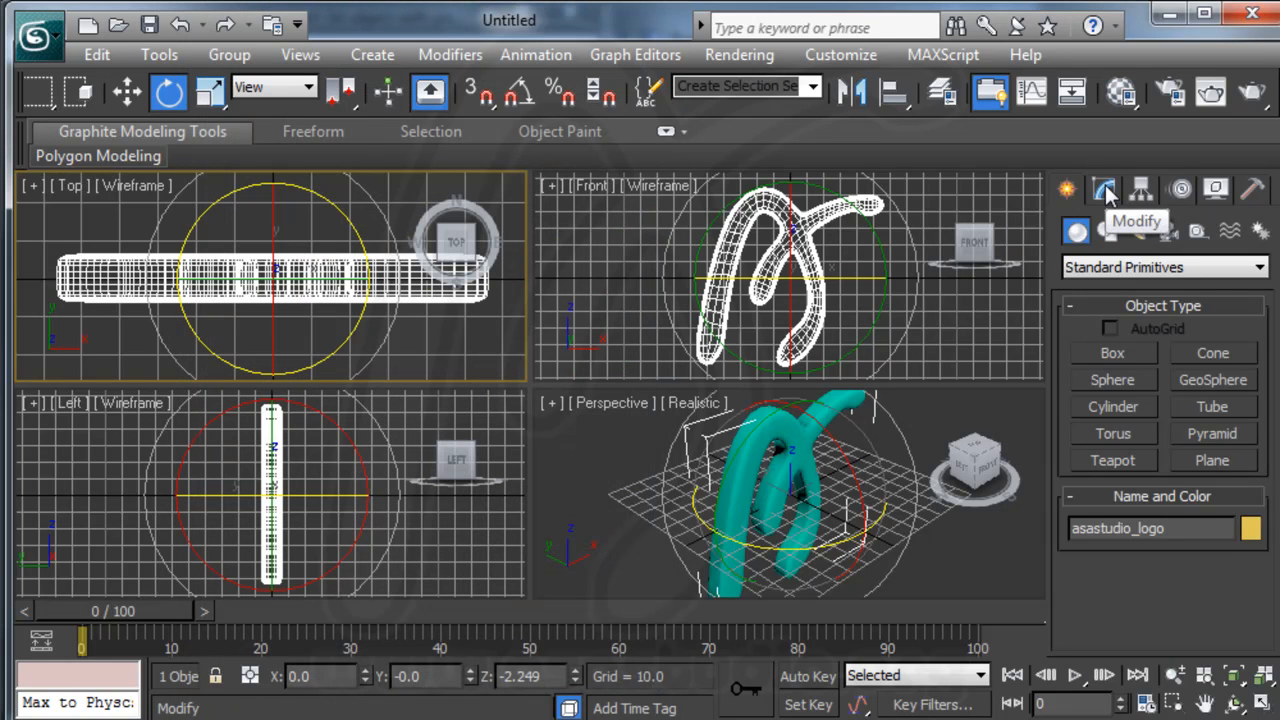
Add a UVW Map modifier to the logo, trying Face and Spherical before settling on Box mapping
click(1108, 188)
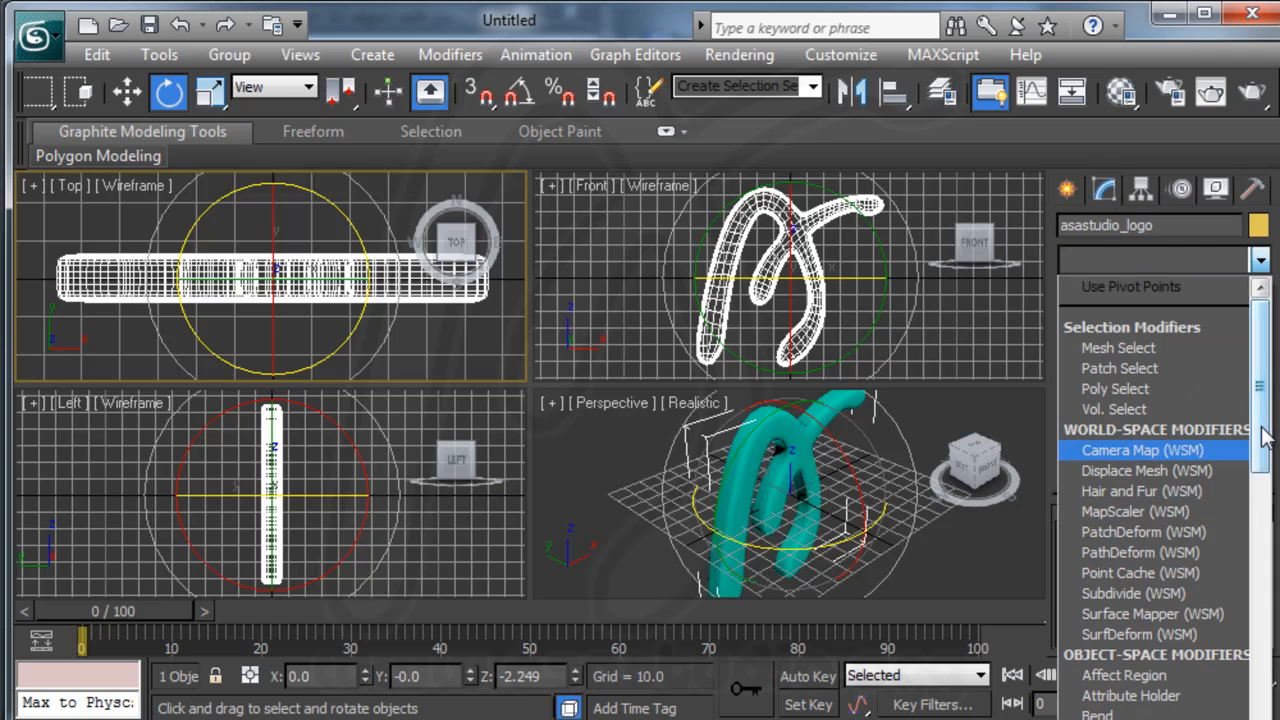
scroll(down, 3)
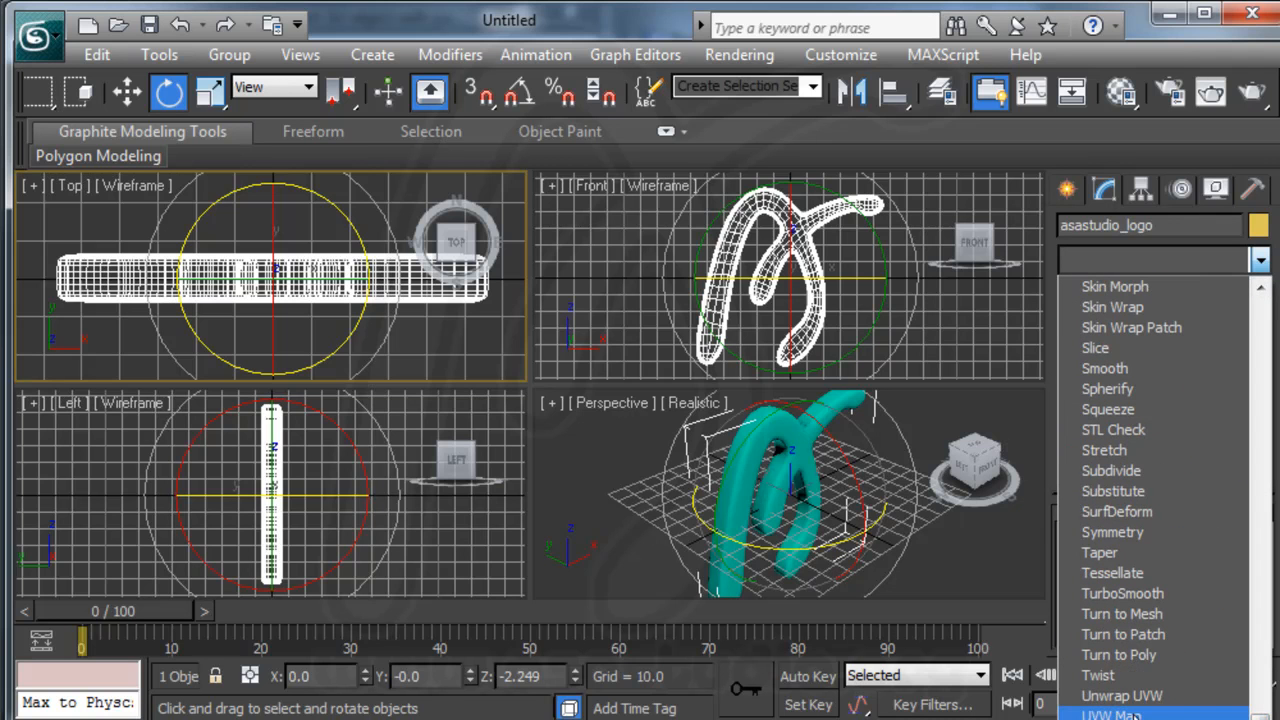
click(1112, 712)
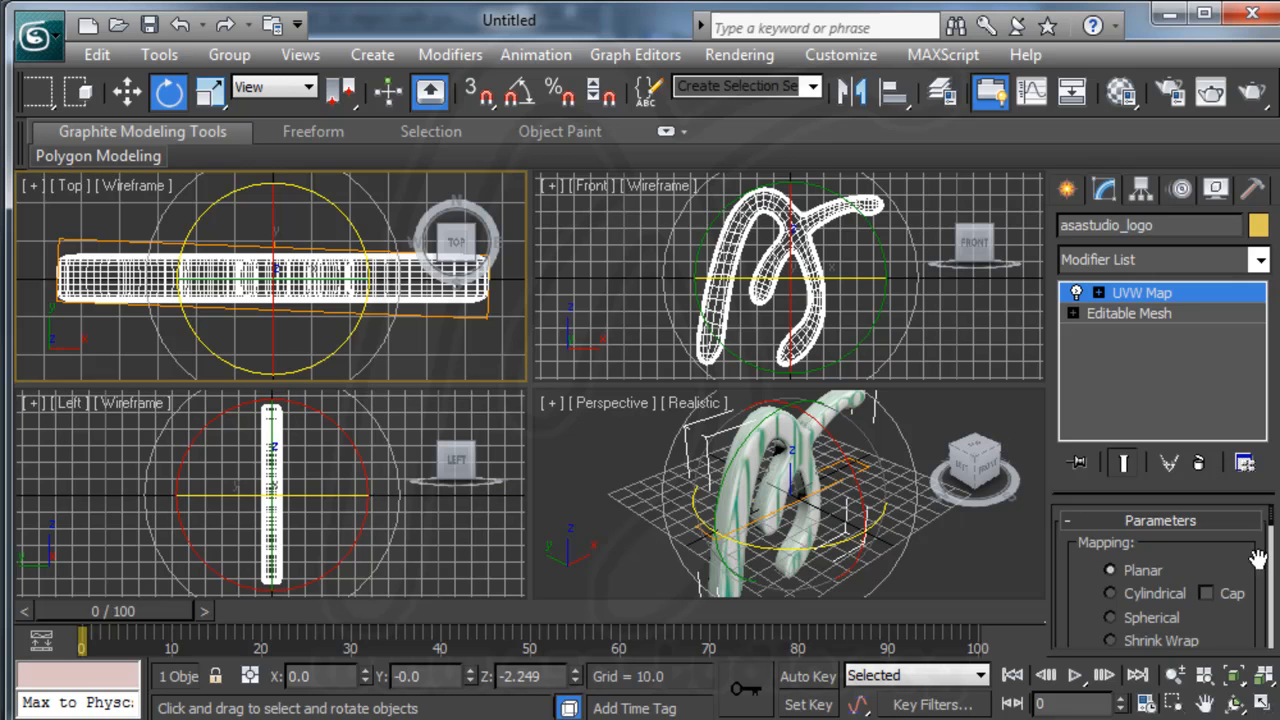
scroll(down, 3)
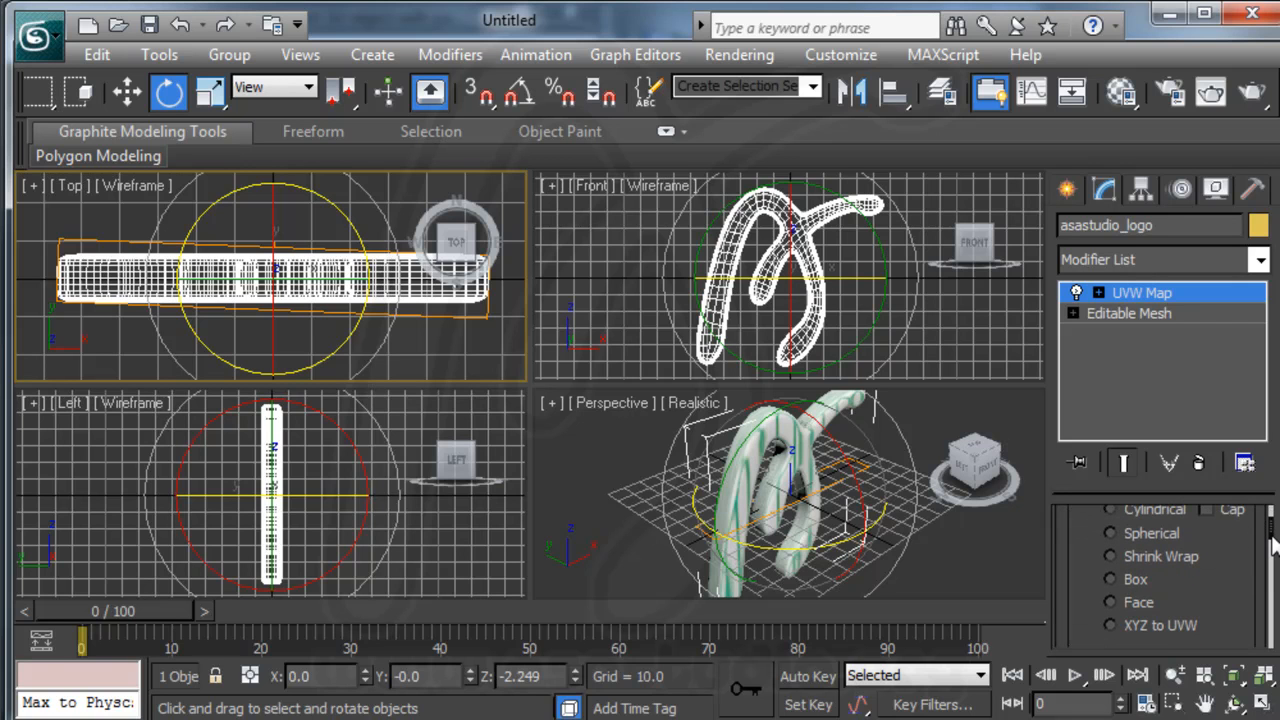
click(1108, 580)
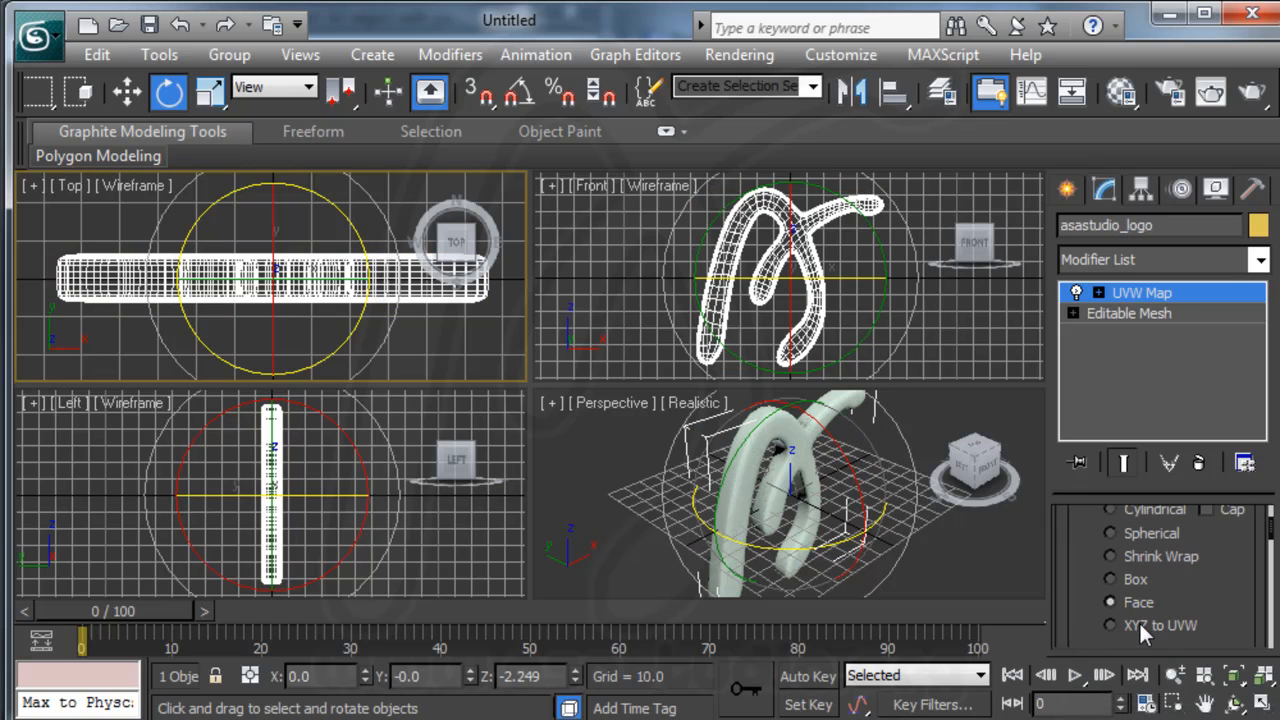
click(1104, 532)
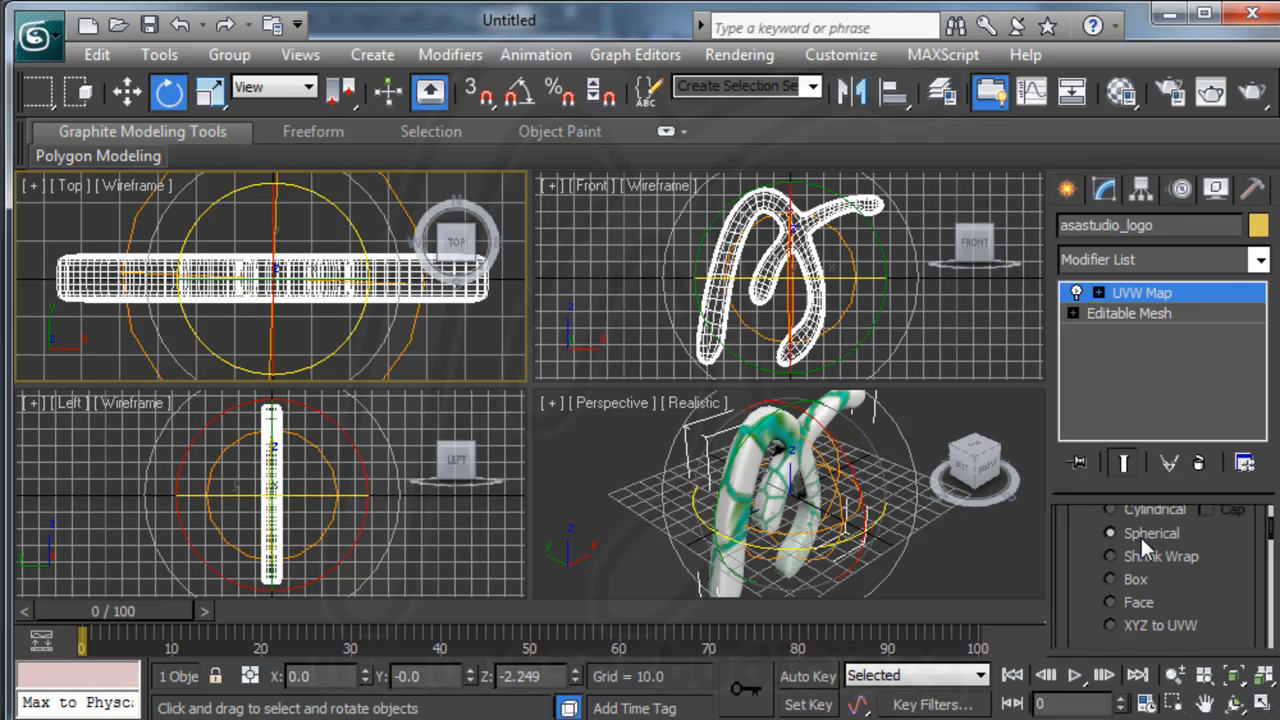
click(1104, 578)
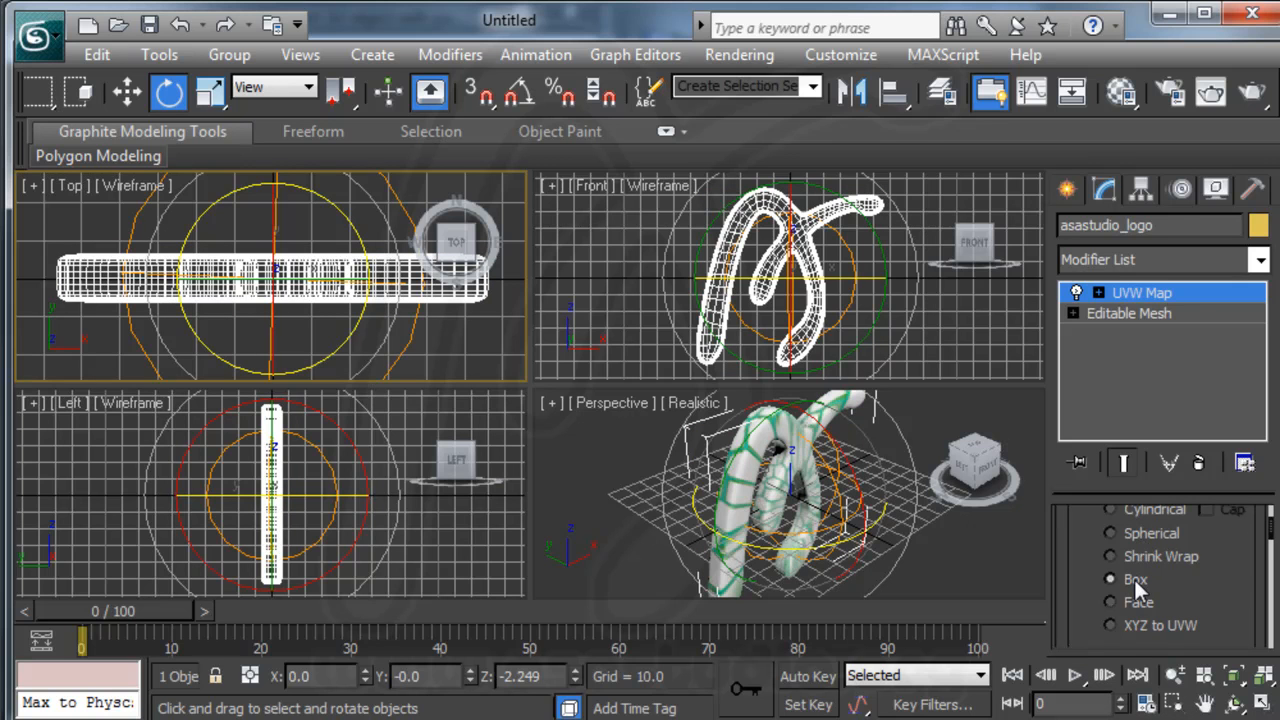
click(1112, 578)
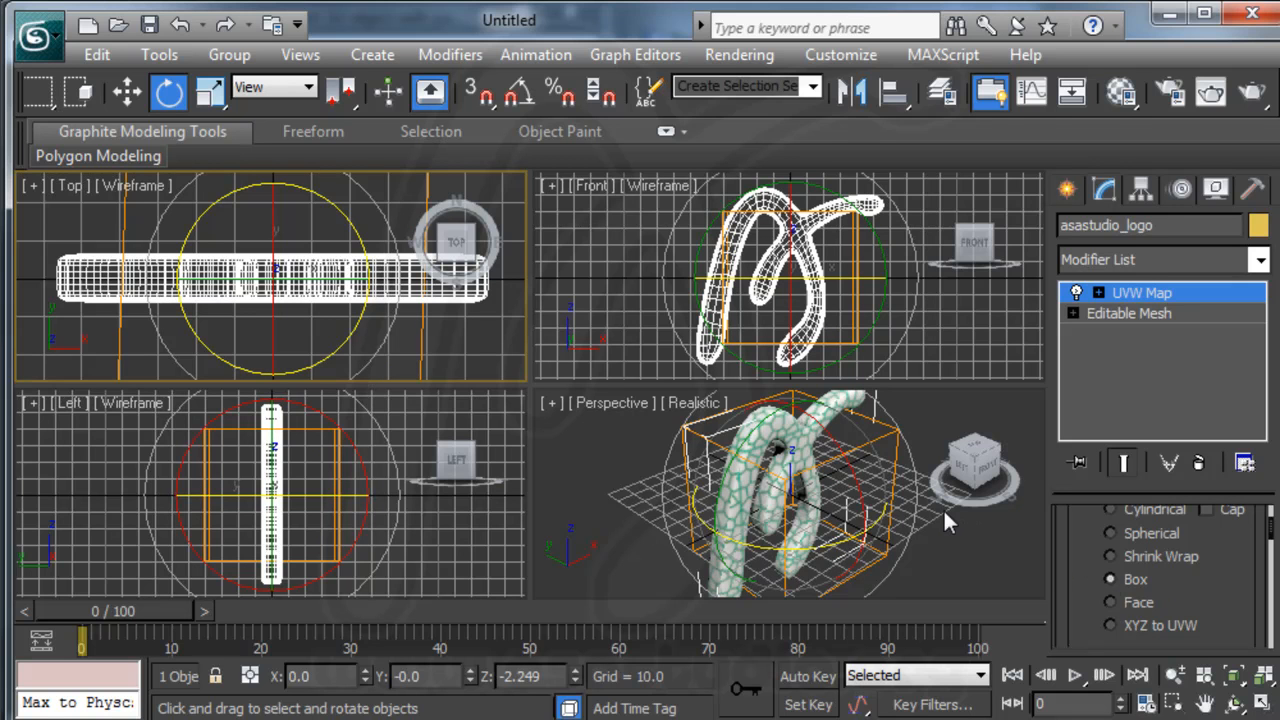
mouse_move(1008, 206)
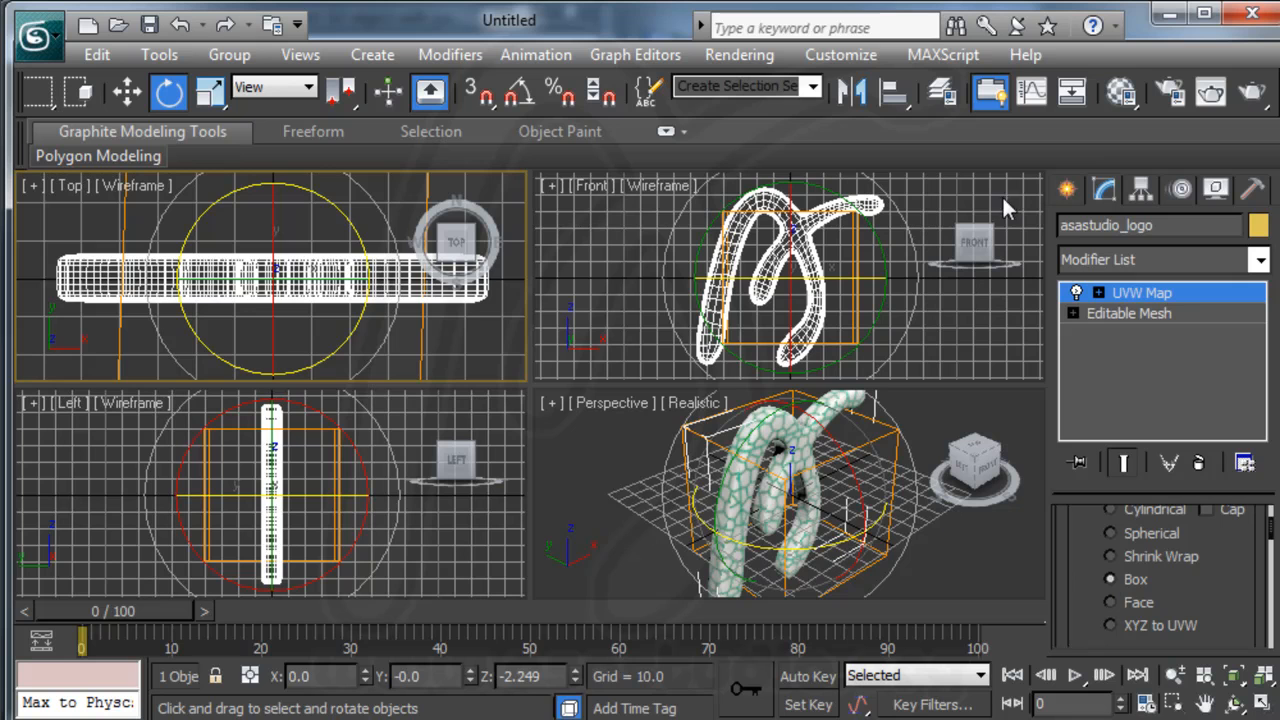
mouse_move(982, 204)
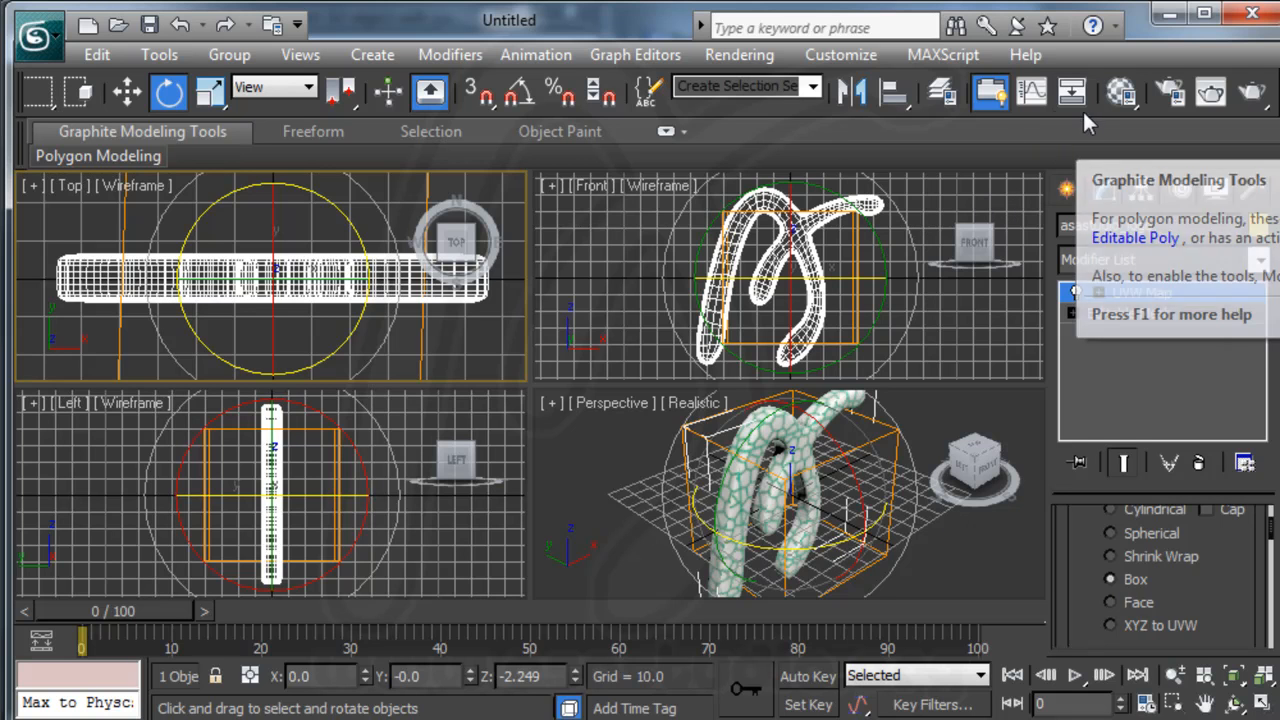
Run ThreeJSExporter.ms from the Scripts > ThreeJsExport folder via the MAXScript menu
click(950, 56)
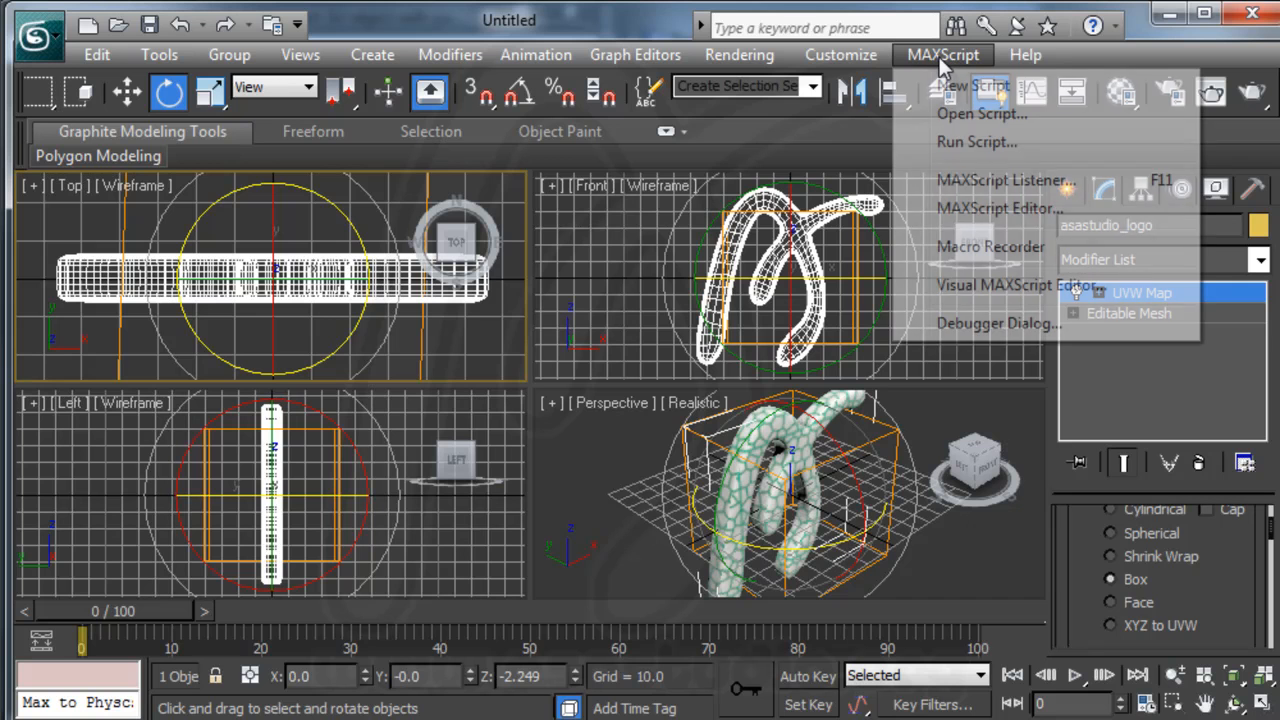
click(968, 114)
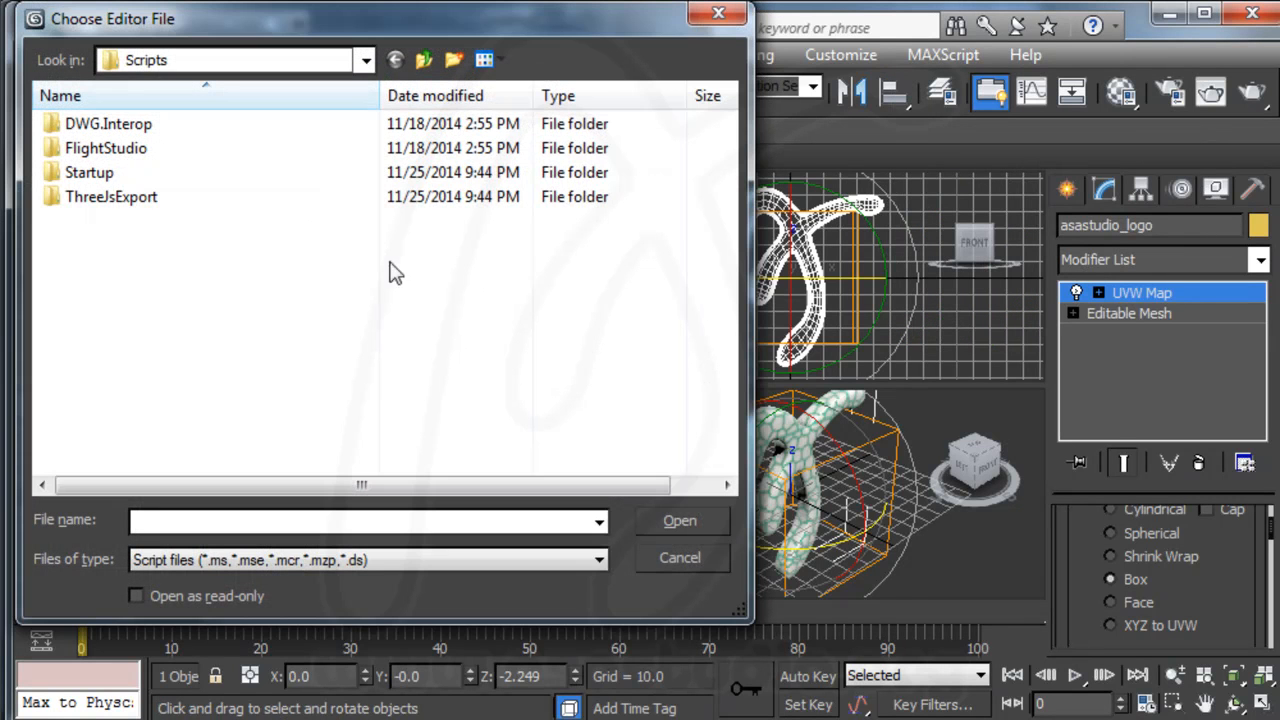
double_click(112, 196)
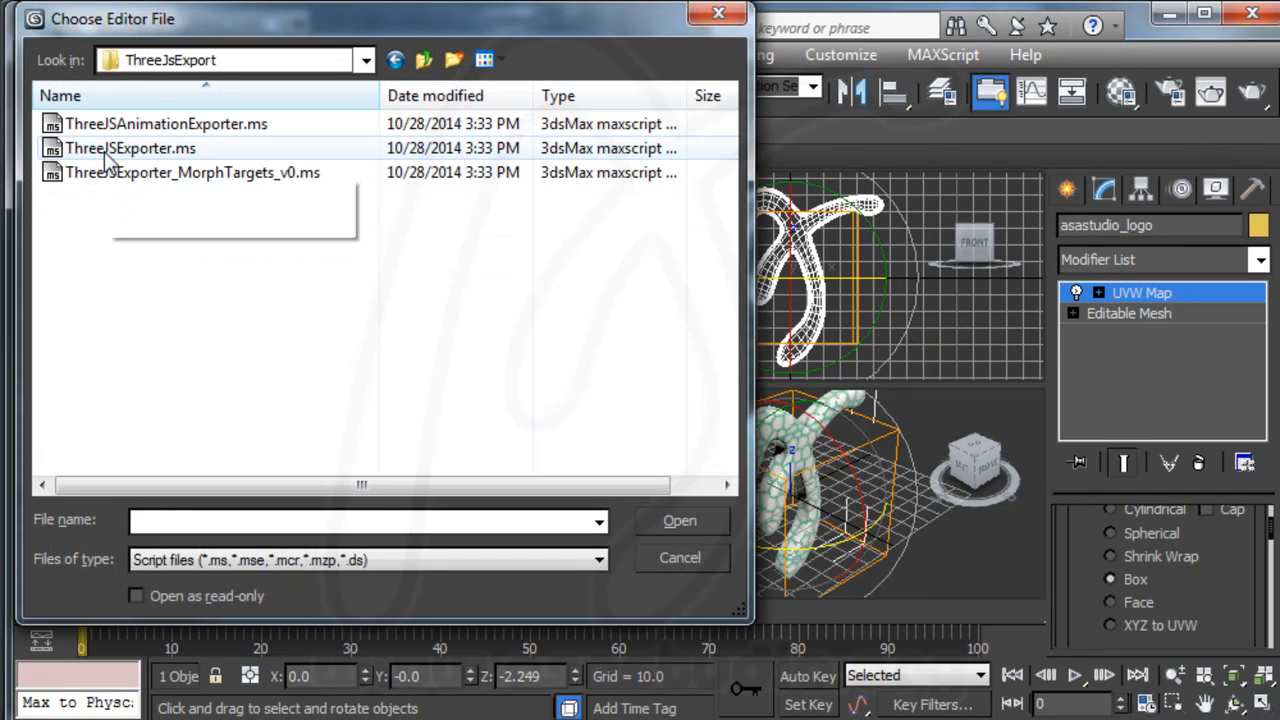
double_click(130, 148)
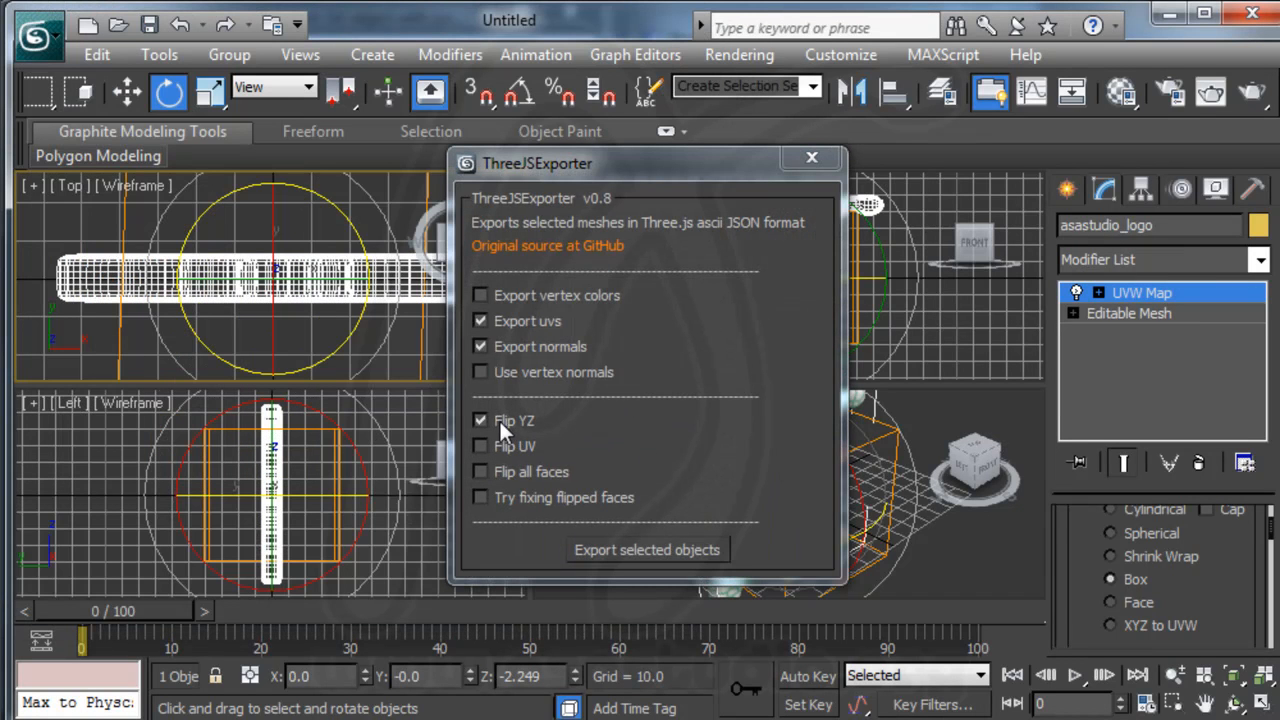
mouse_move(530, 440)
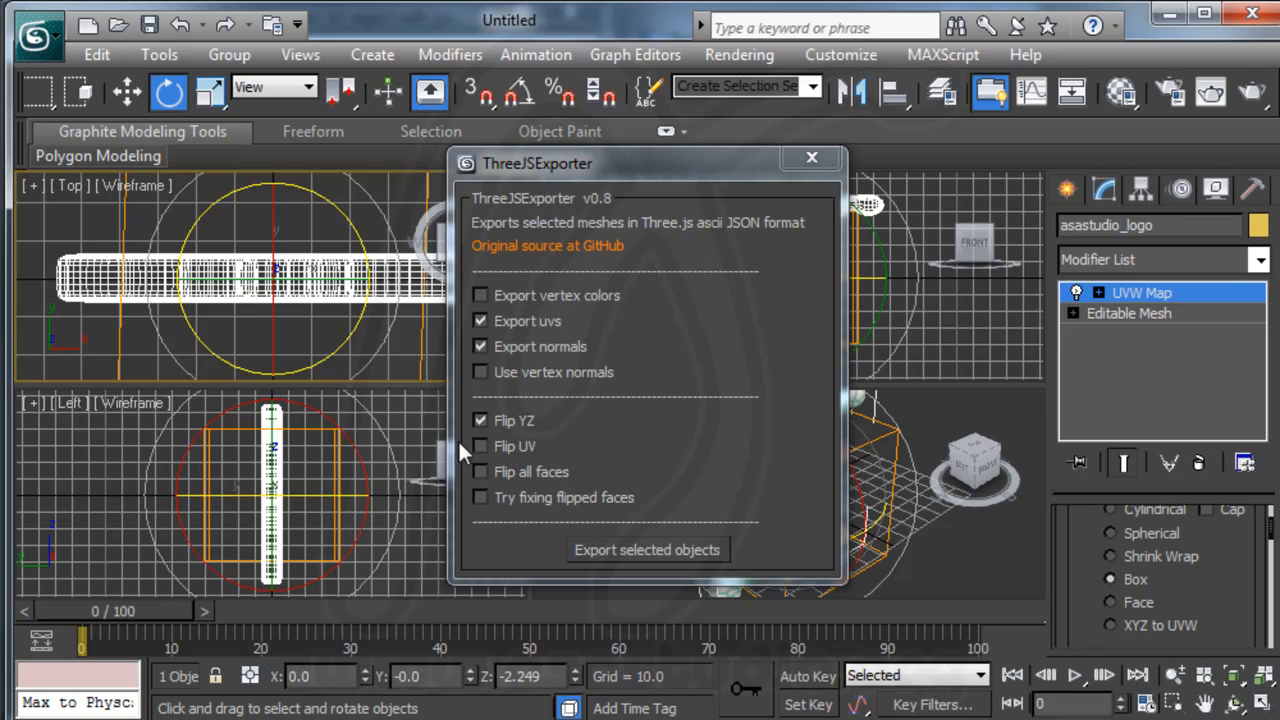
mouse_move(484, 452)
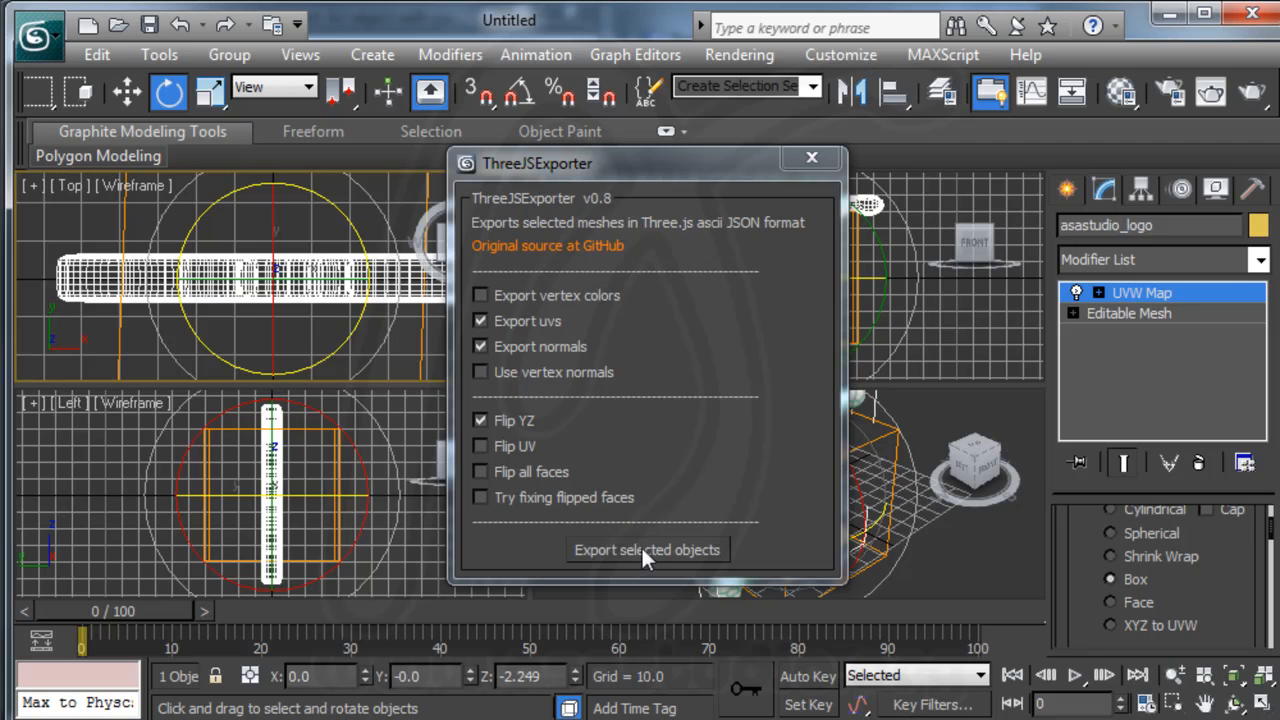
Export the selected logo with uvs, normals and Flip YZ enabled
click(648, 548)
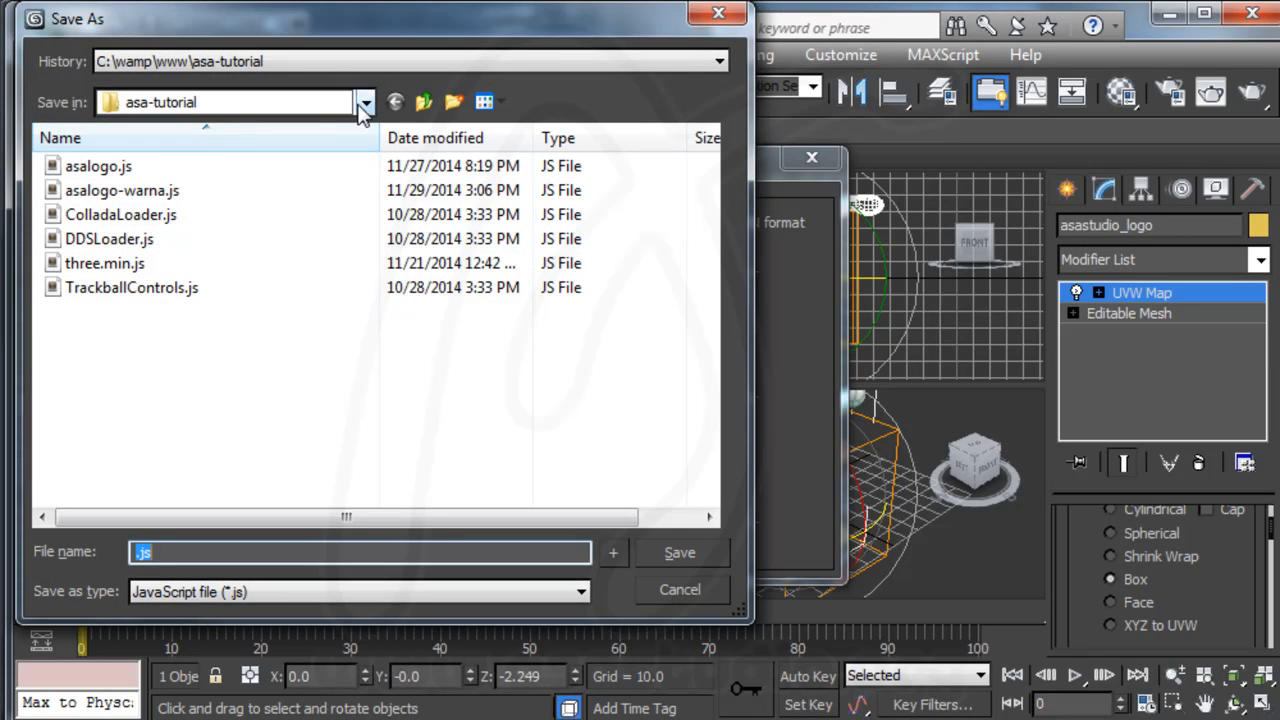
Point the Save As dialog to www > three-tutorial-en and start entering the exported file name
click(366, 100)
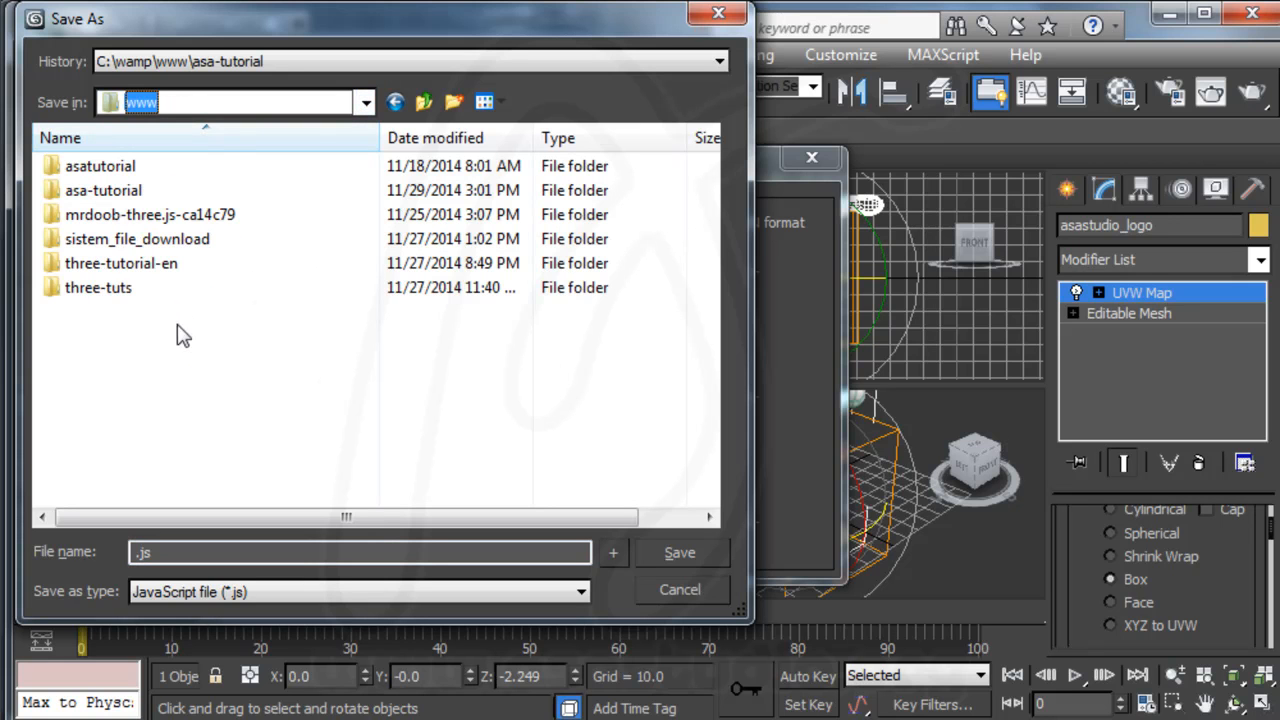
mouse_move(120, 264)
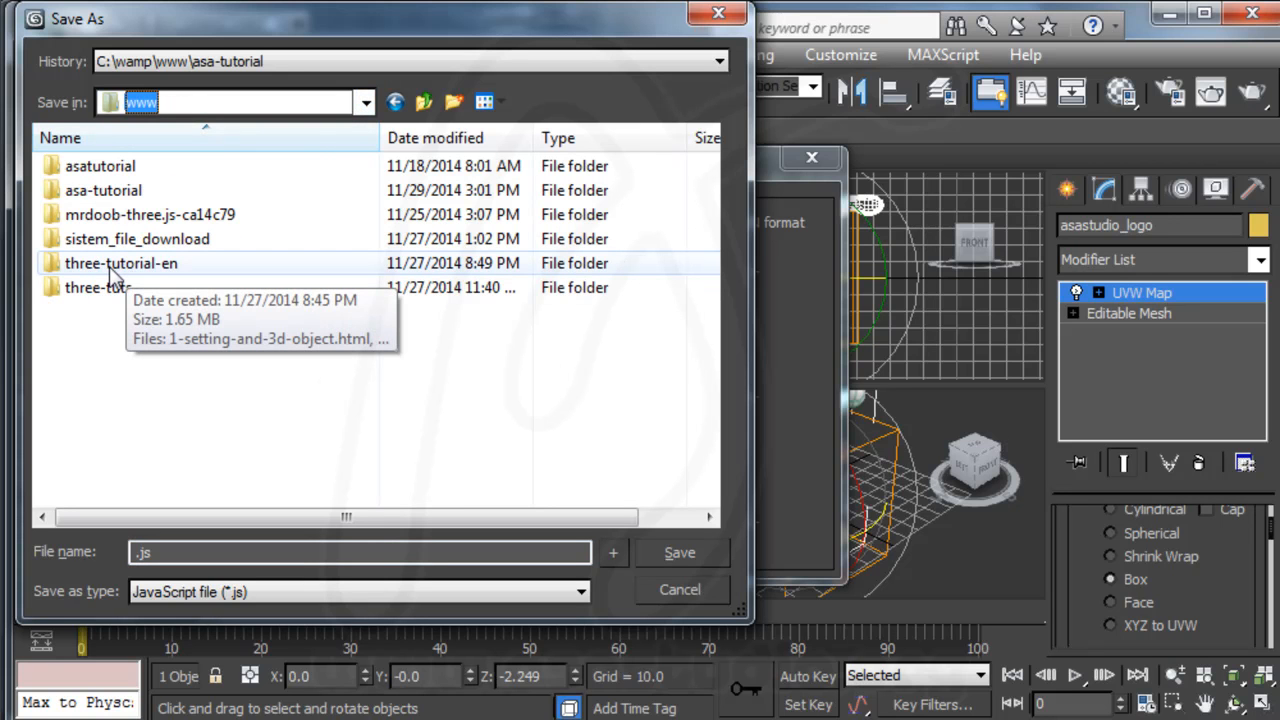
double_click(128, 264)
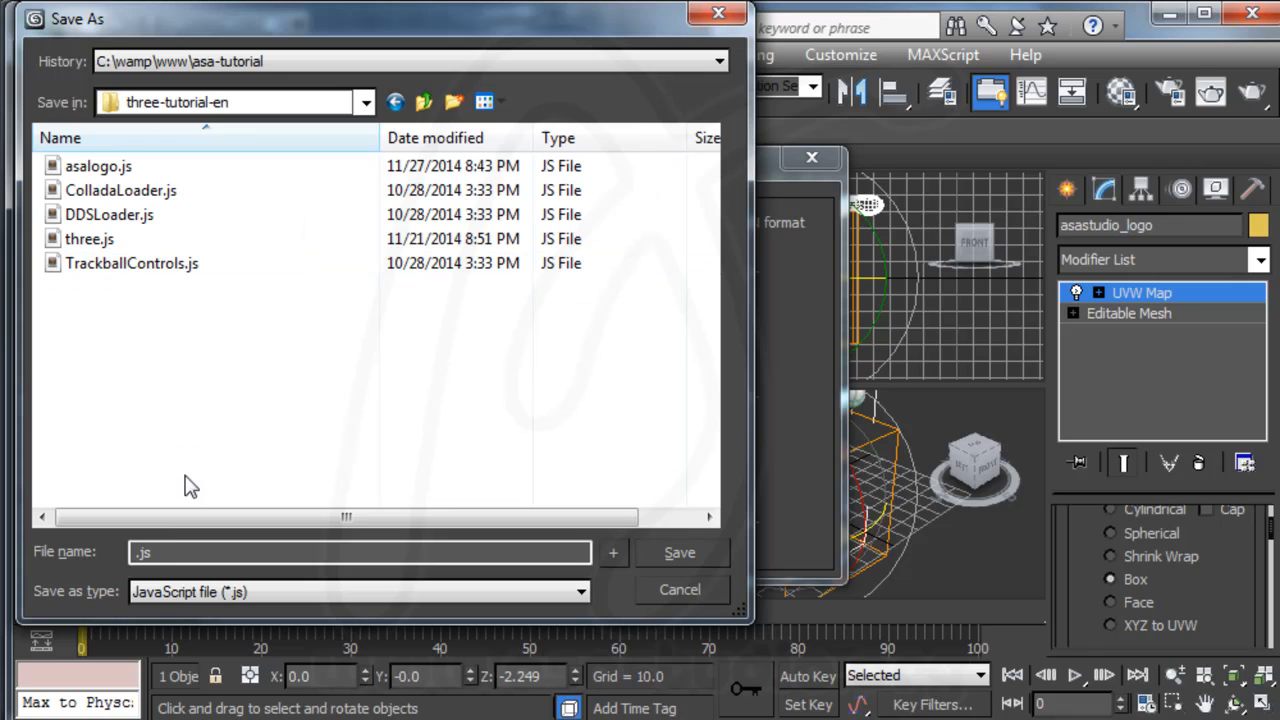
click(176, 552)
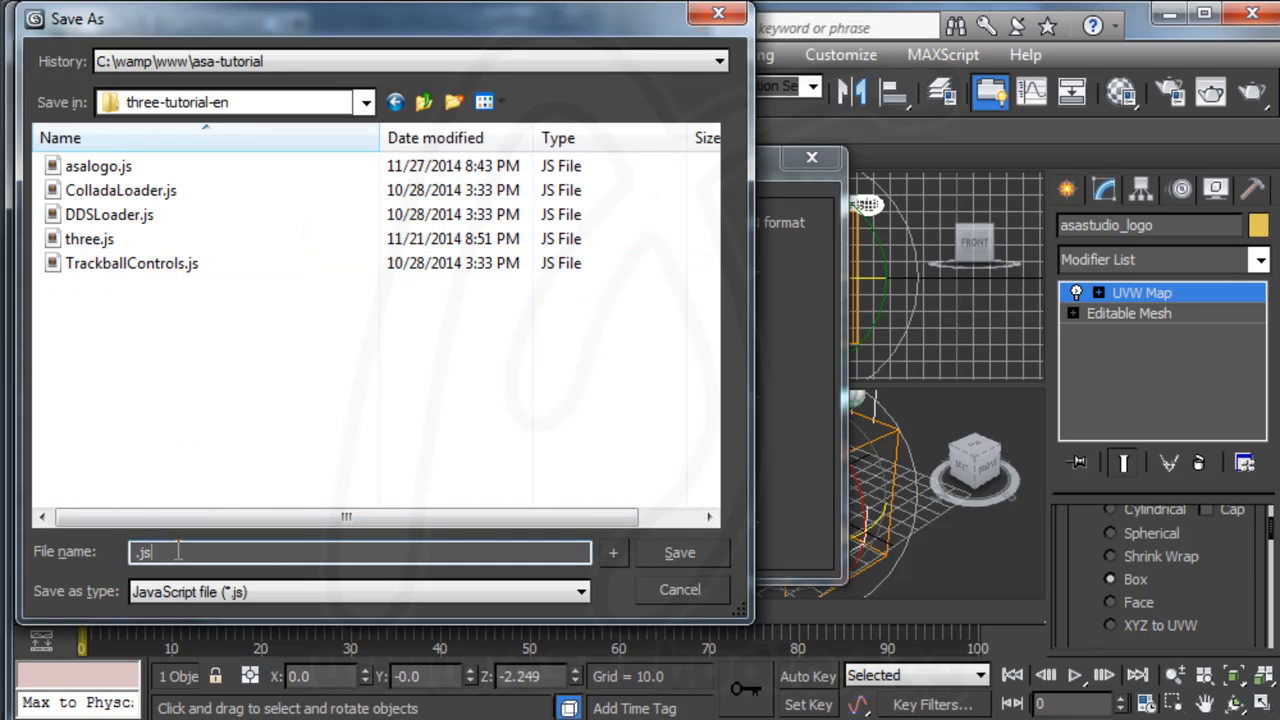
text(as)
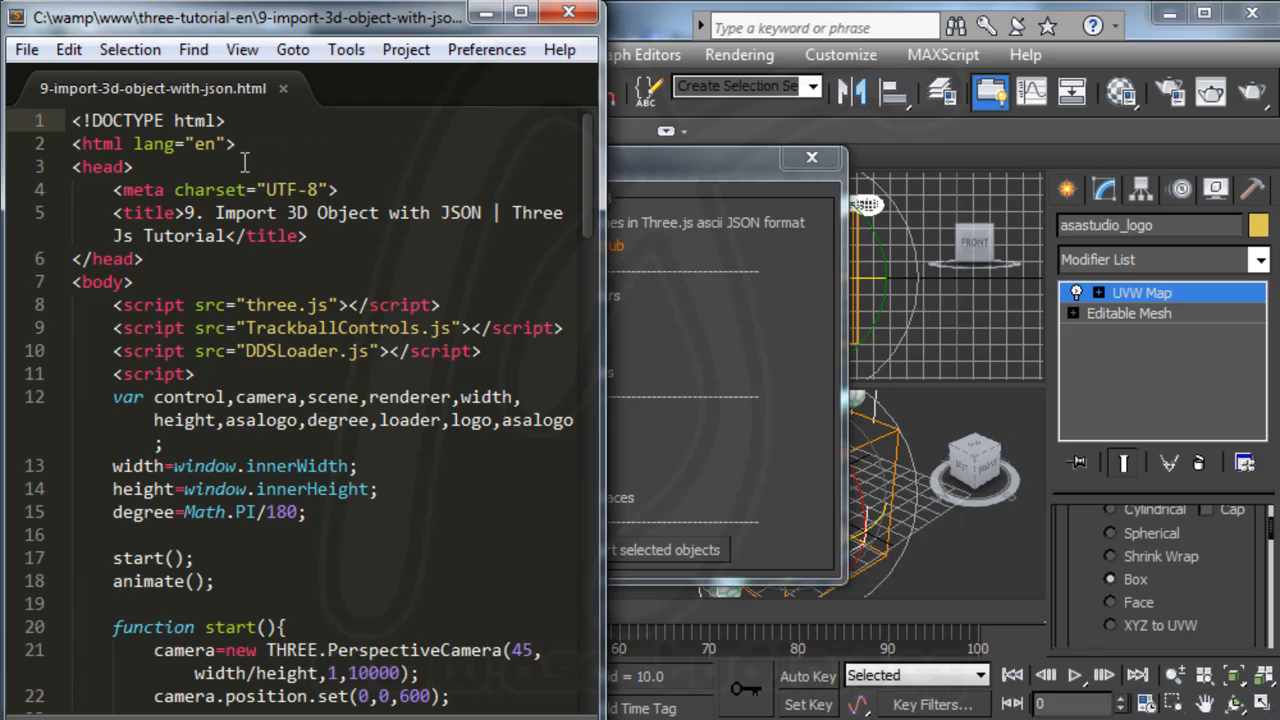
In Sublime Text, save the page as 10-import-3d-object-color-with-json.html
click(24, 48)
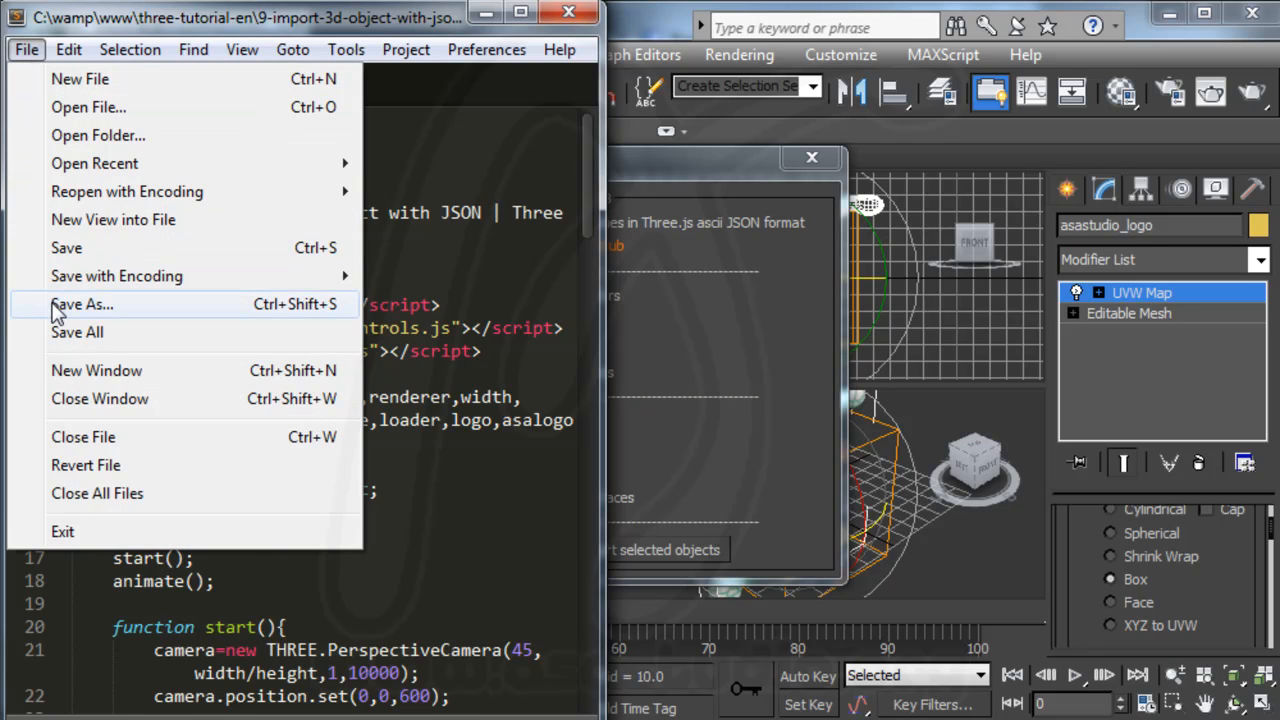
click(82, 304)
text(10-import-3d-object-color-with-json.html)
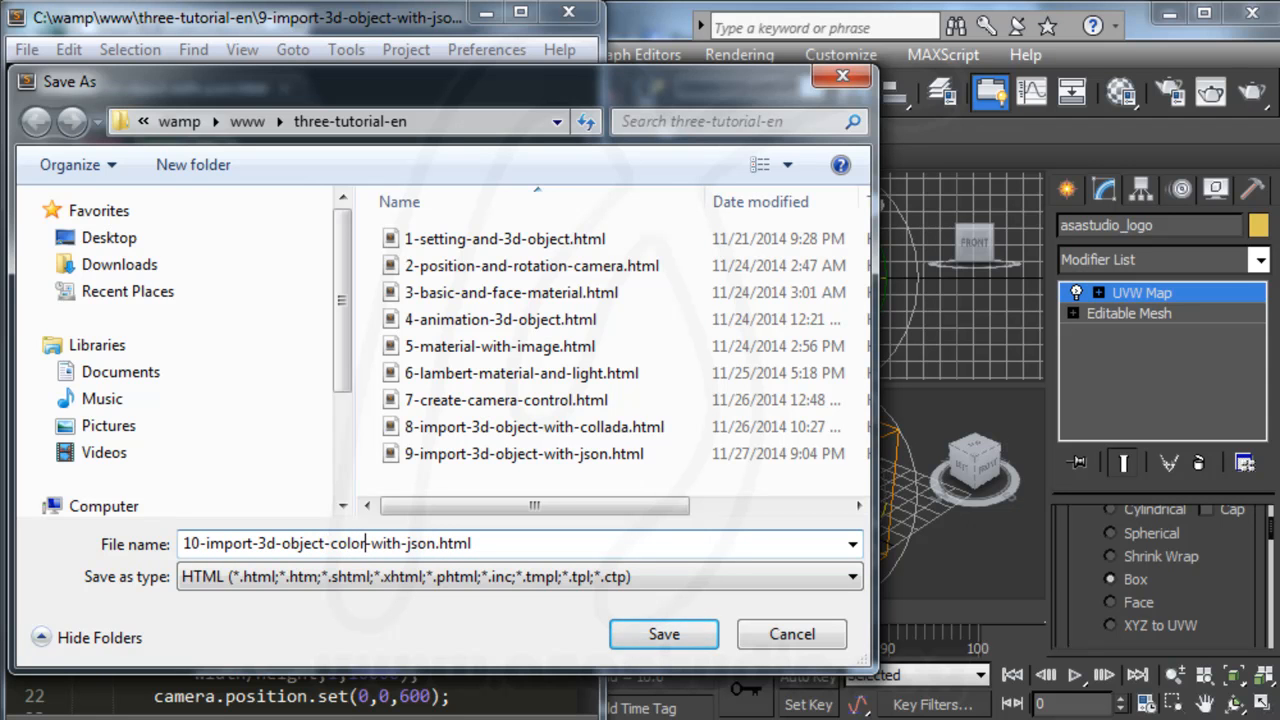
click(664, 634)
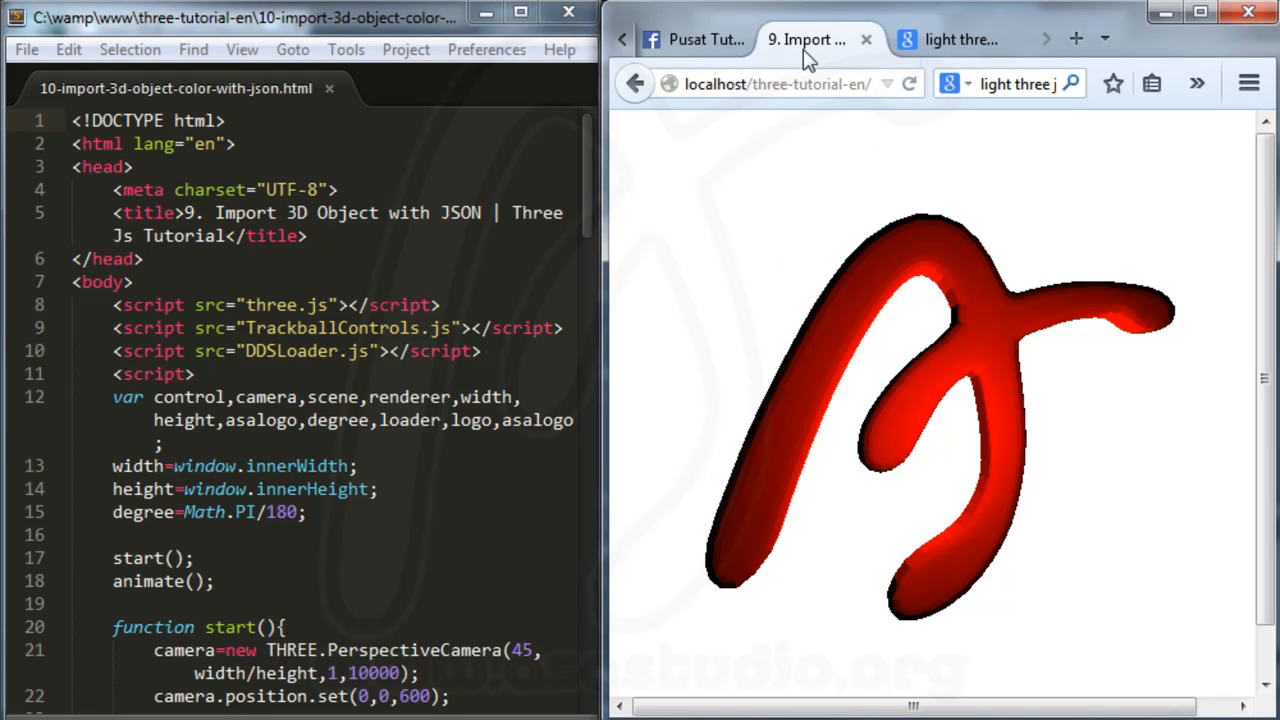
mouse_move(916, 330)
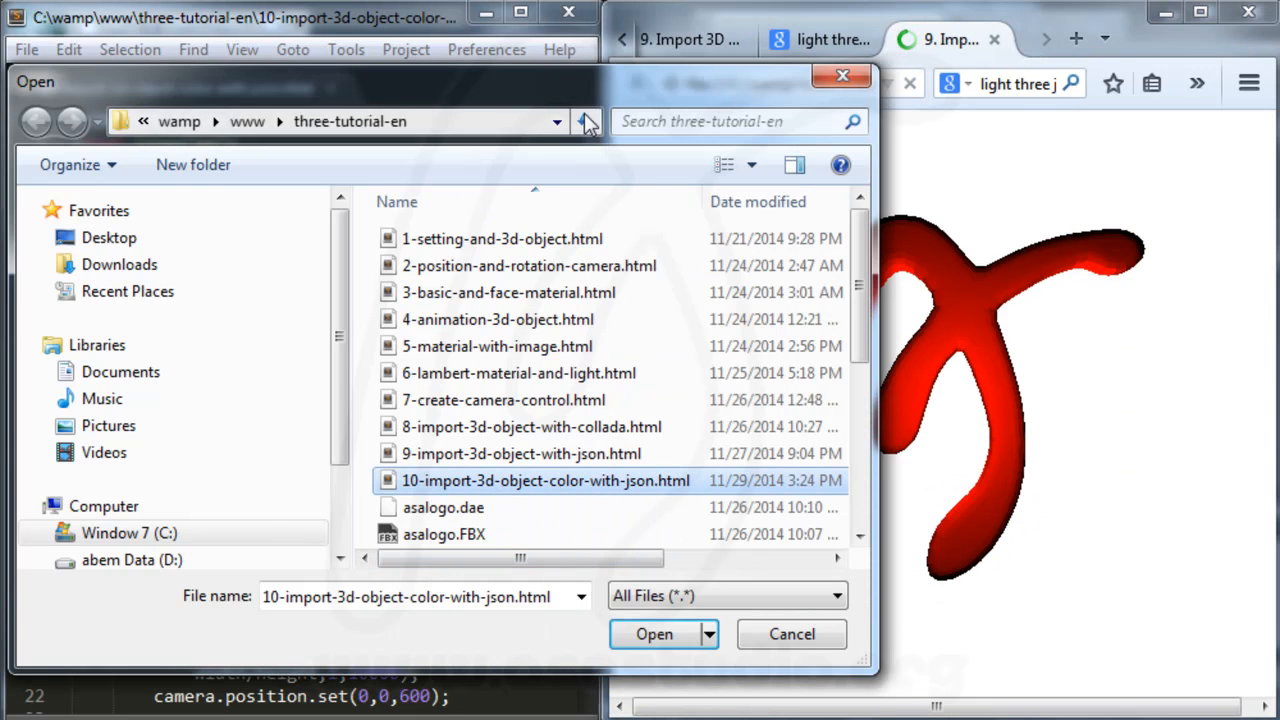
View the 10-import-3d-object-color-with-json.html page showing the red logo, then return to the code
click(652, 634)
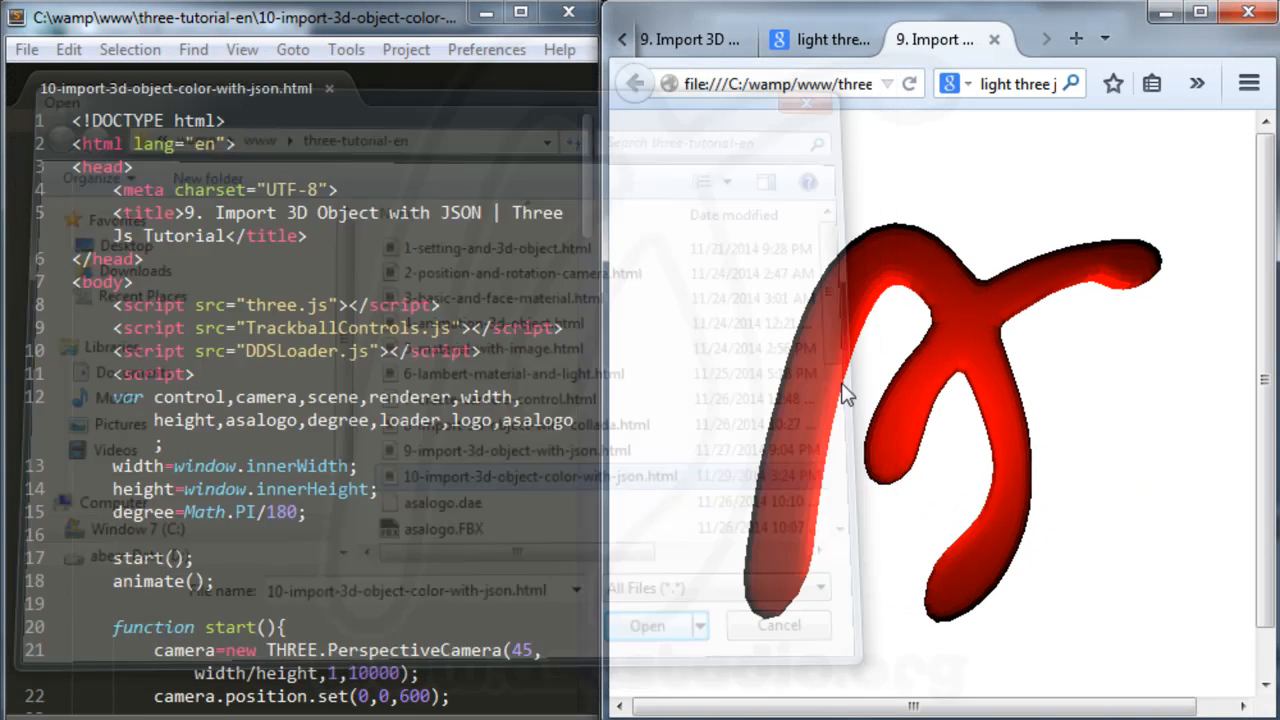
click(780, 624)
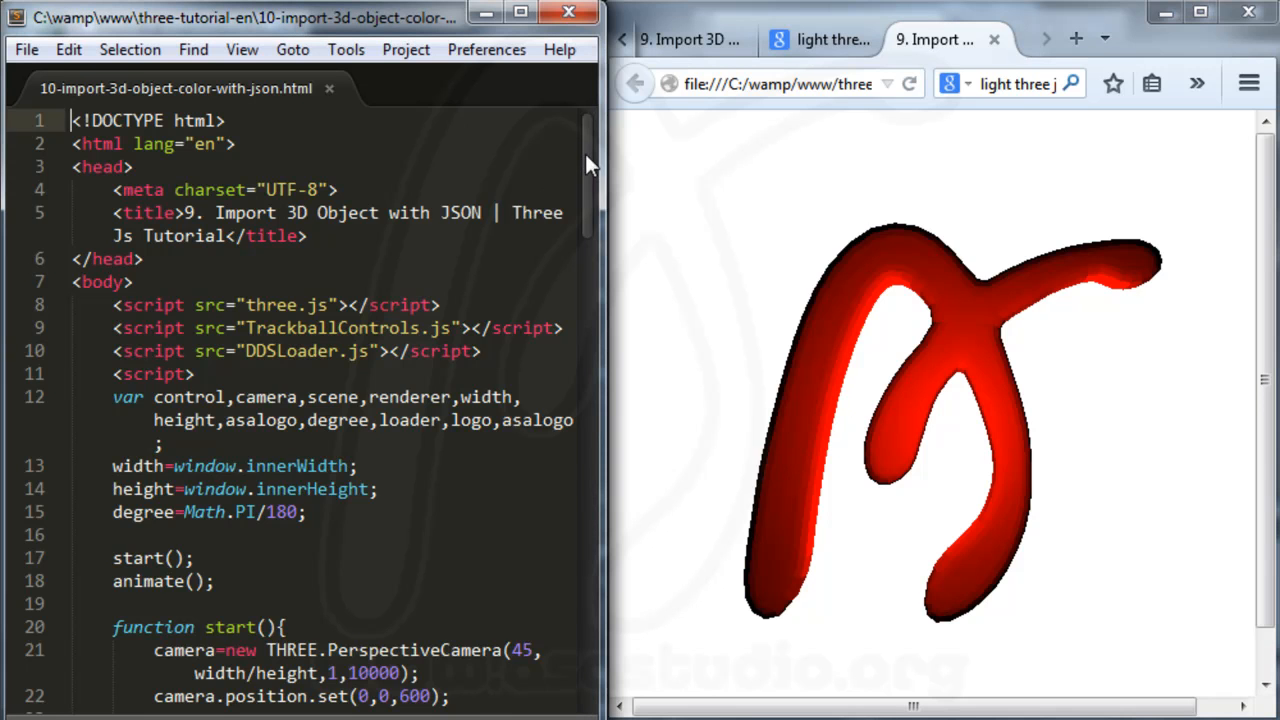
Load asalogo-color.js with an (object,color) callback and use THREE.MeshFaceMaterial(color) for the mesh
scroll(down, 3)
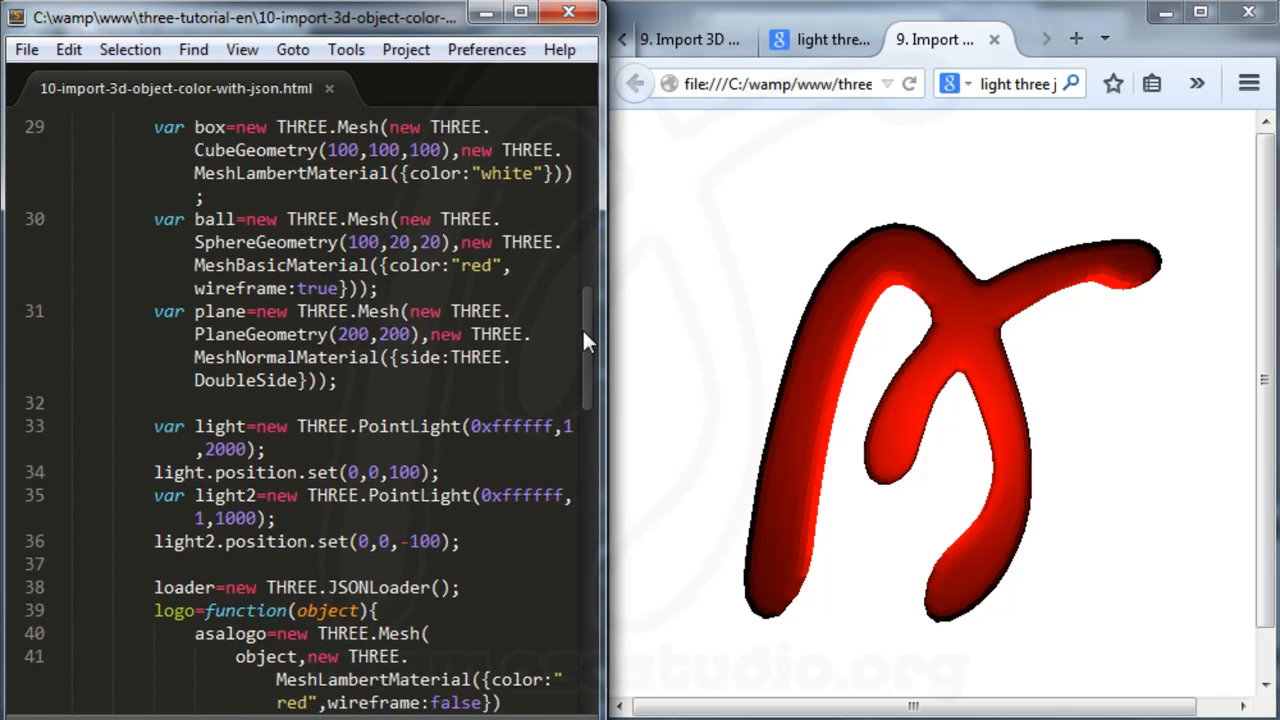
scroll(down, 3)
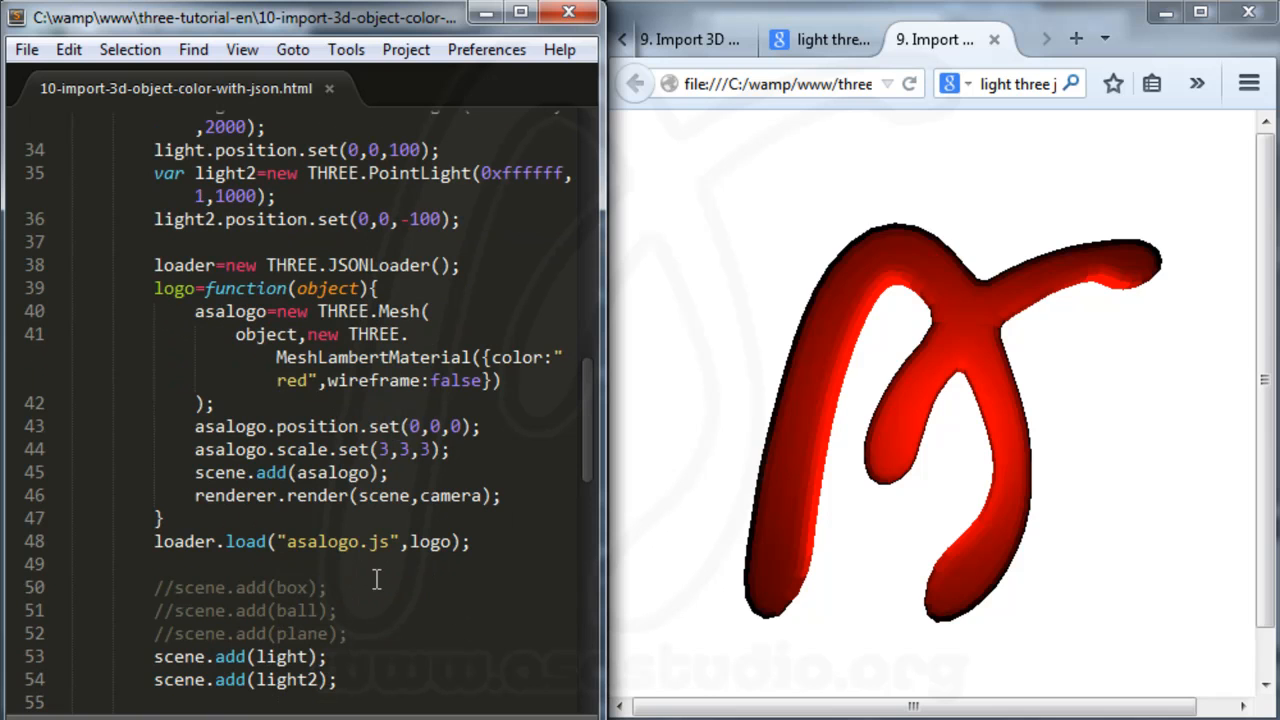
click(352, 542)
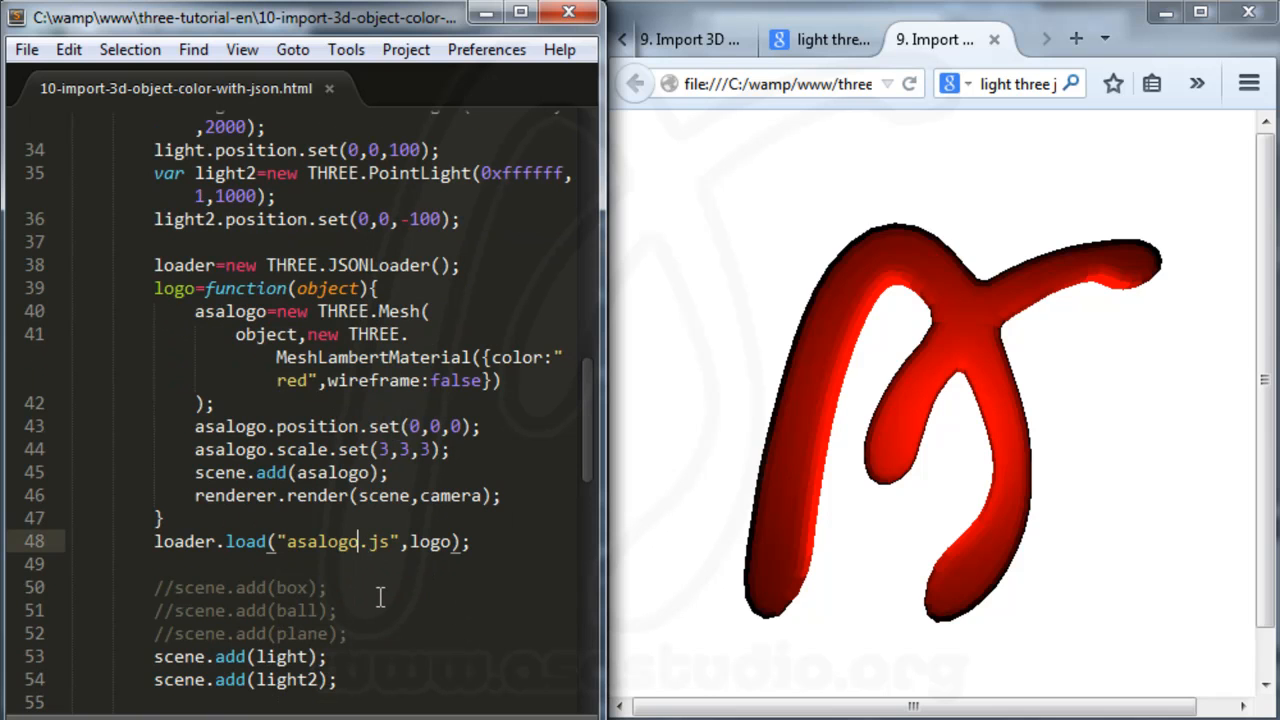
text(-cold)
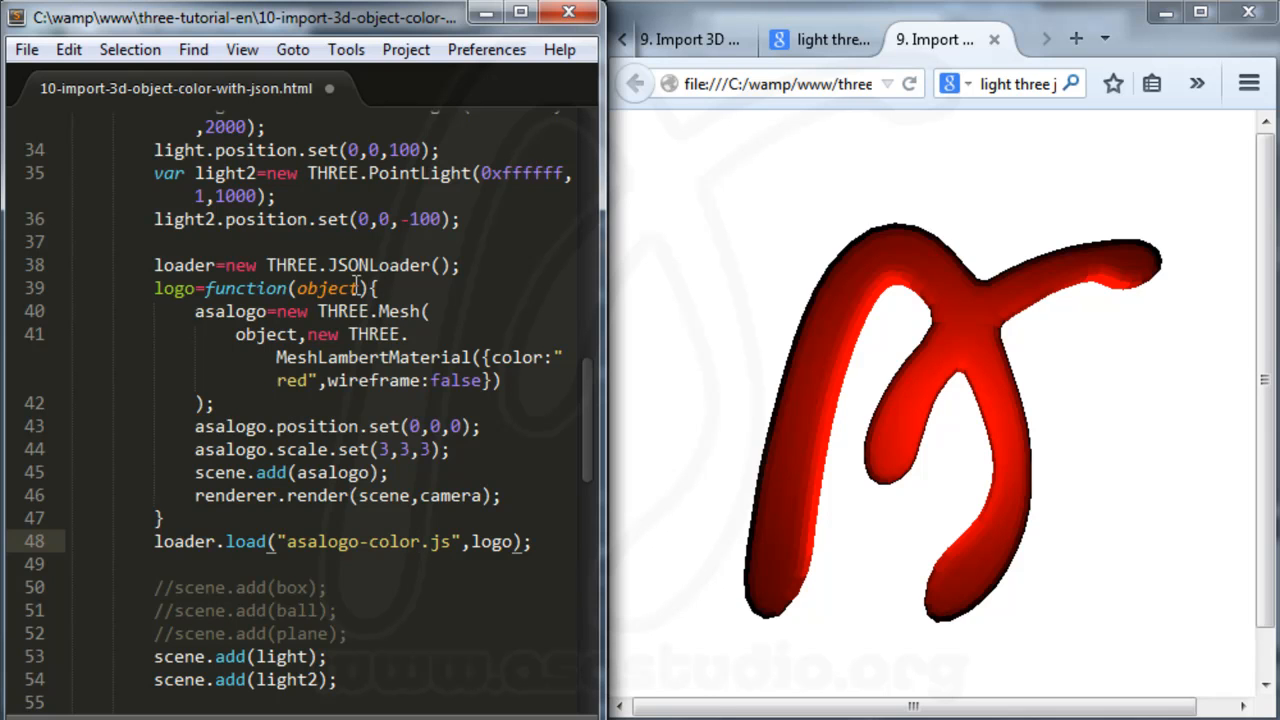
text(,)
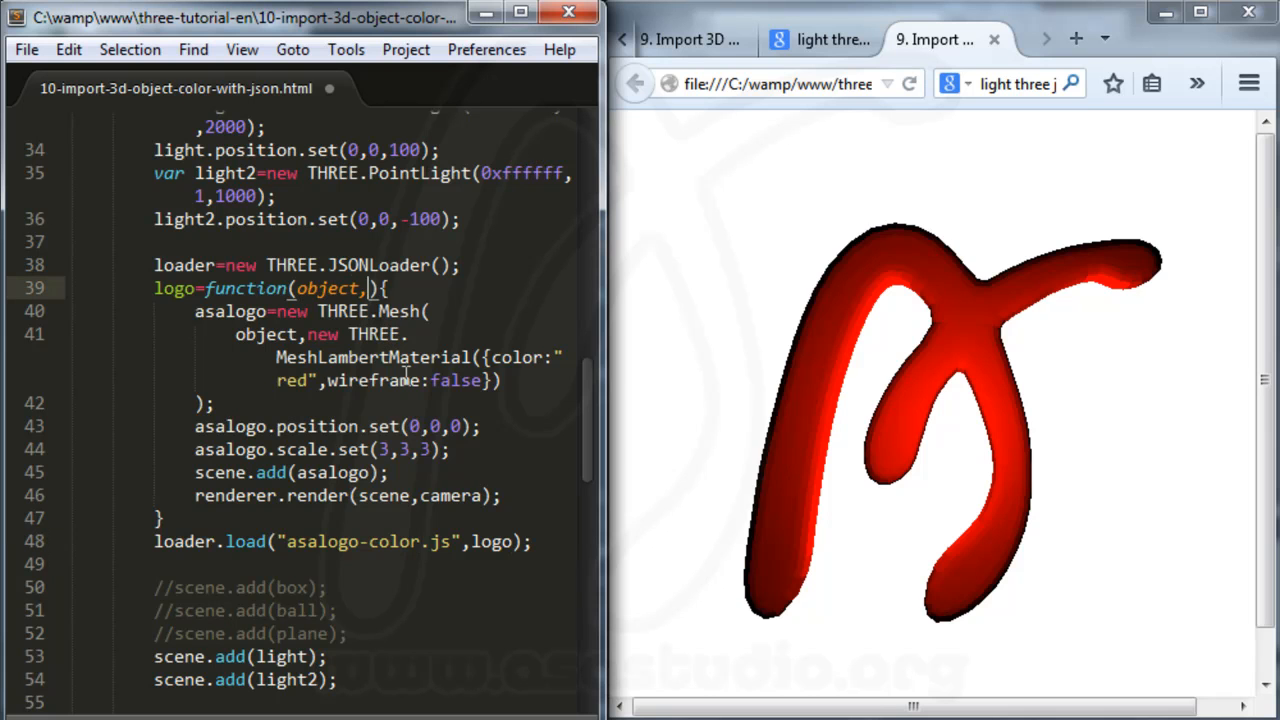
text(color)
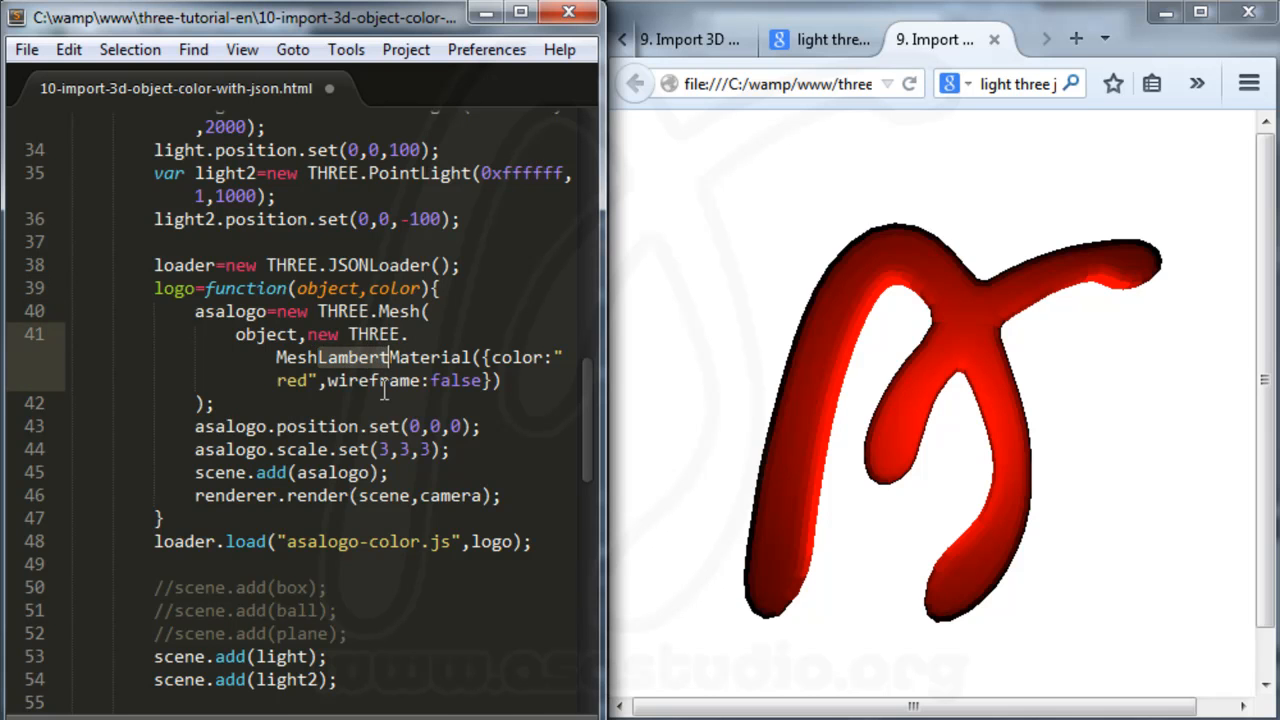
text(MeshFaceMaterial)
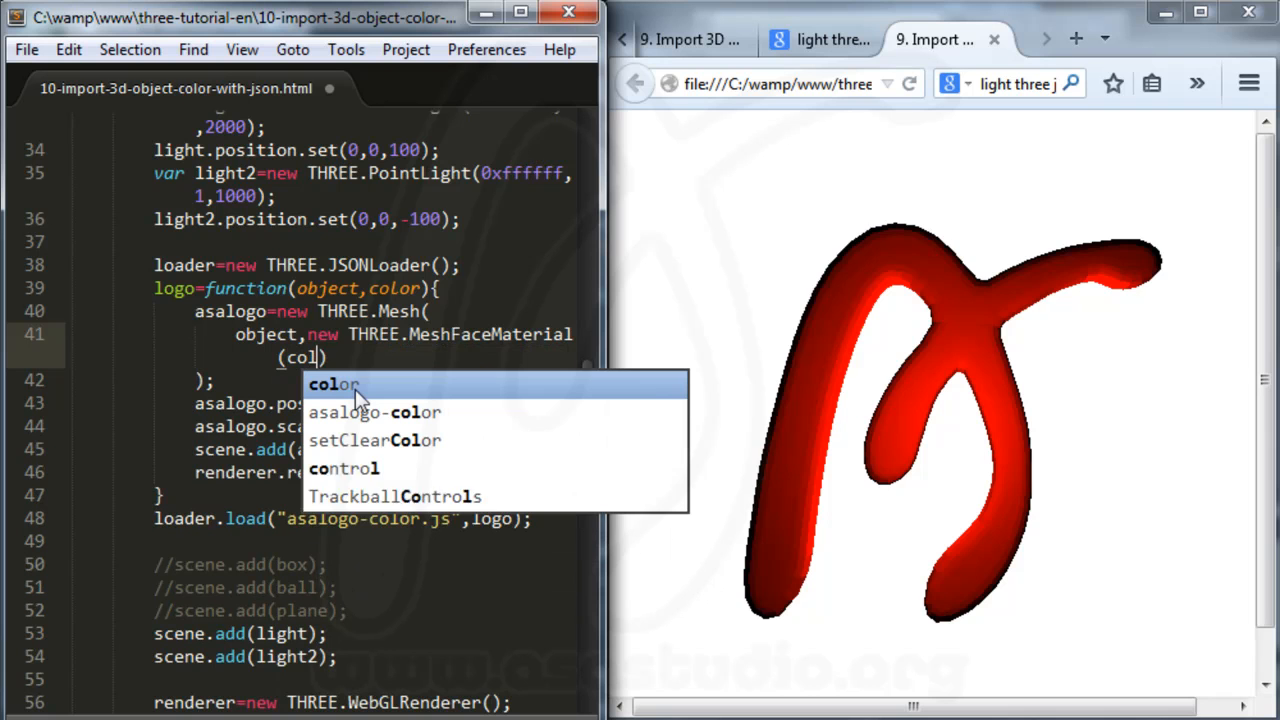
click(332, 384)
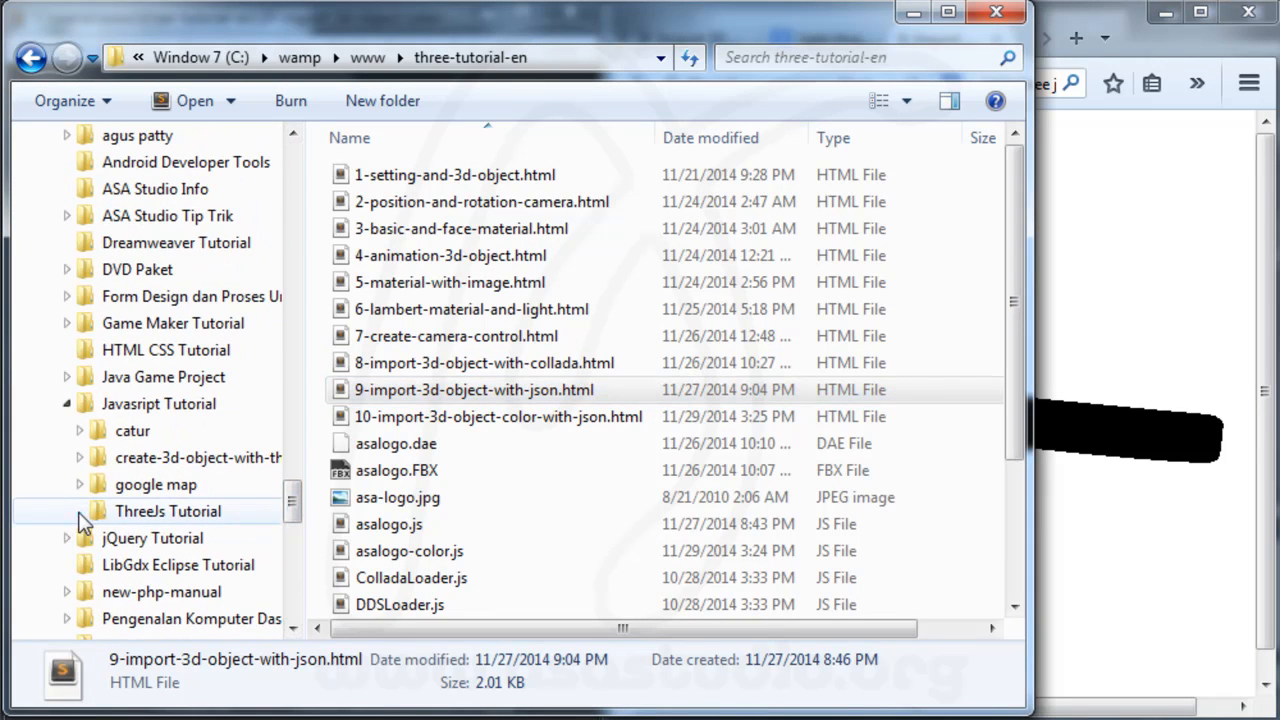
Copy warna.jpg from ThreeJs Tutorial/3d object into wamp/www/three-tutorial-en and check the textured logo
double_click(168, 512)
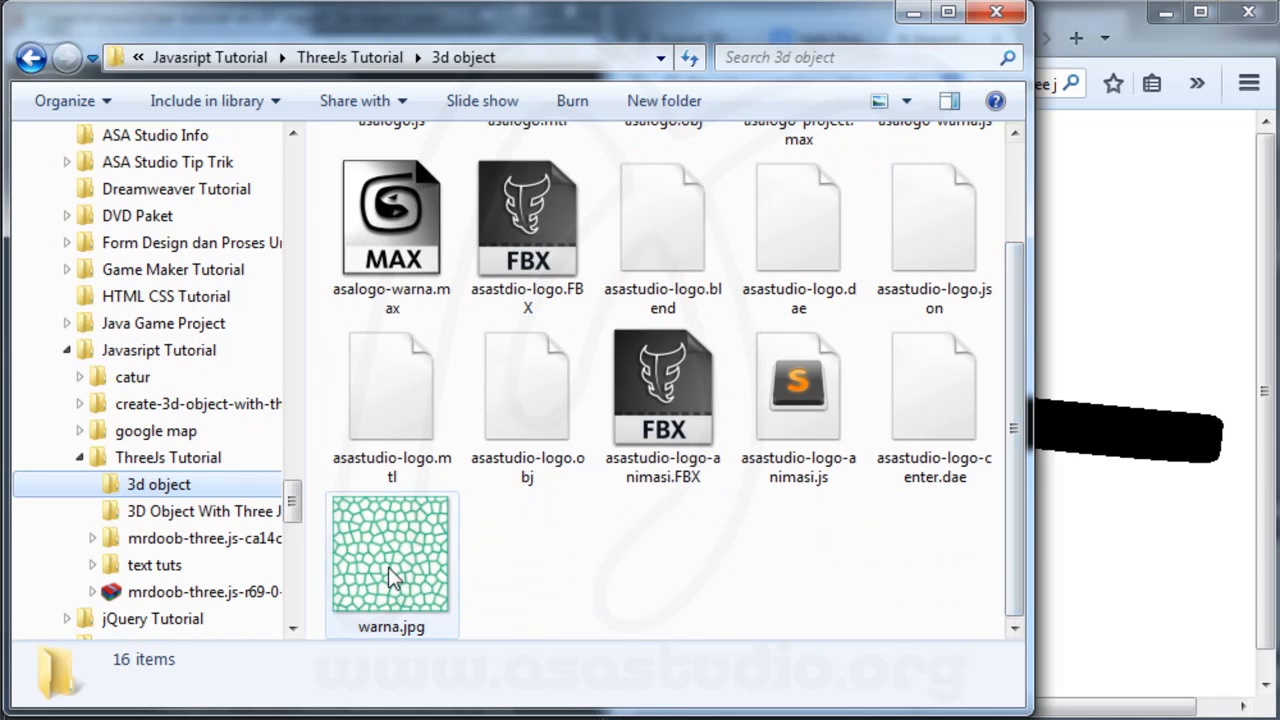
click(392, 564)
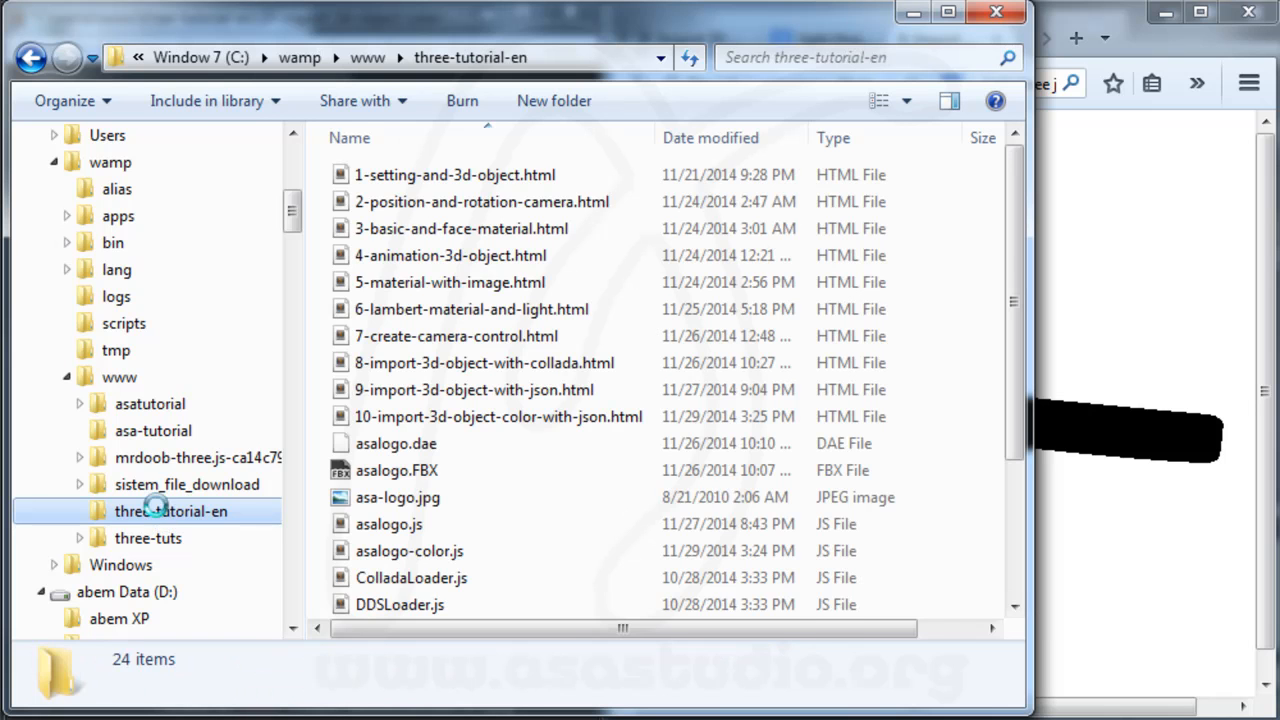
click(384, 604)
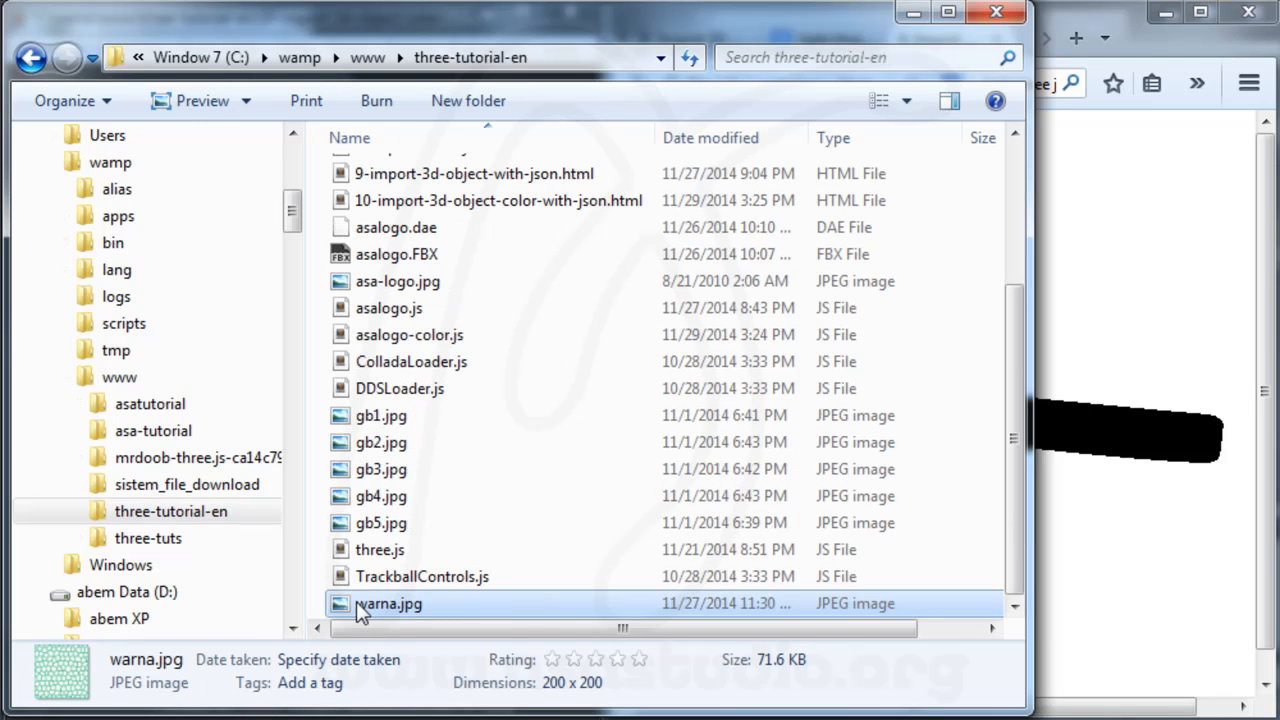
mouse_move(1160, 42)
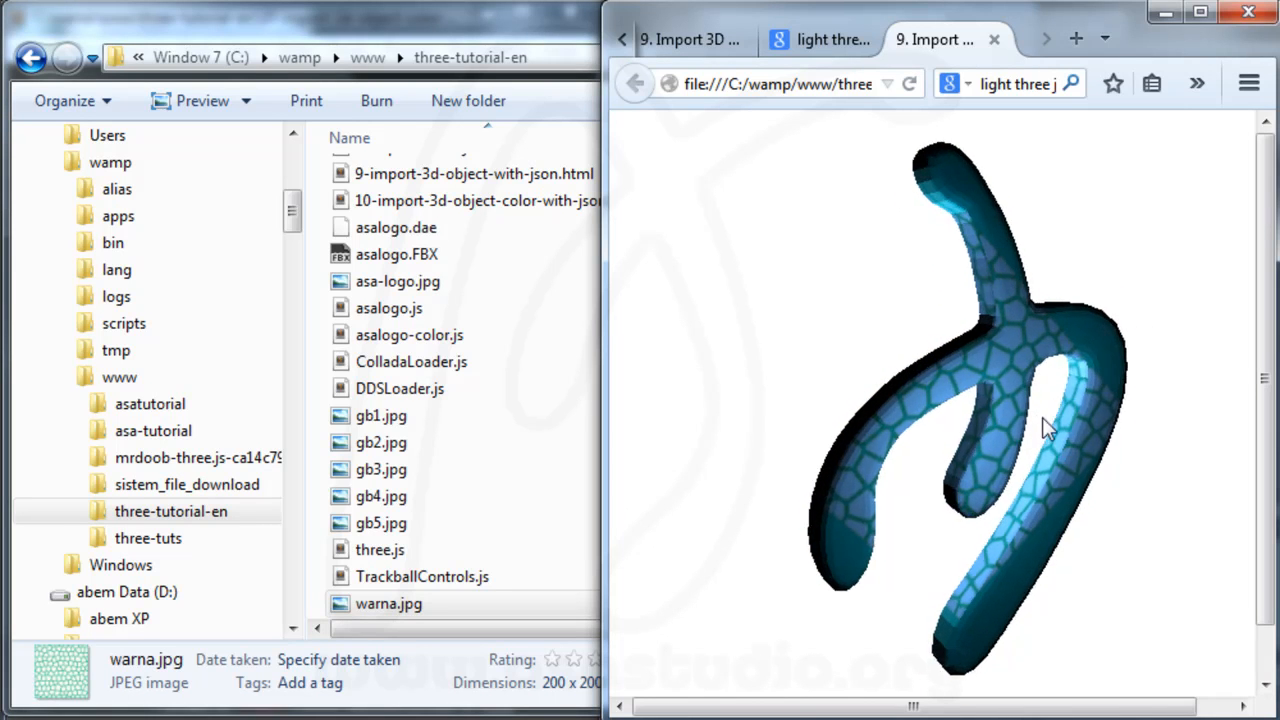
drag(1044, 430, 944, 220)
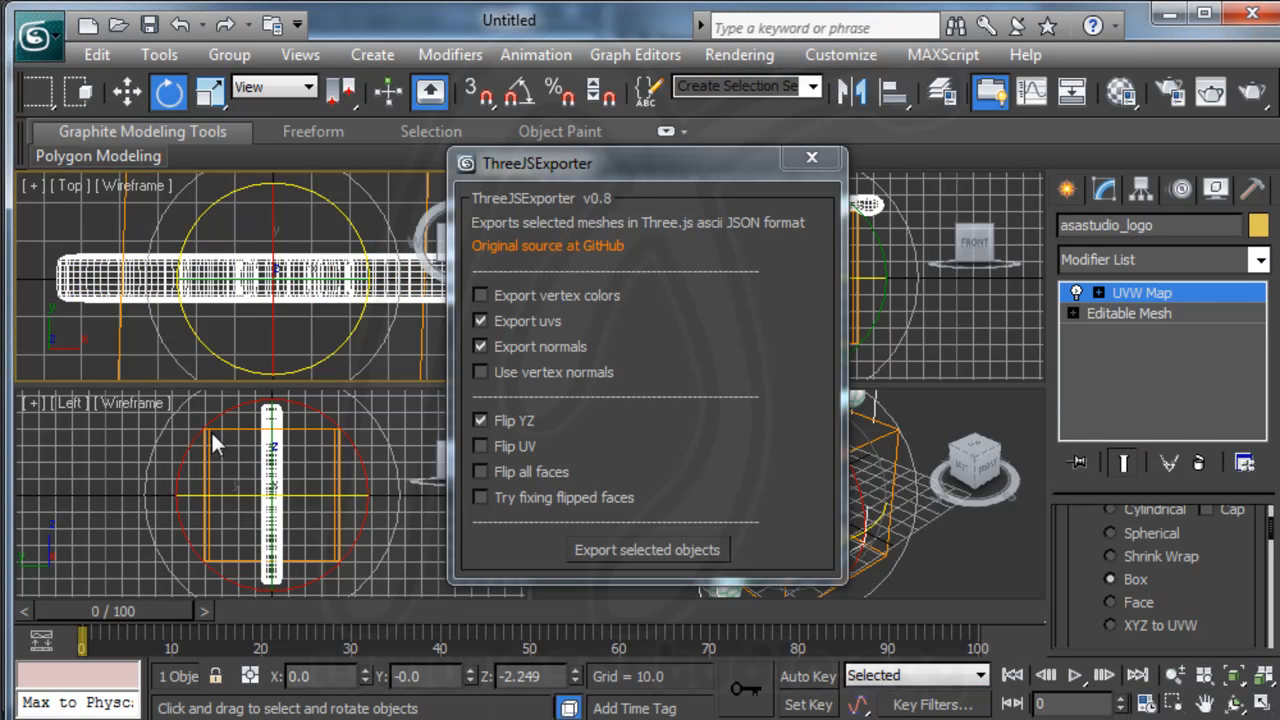
mouse_move(632, 168)
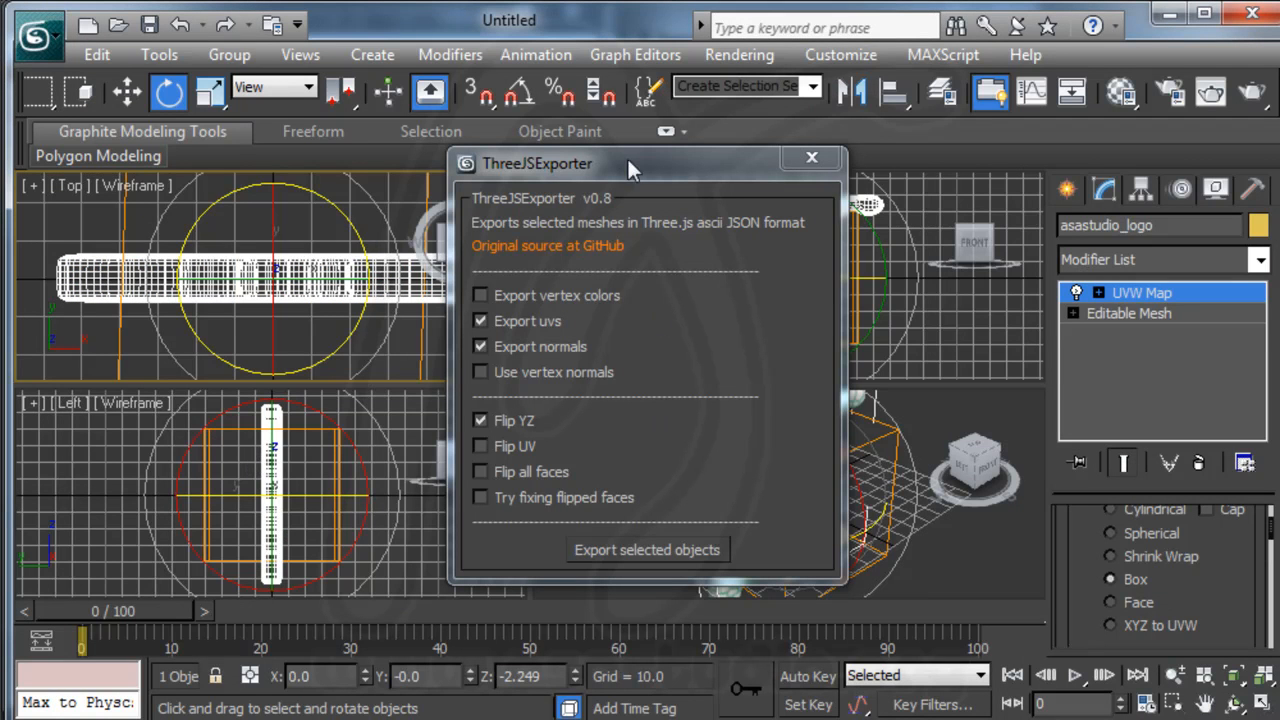
Set the logo's UVW Map box Length, Width and Height to 114
click(810, 158)
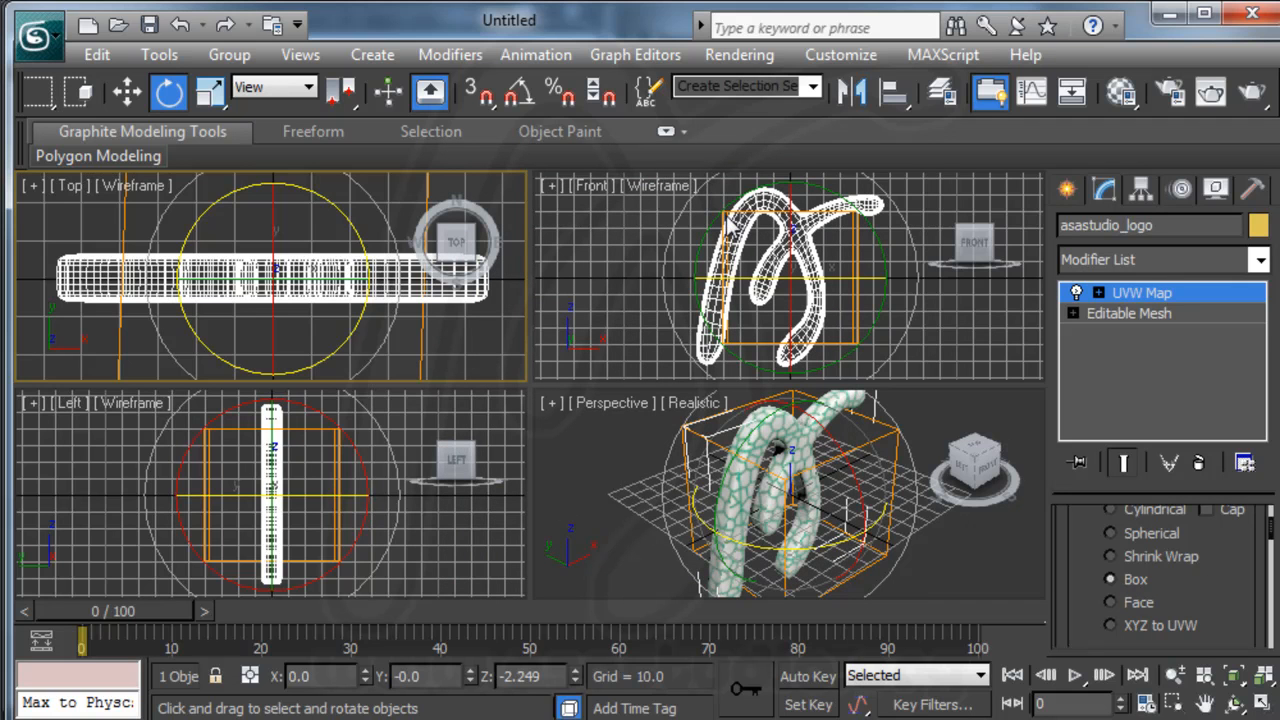
mouse_move(856, 224)
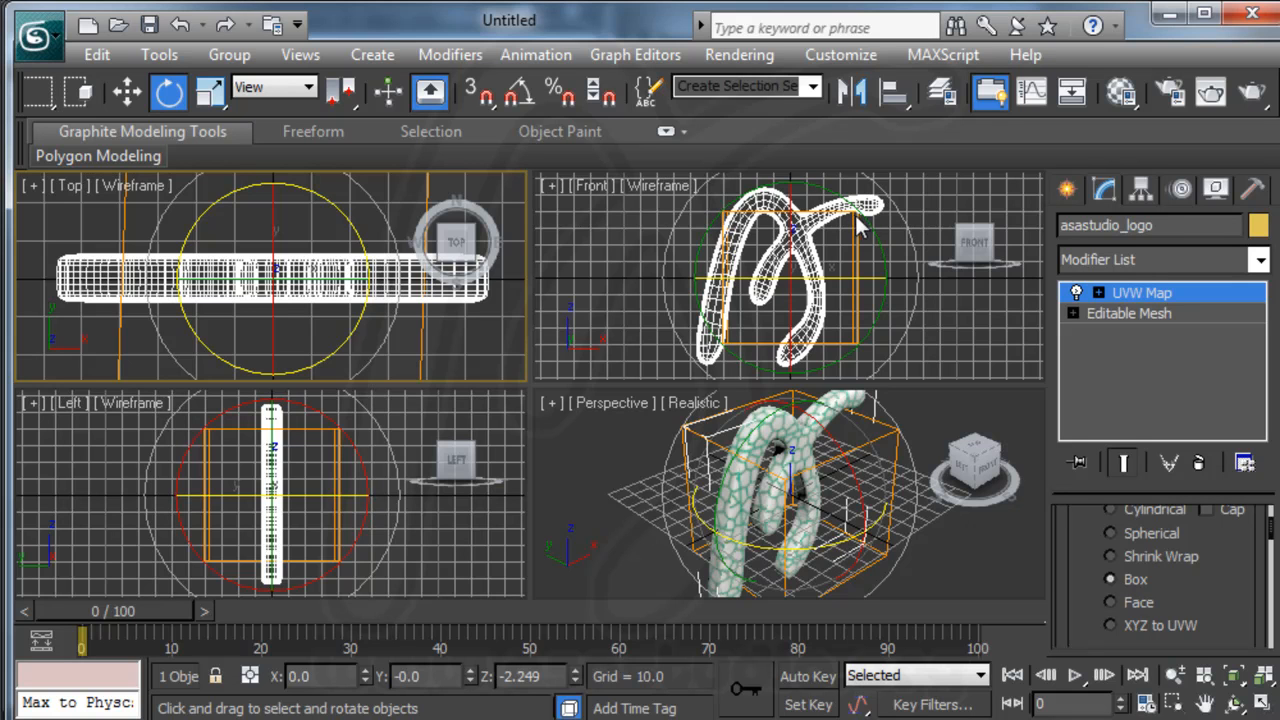
mouse_move(724, 290)
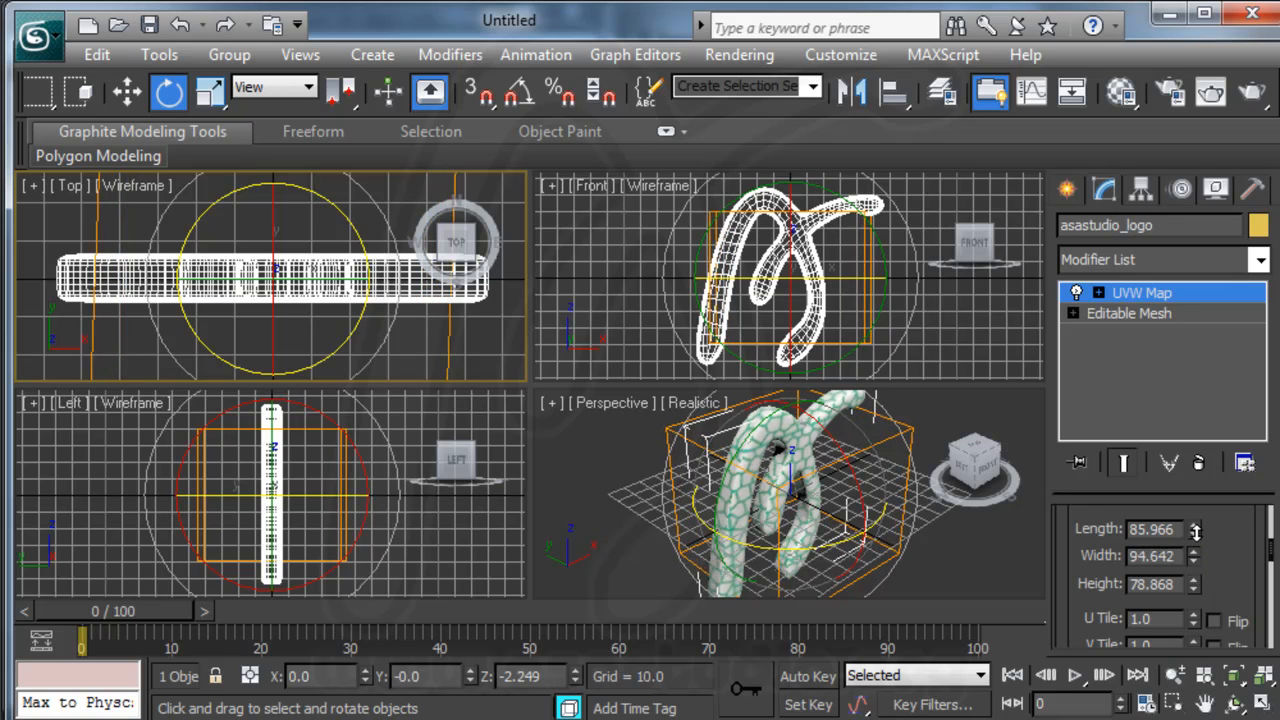
drag(1196, 556, 1196, 530)
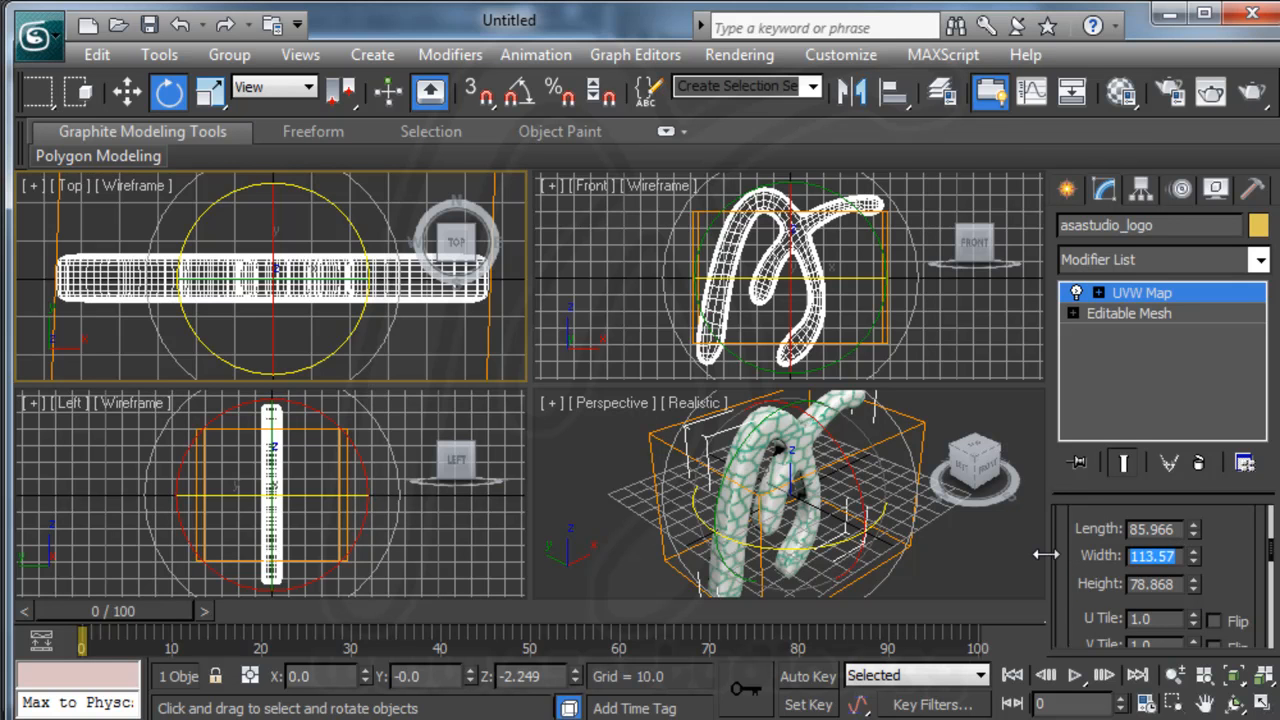
text(11)
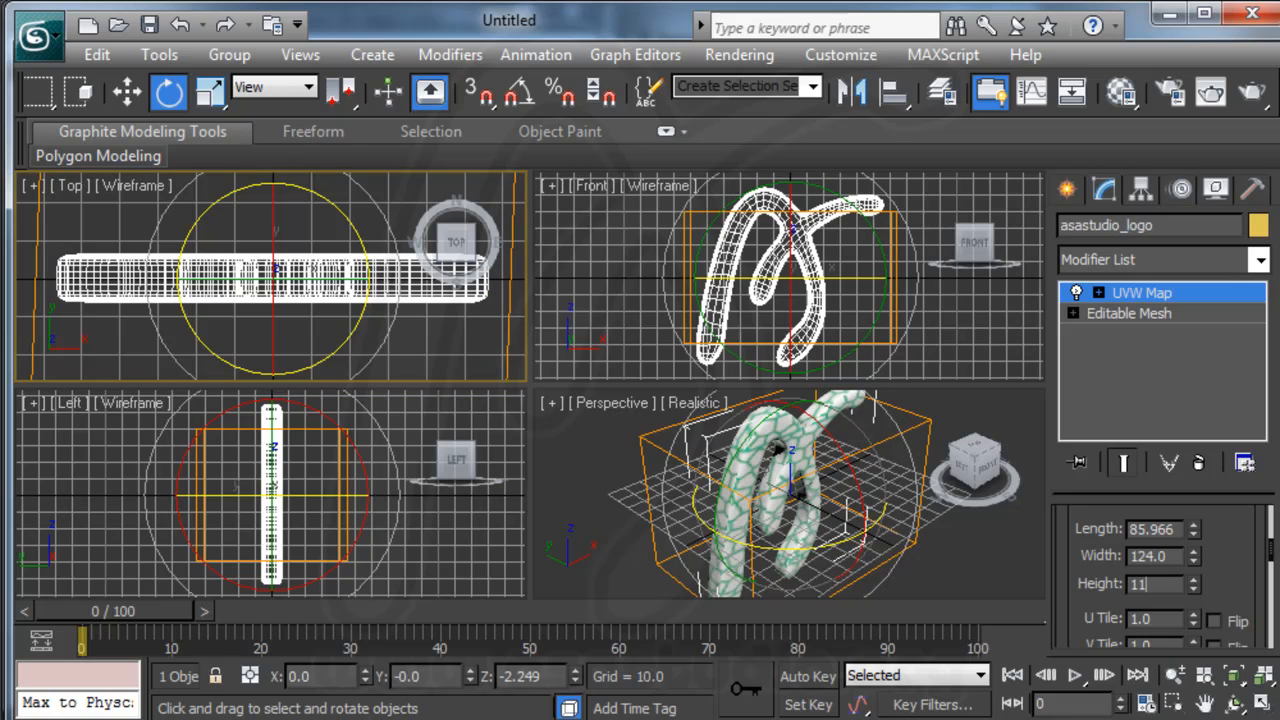
mouse_move(1160, 570)
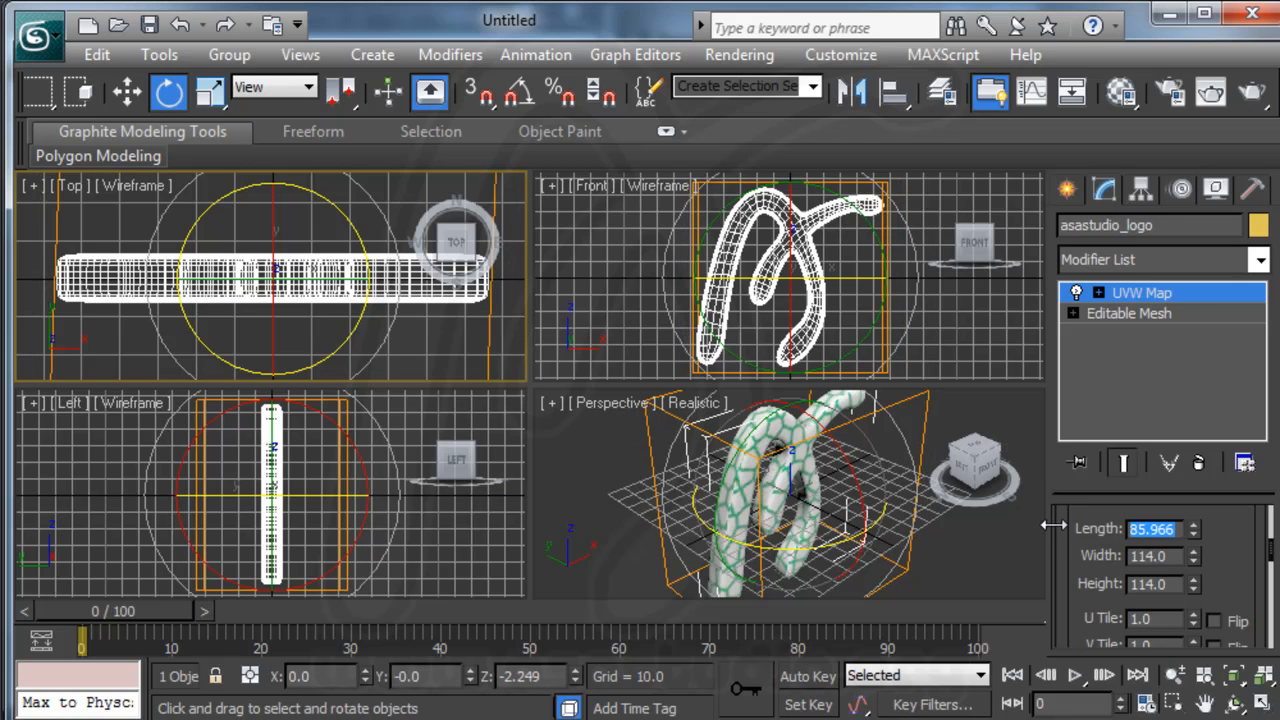
text(114.0)
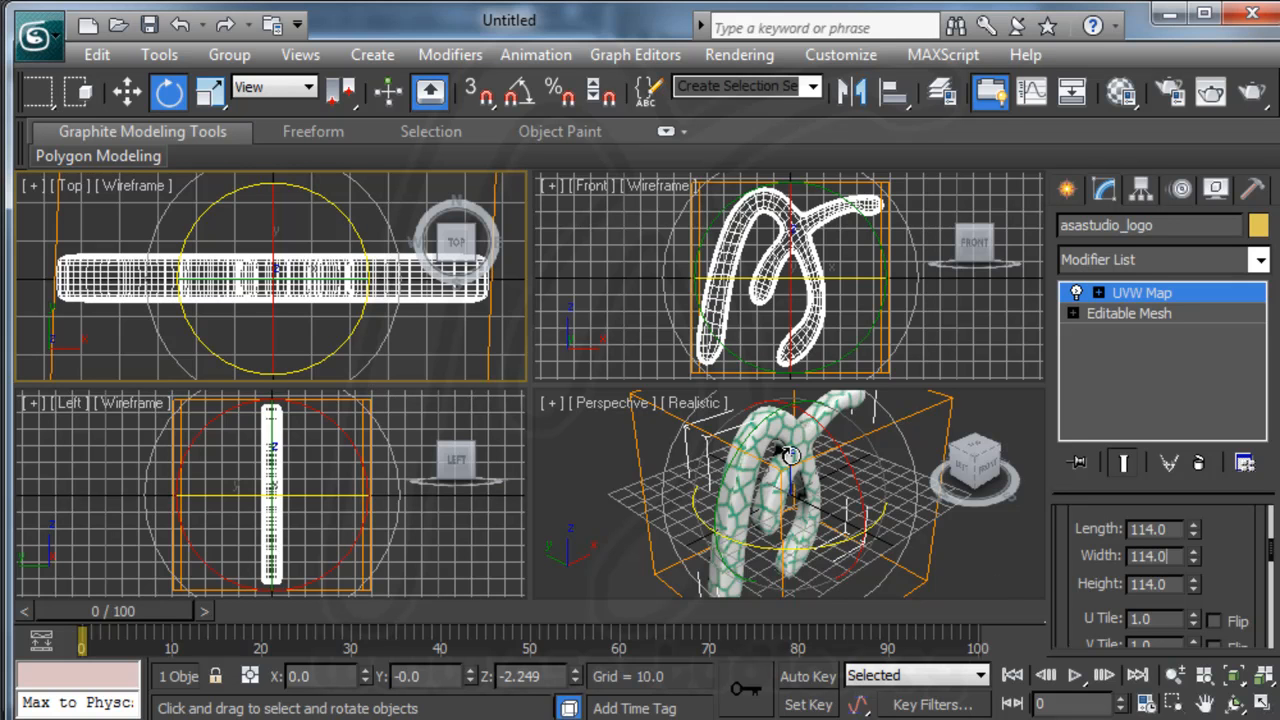
Run ThreeJSExporter.ms with Export uvs enabled and overwrite asalogo-color.js with the selected logo
click(948, 56)
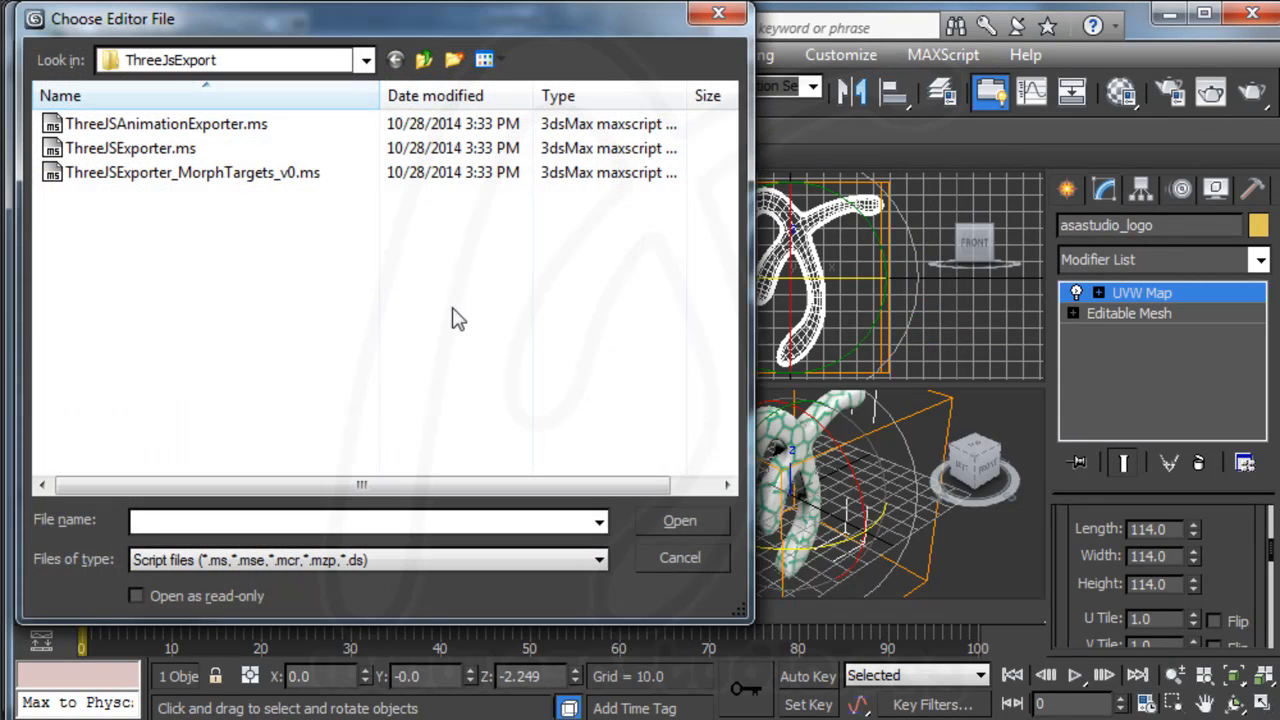
click(128, 148)
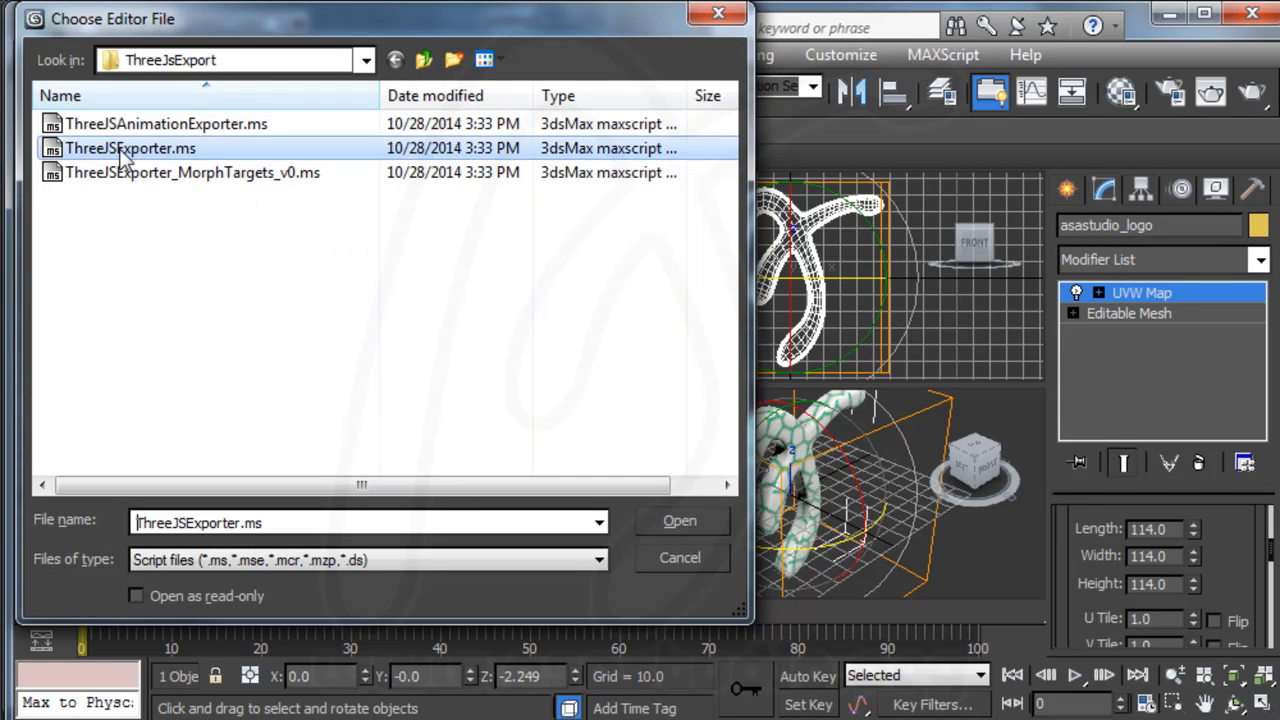
click(680, 520)
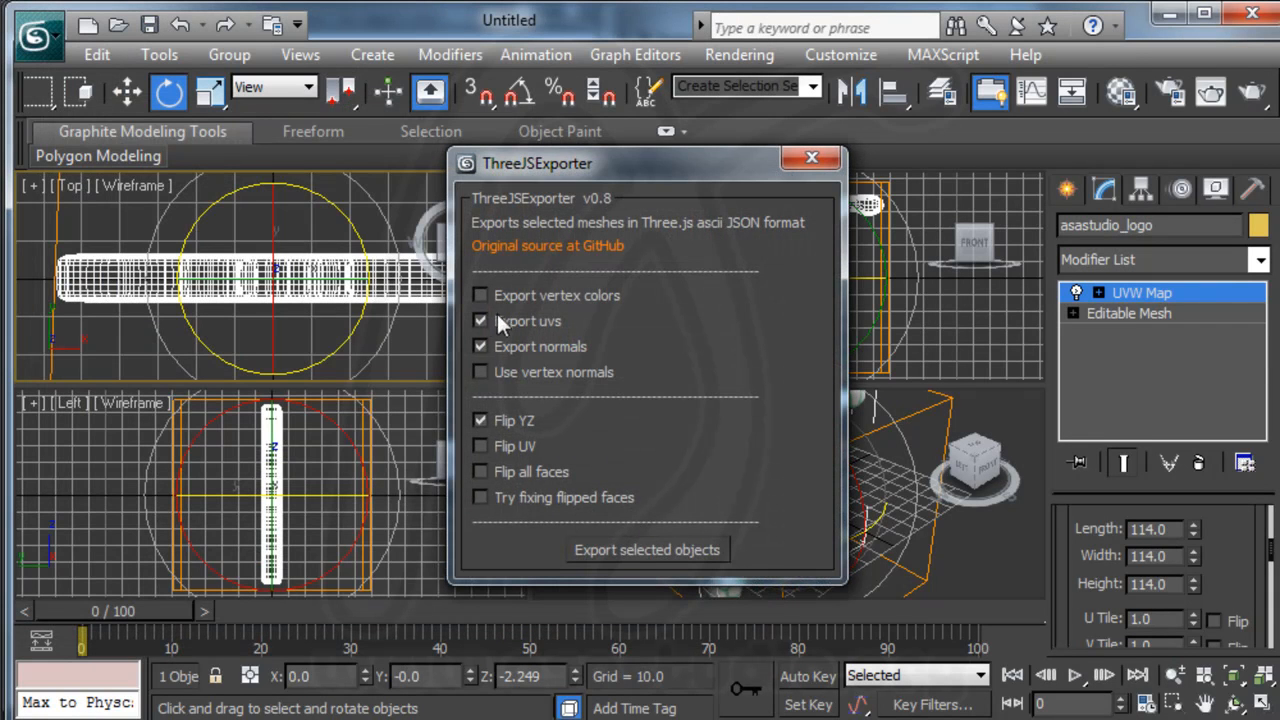
click(646, 548)
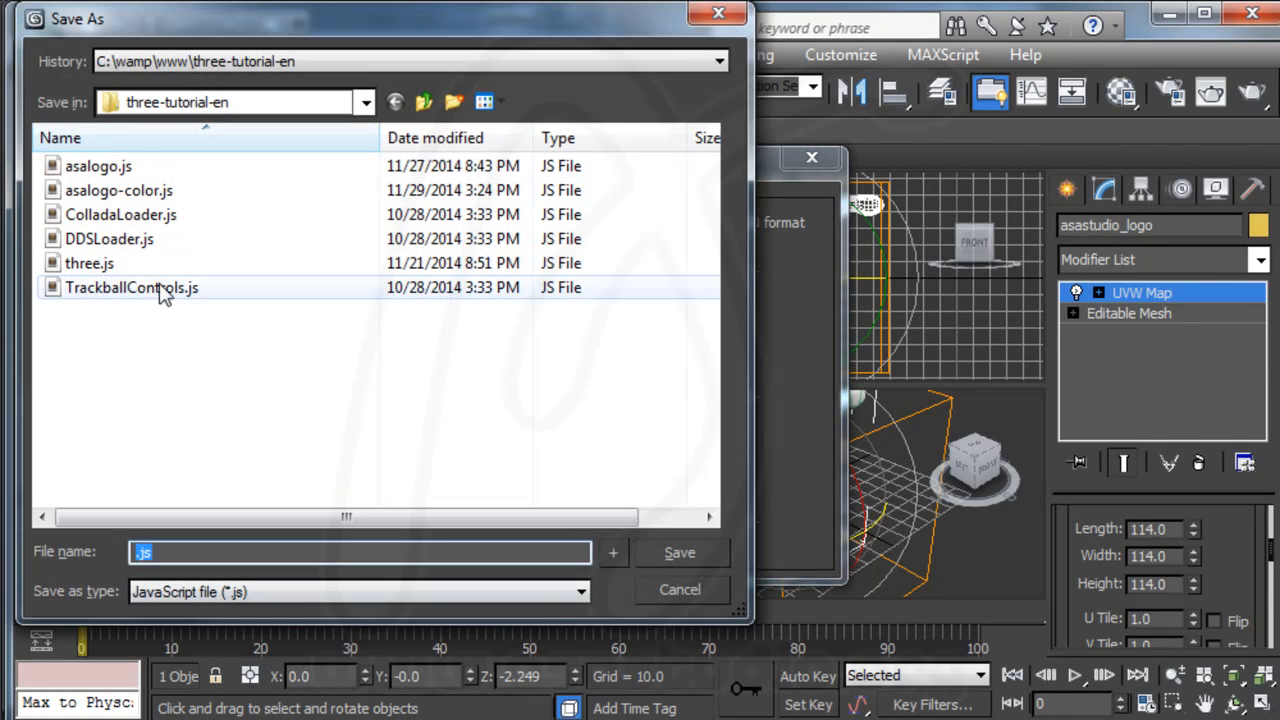
click(120, 190)
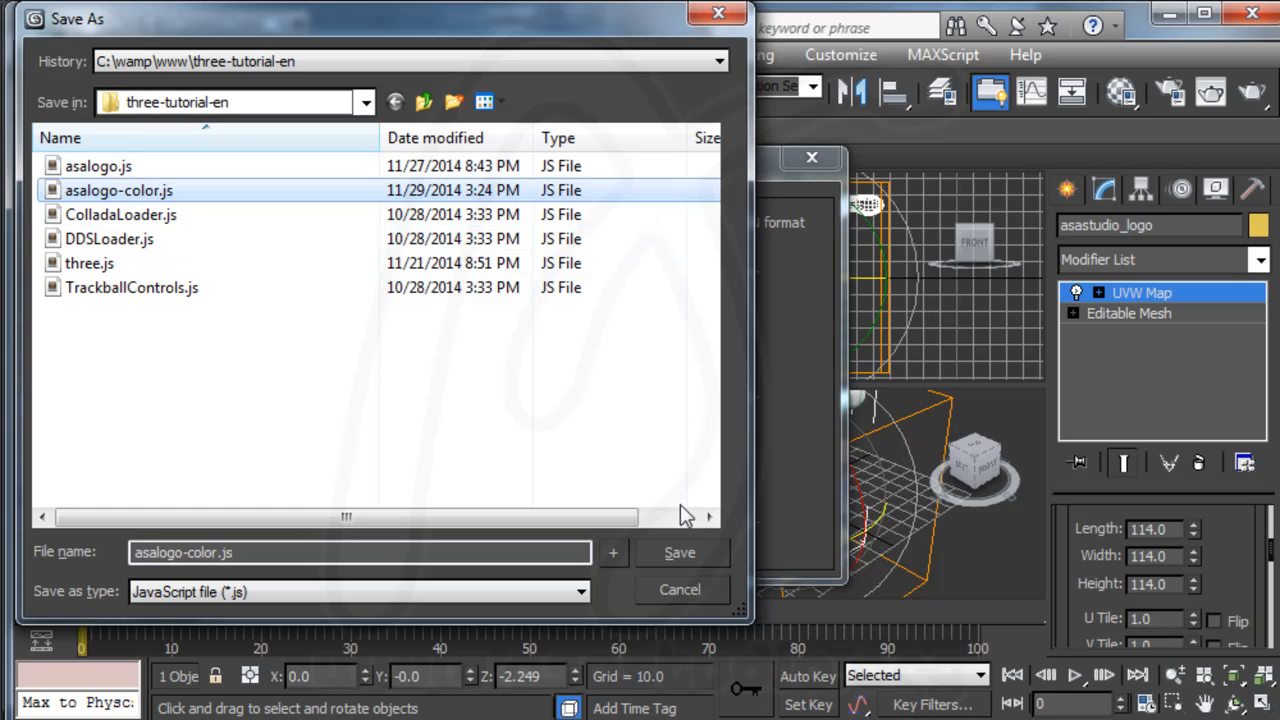
click(680, 552)
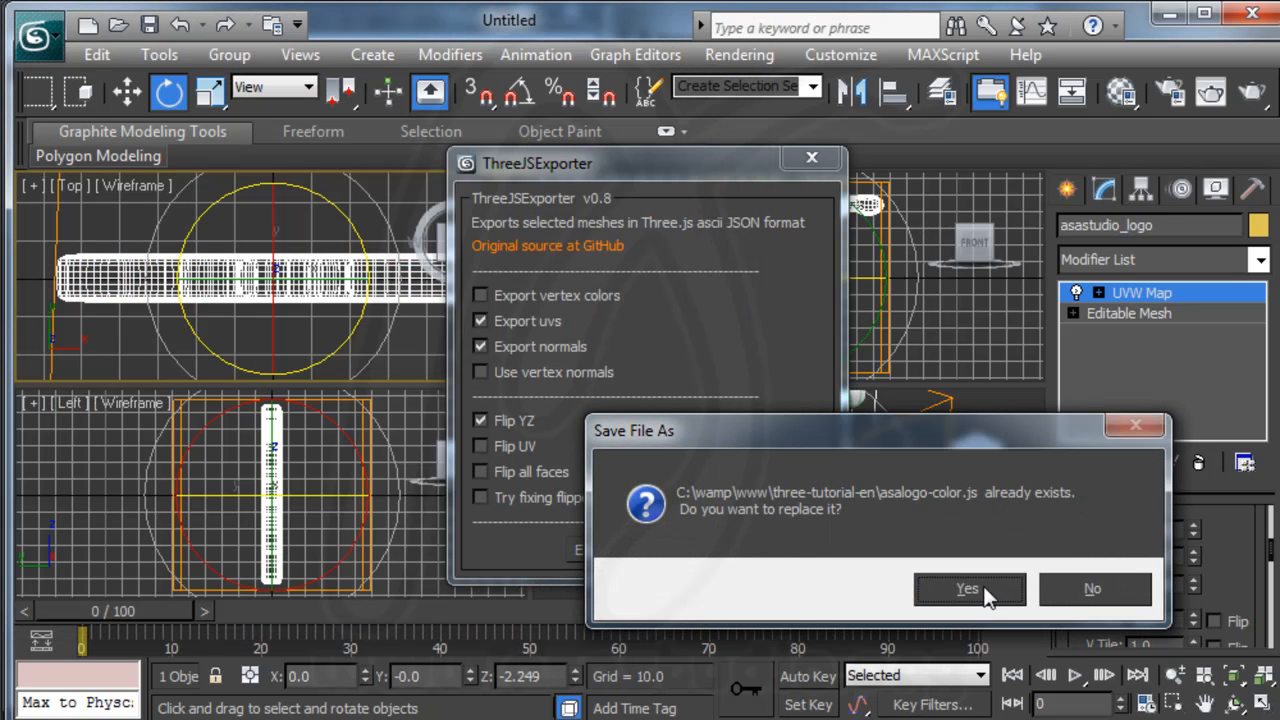
click(964, 588)
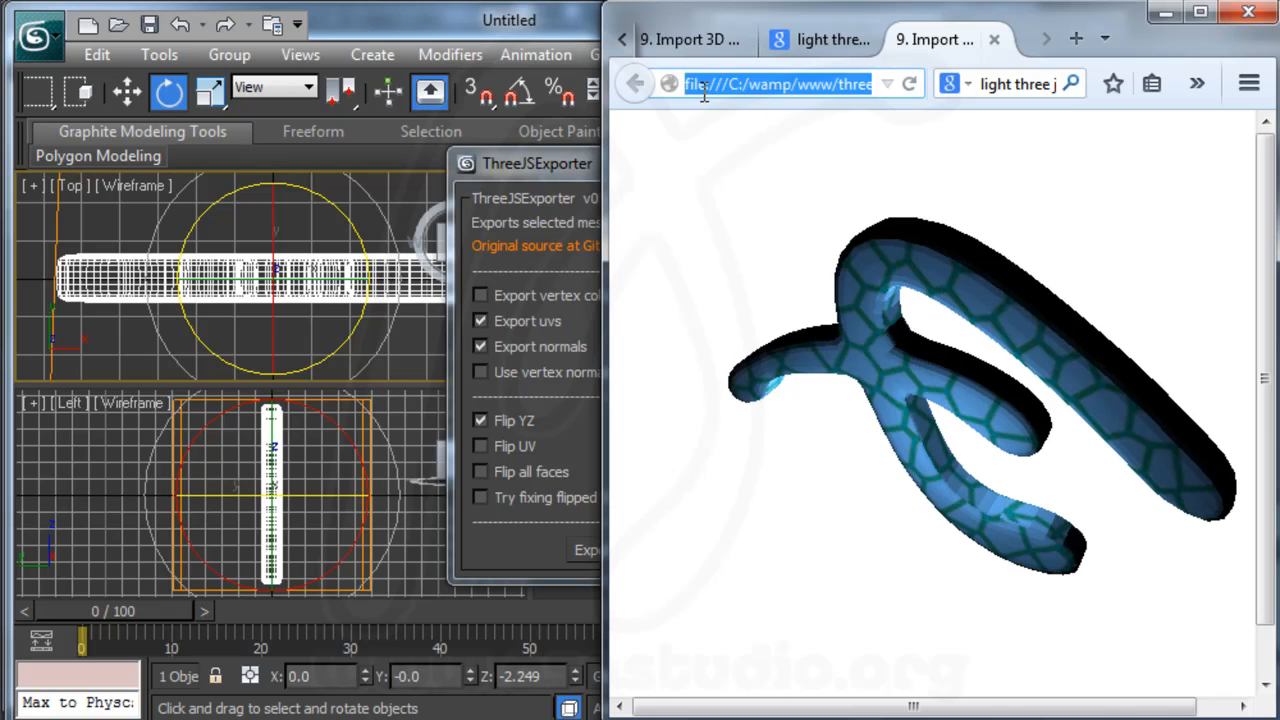
Browse localhost/three-tutorial-en/ and load 10-import-3d-object-color-with-json.html showing the textured logo
text(localhost/)
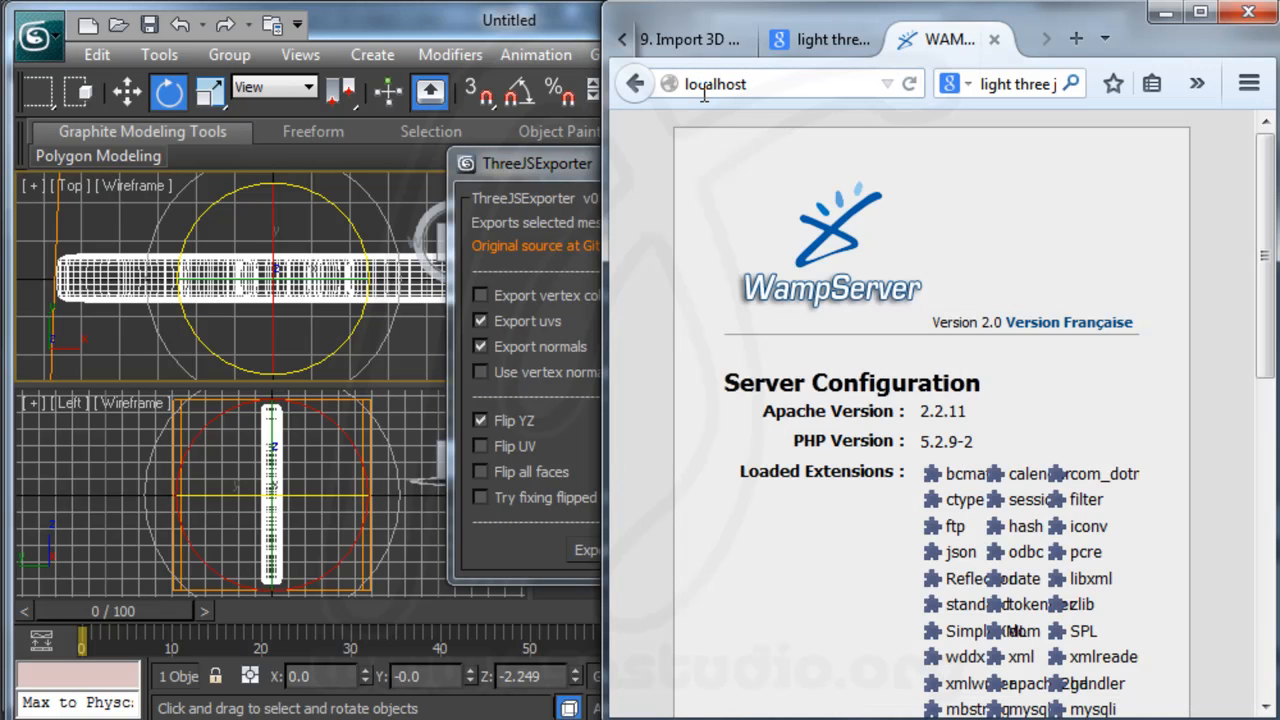
scroll(down, 3)
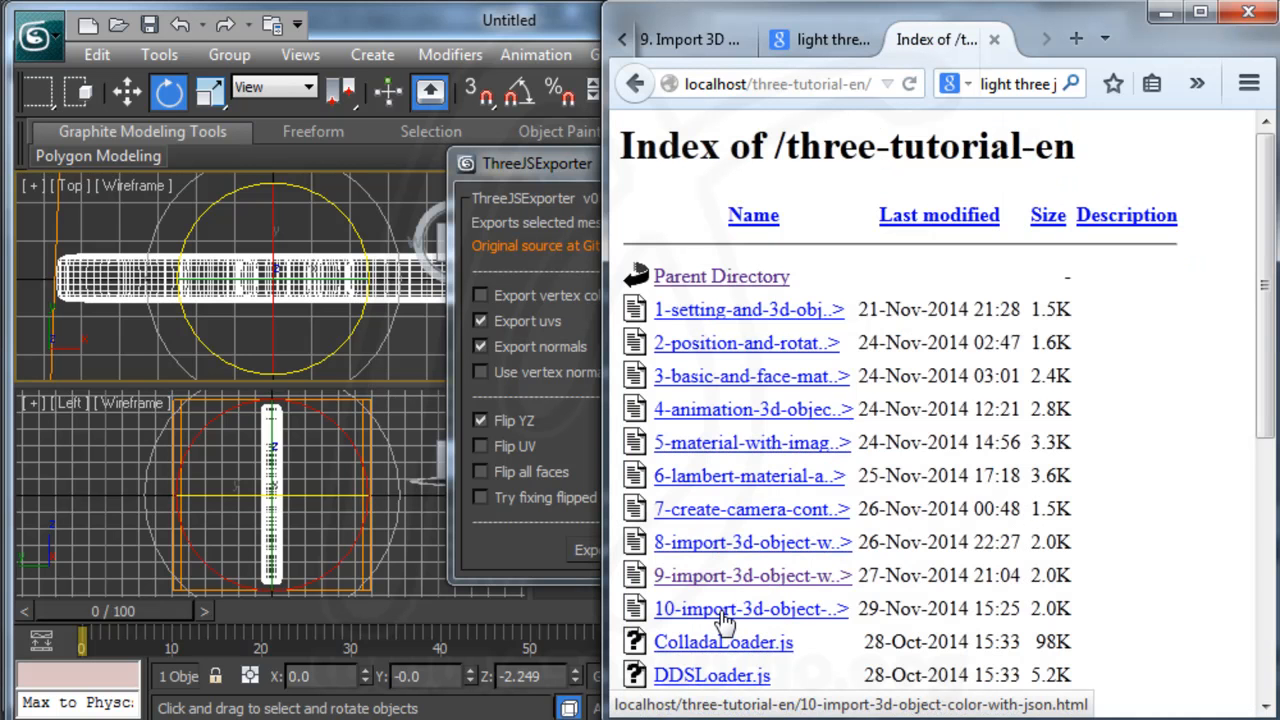
click(746, 608)
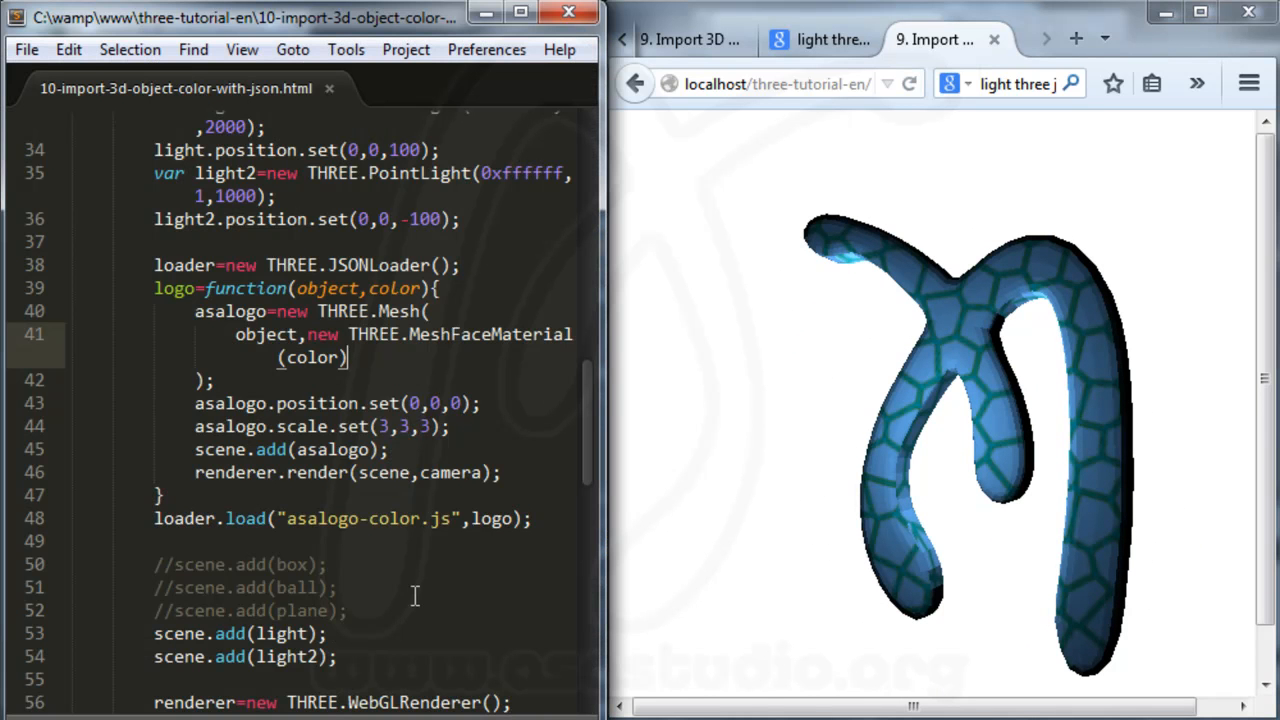
Duplicate the light2 line as THREE.AmbLight(0xffffff,1,1000) and look up the AmbientLight class name on Google
scroll(down, 3)
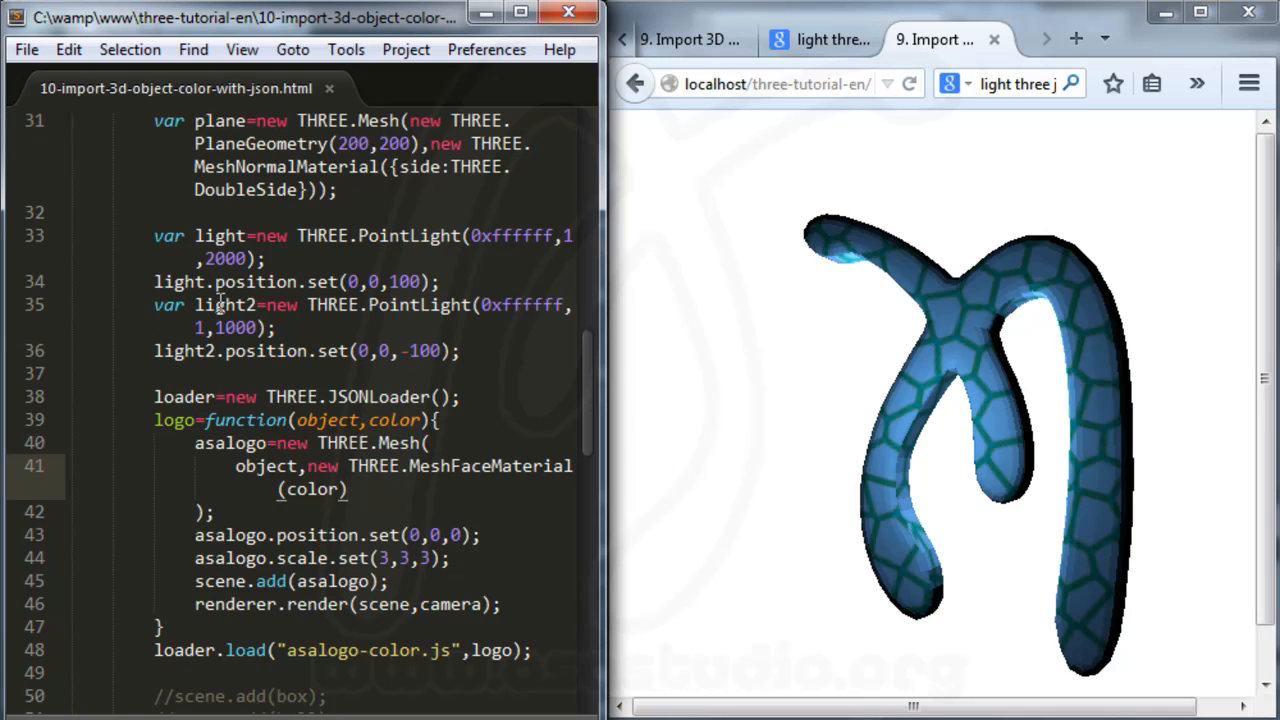
click(276, 328)
text(var light2=new THREE.AmbLight(0xffffff,1,1000);)
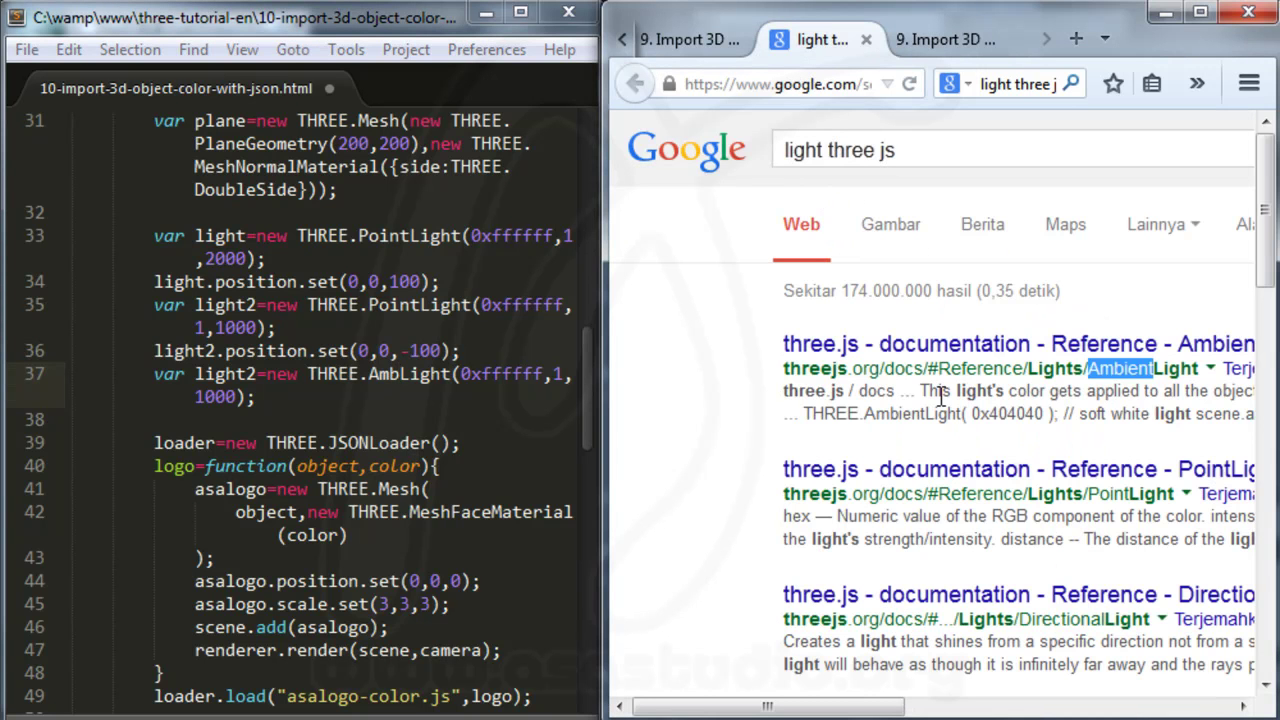
right_click(1120, 368)
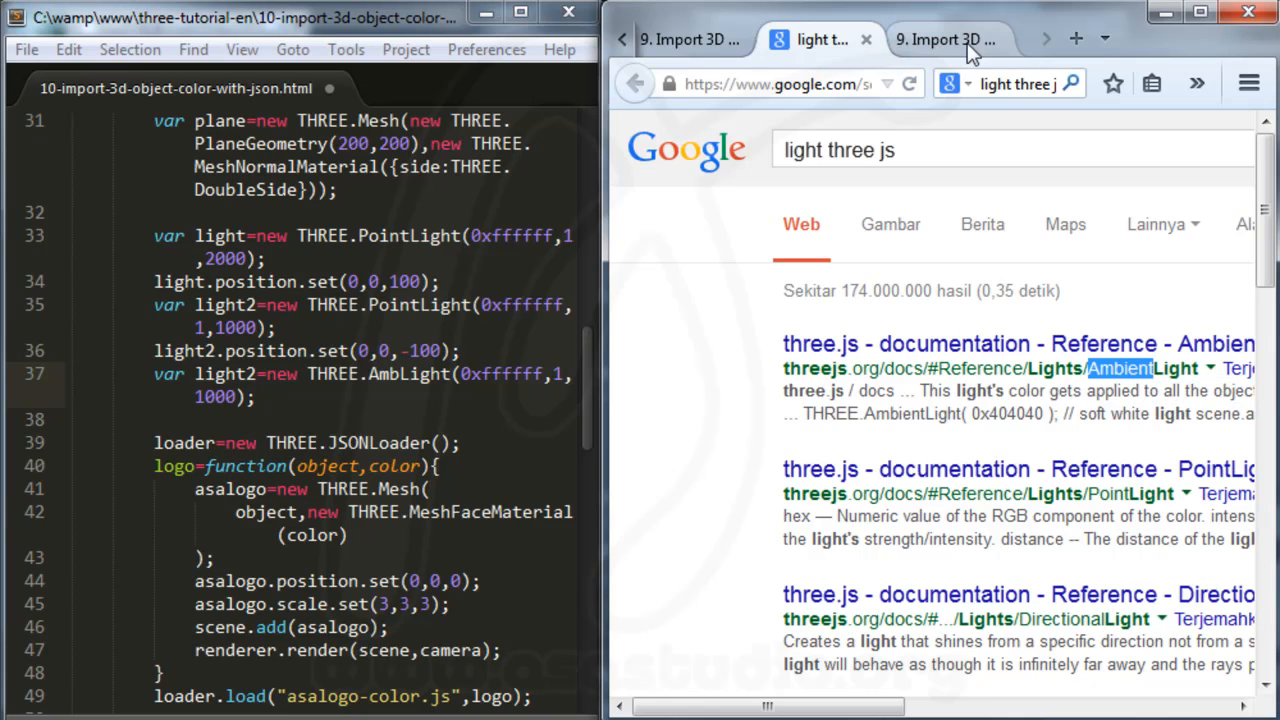
click(956, 38)
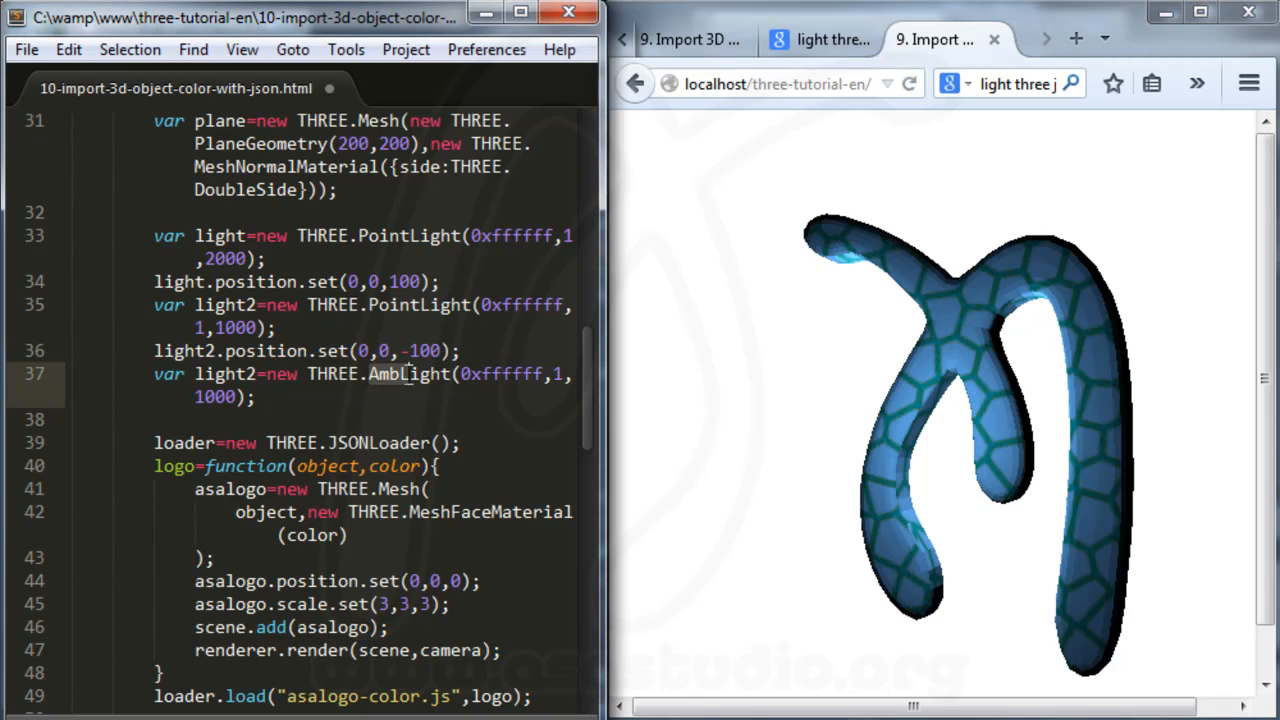
Complete THREE.AmbientLight as light3, add scene.add(light3); and reload to see the brighter logo
text(ient)
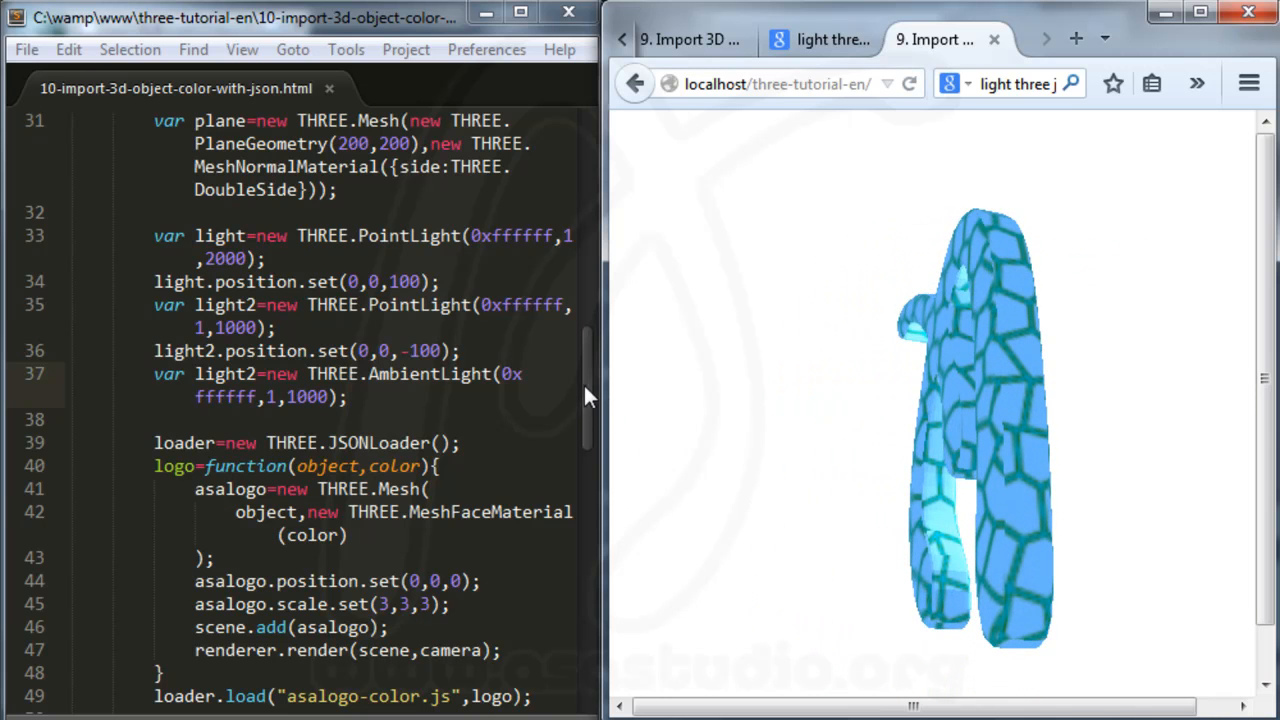
scroll(down, 3)
text(3)
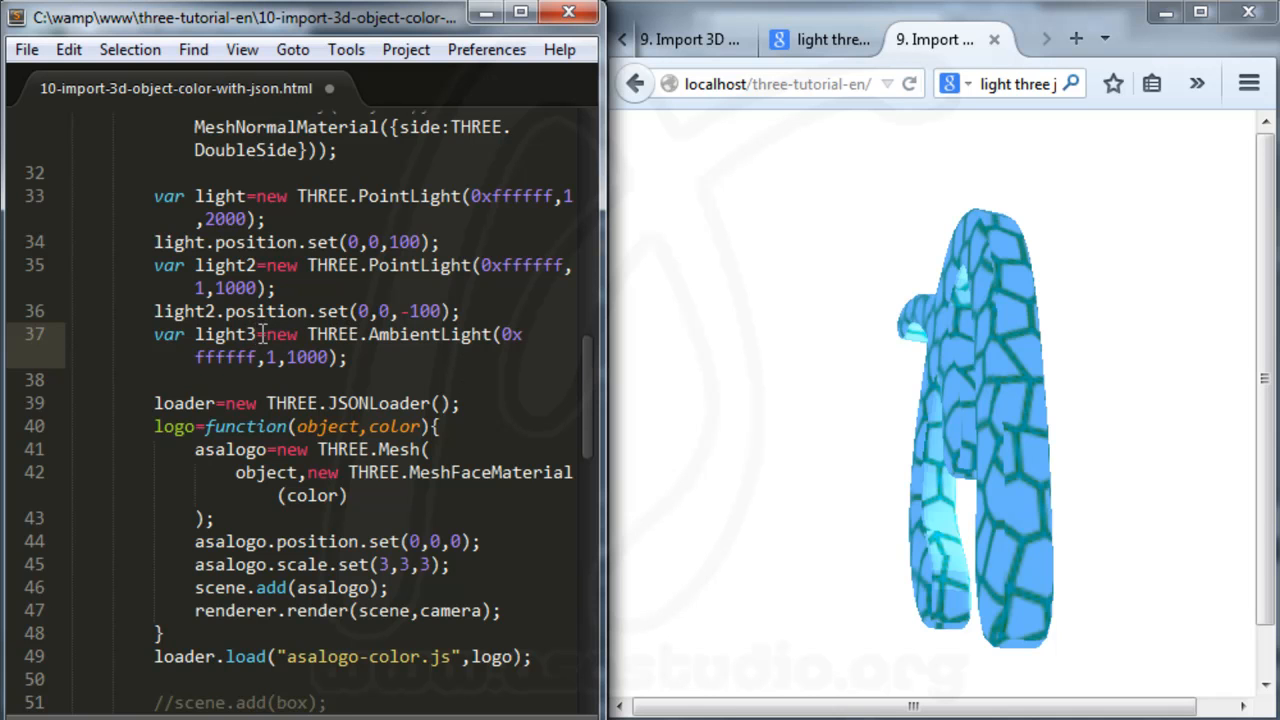
mouse_move(850, 184)
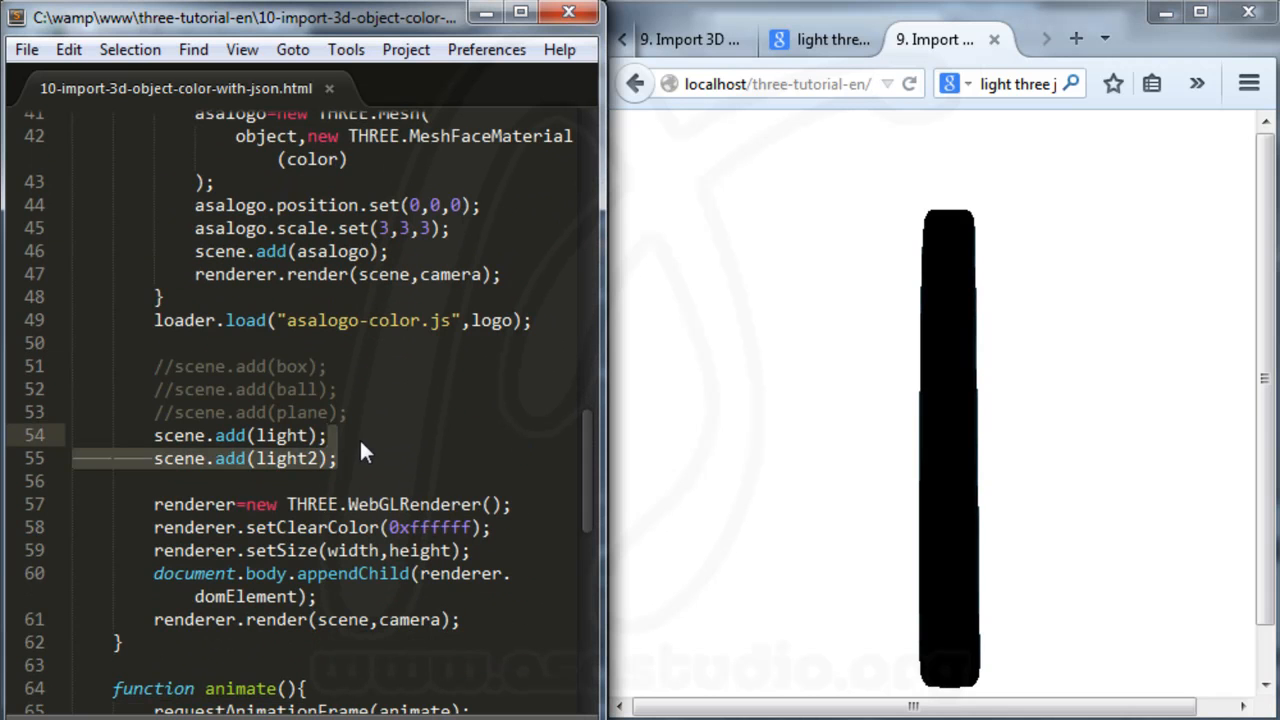
text(scene.add(light2);)
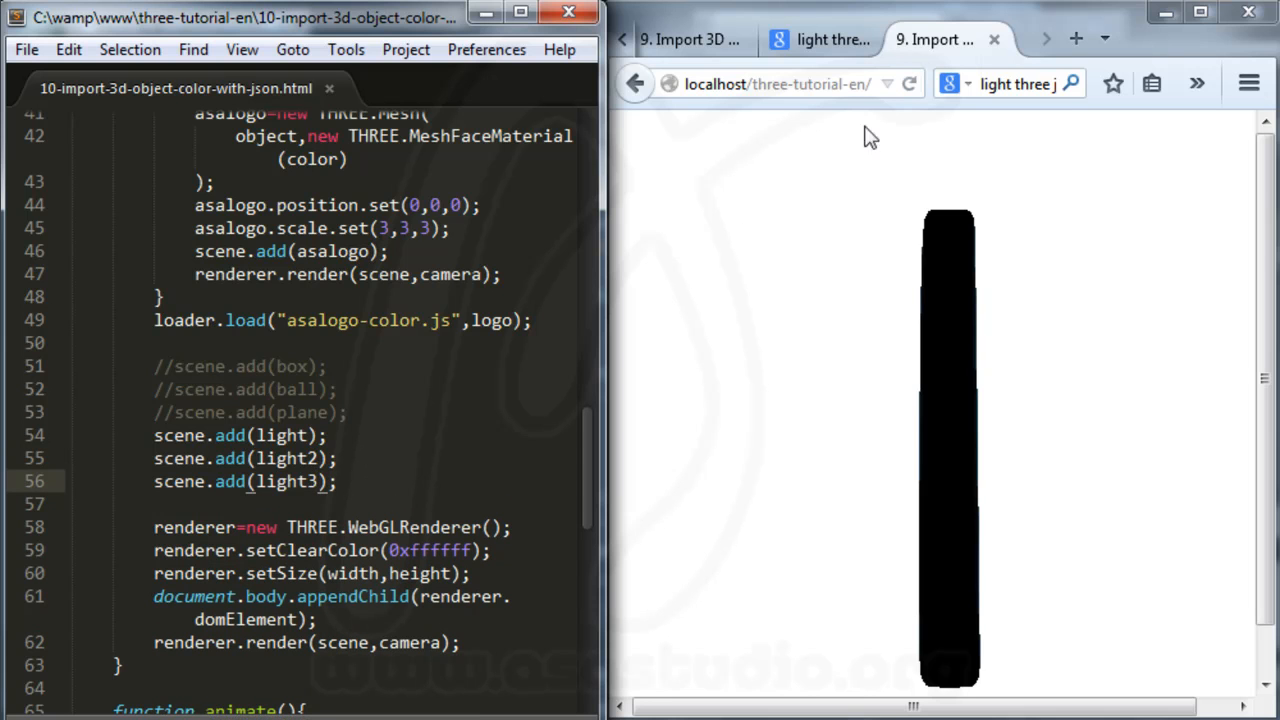
click(916, 84)
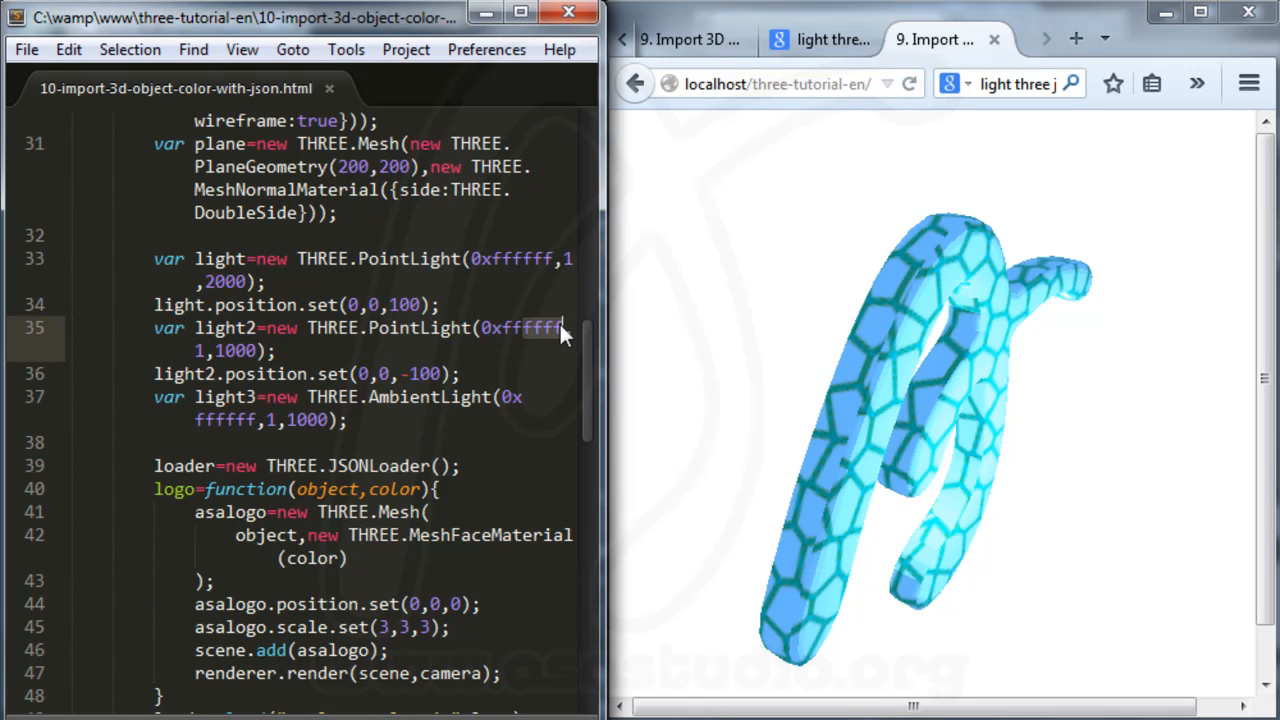
Set the point lights to 0x0000ff and 0xff0000 with distances 4000 and 6000, giving the logo a lilac tint
text(ff0000)
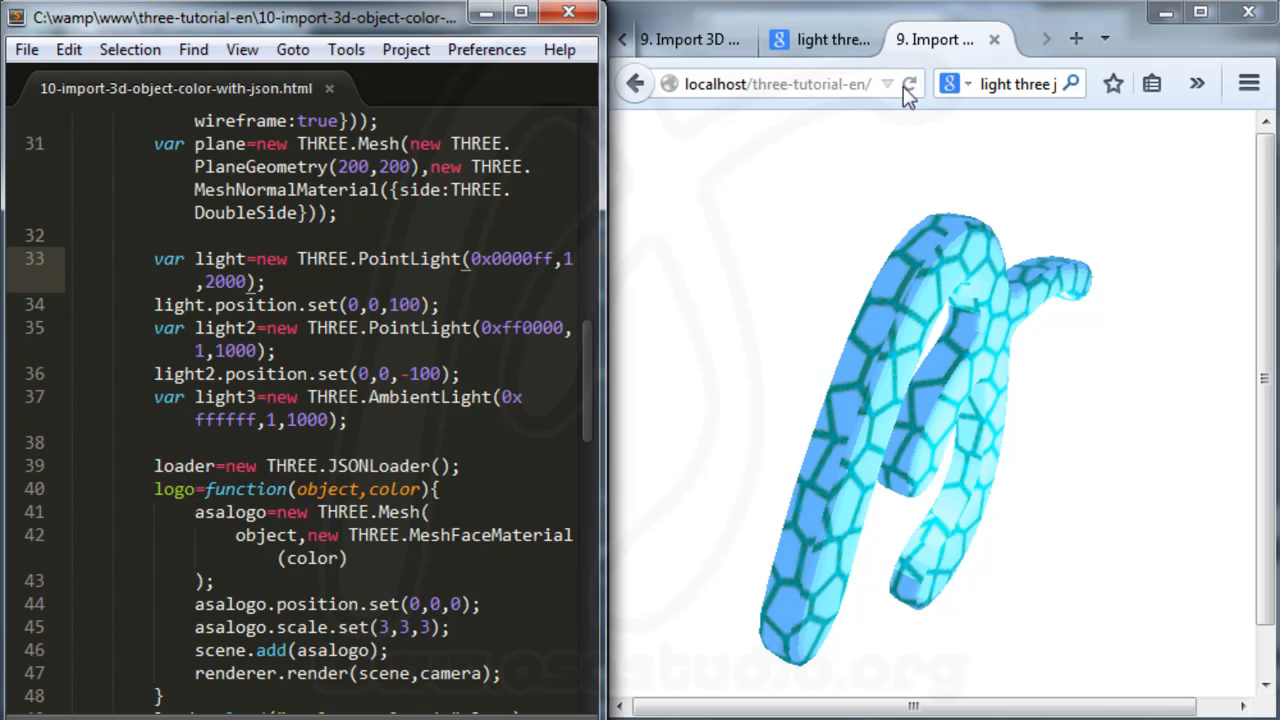
mouse_move(918, 88)
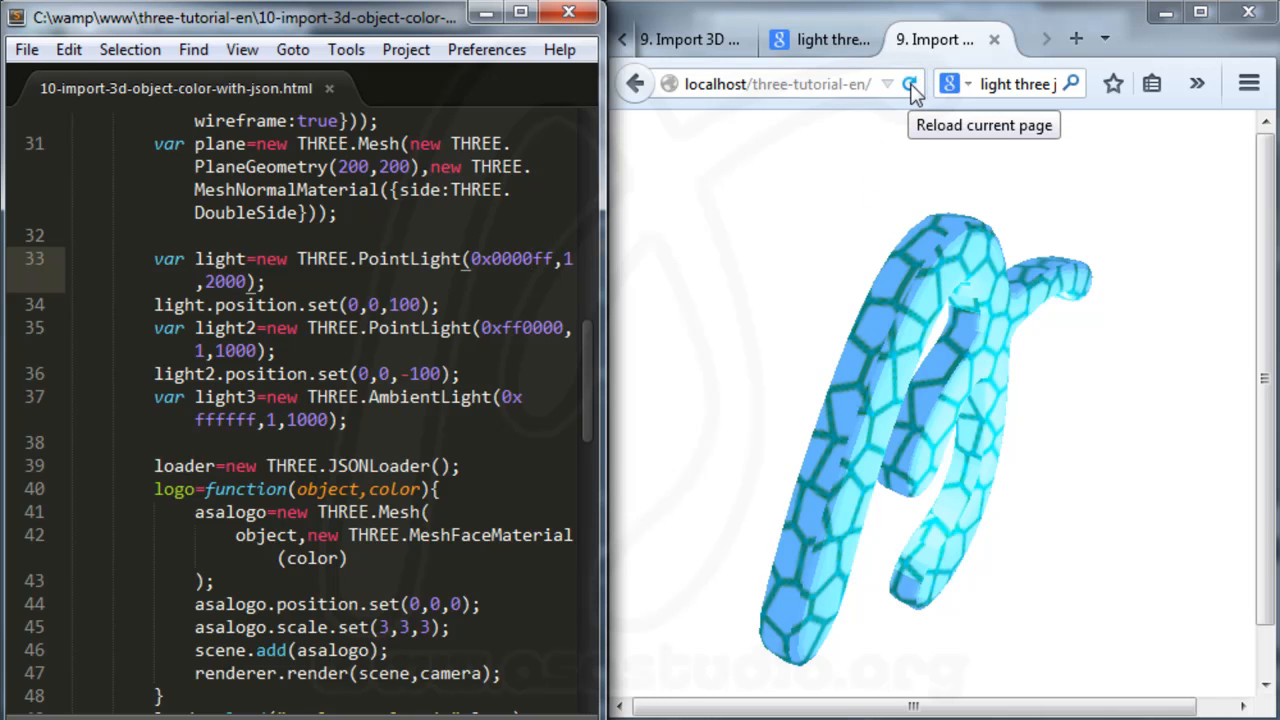
click(916, 84)
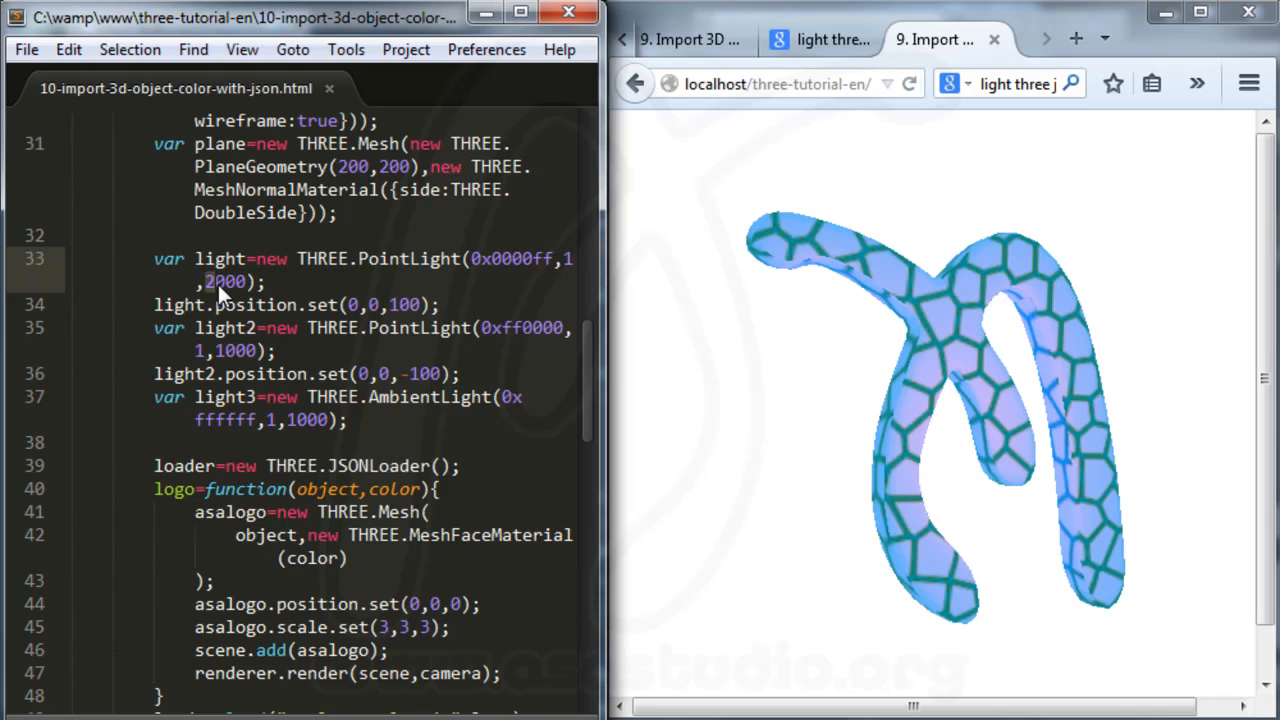
text(4000)
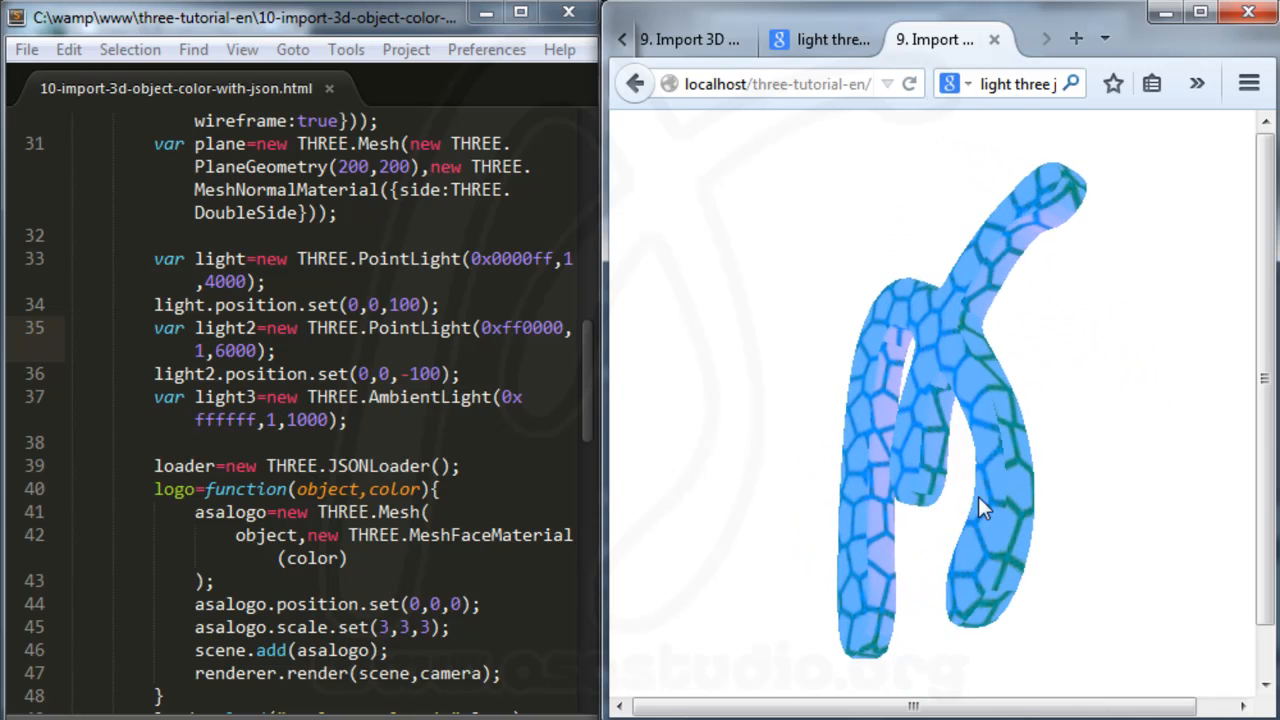
drag(984, 504, 1010, 490)
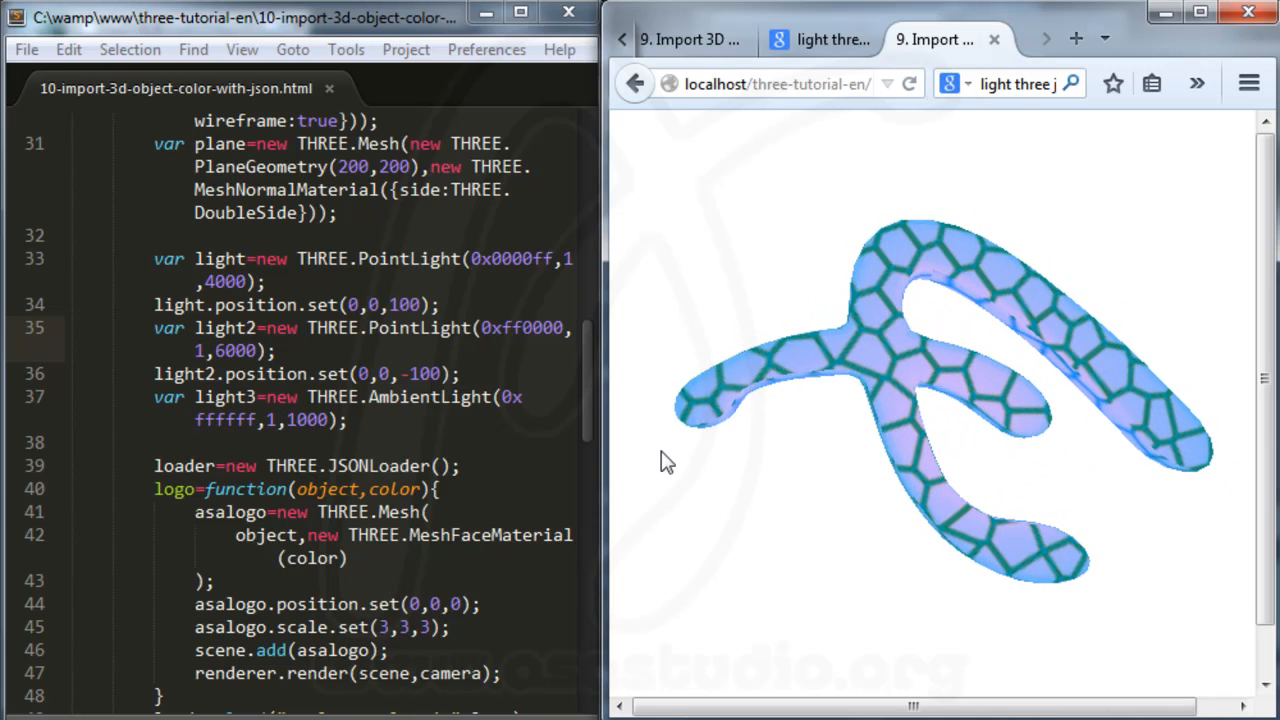
scroll(down, 3)
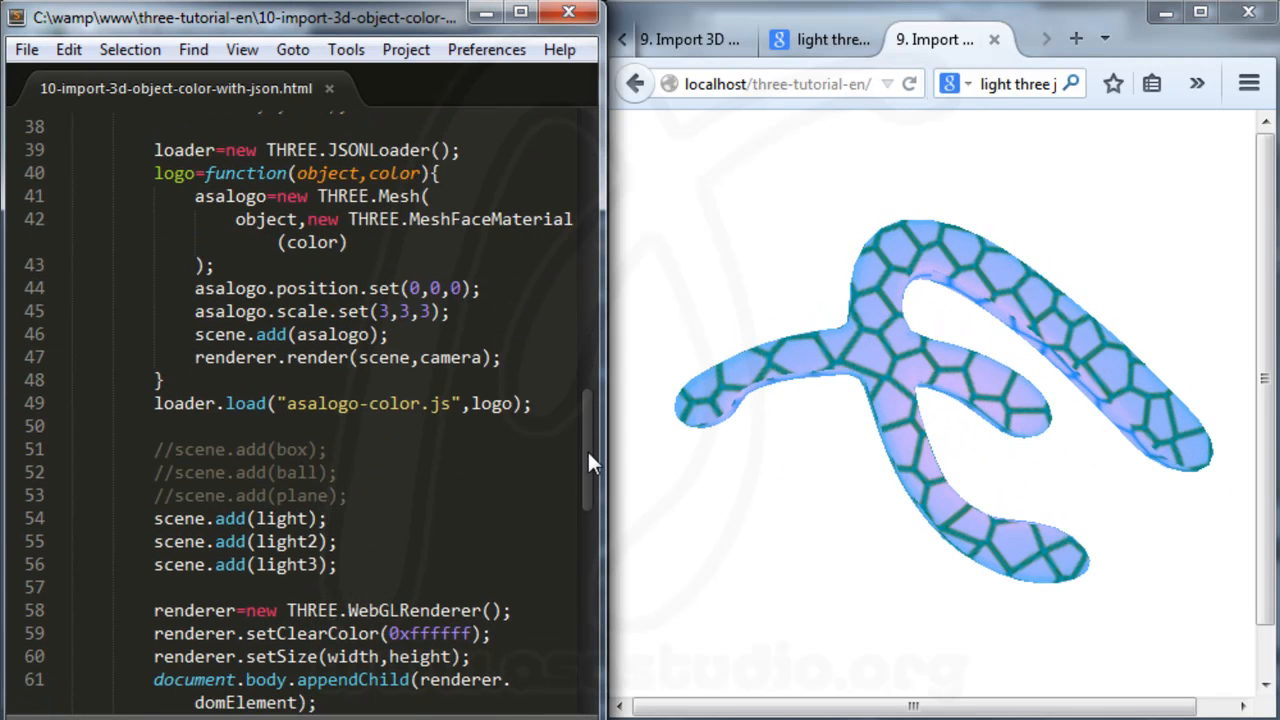
scroll(down, 3)
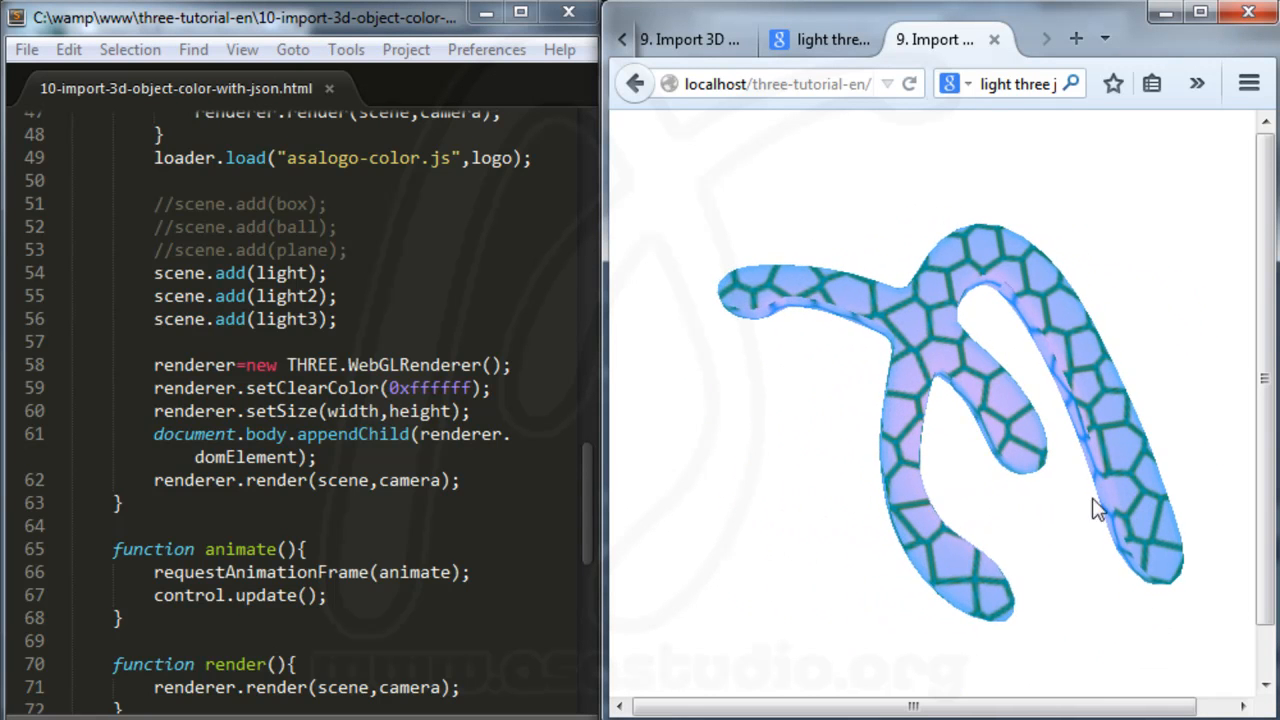
scroll(down, 3)
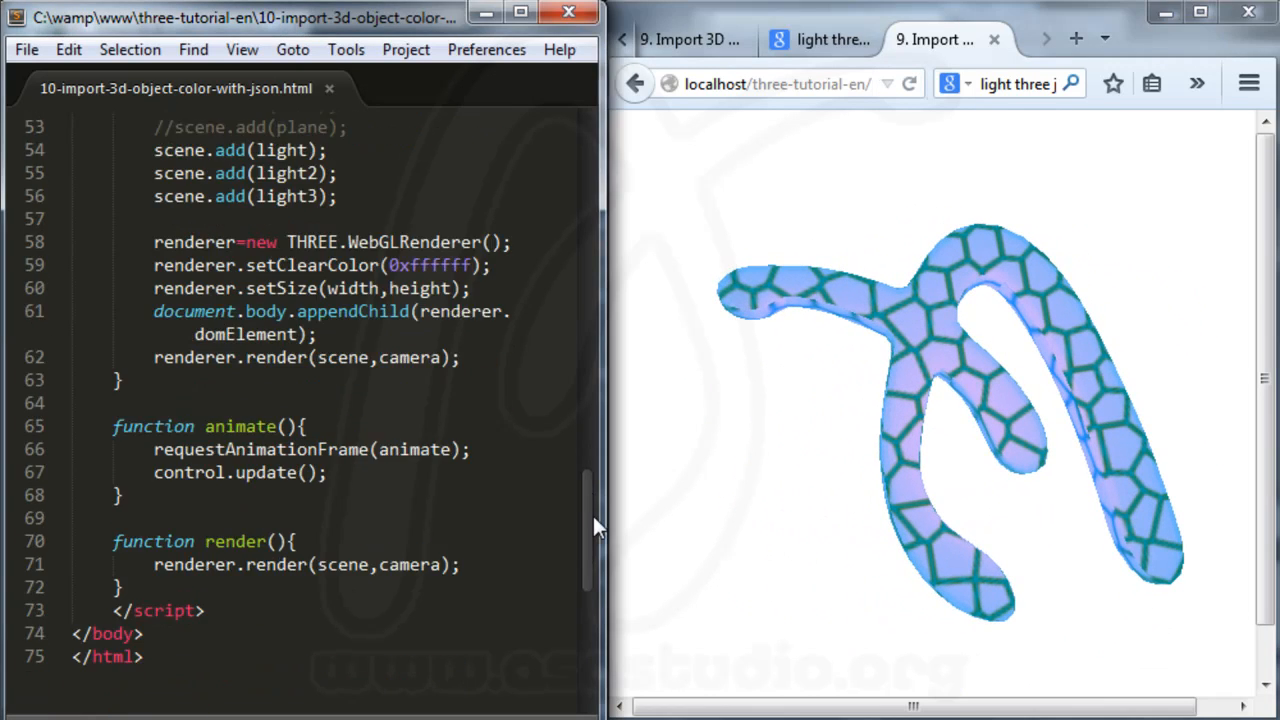